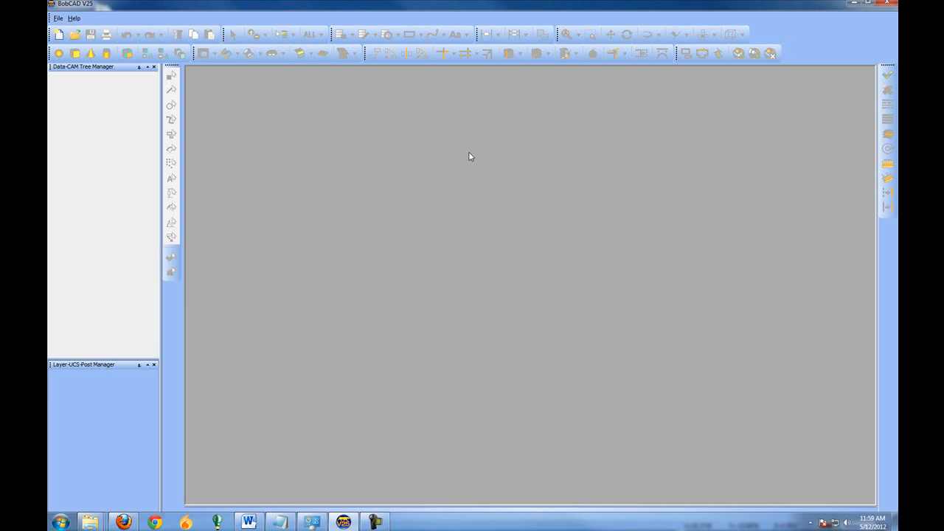
Browse the Open dialog to the BobCAD-CAM V25 Examples folder.
click(58, 18)
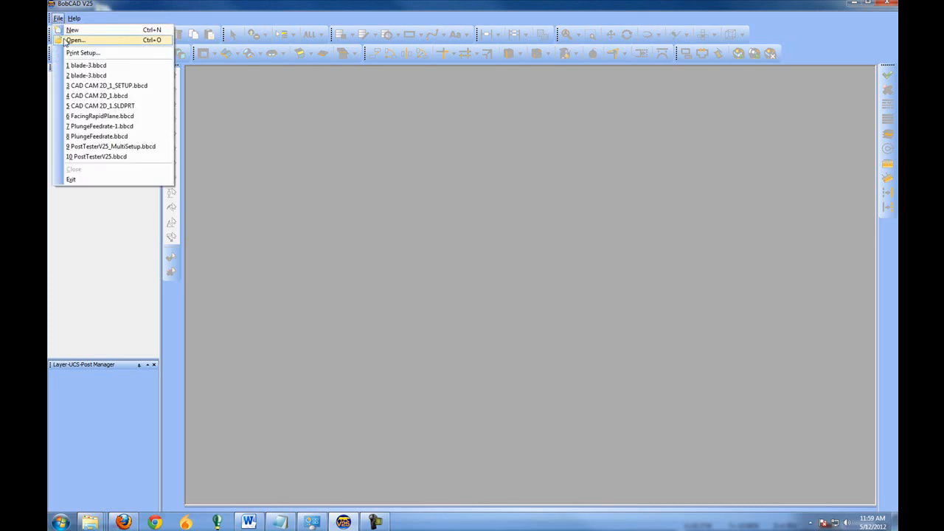
click(77, 40)
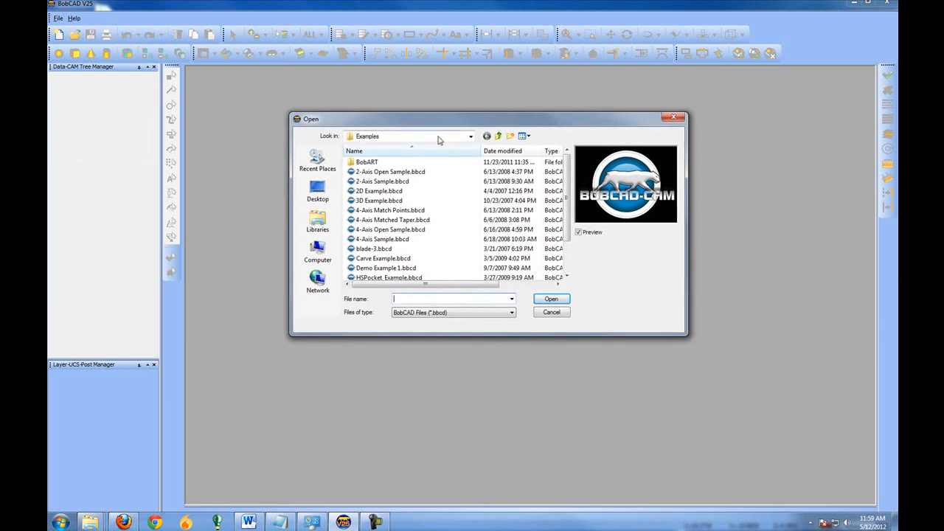
click(469, 135)
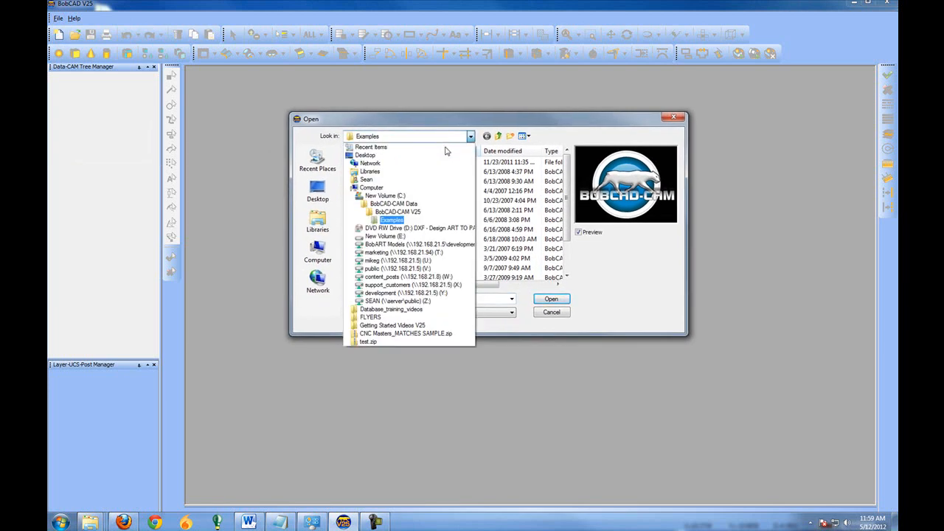
click(392, 203)
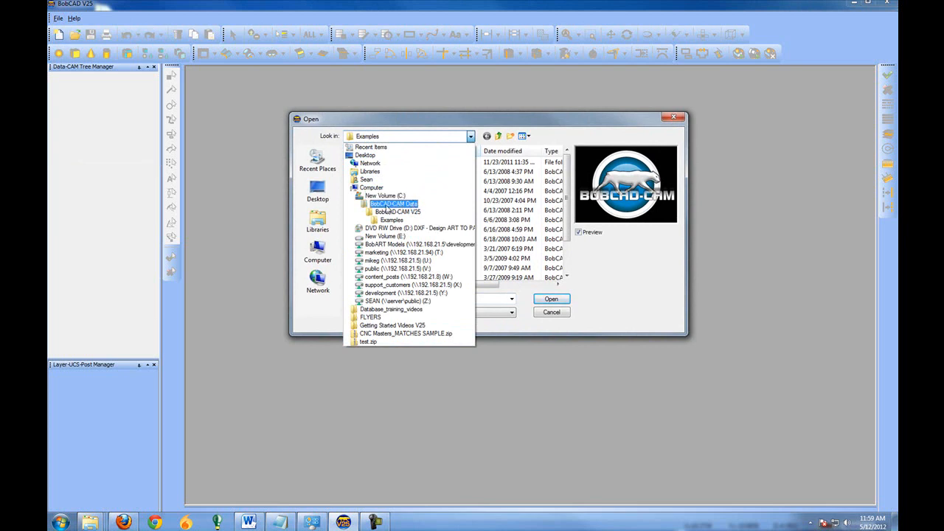
click(398, 212)
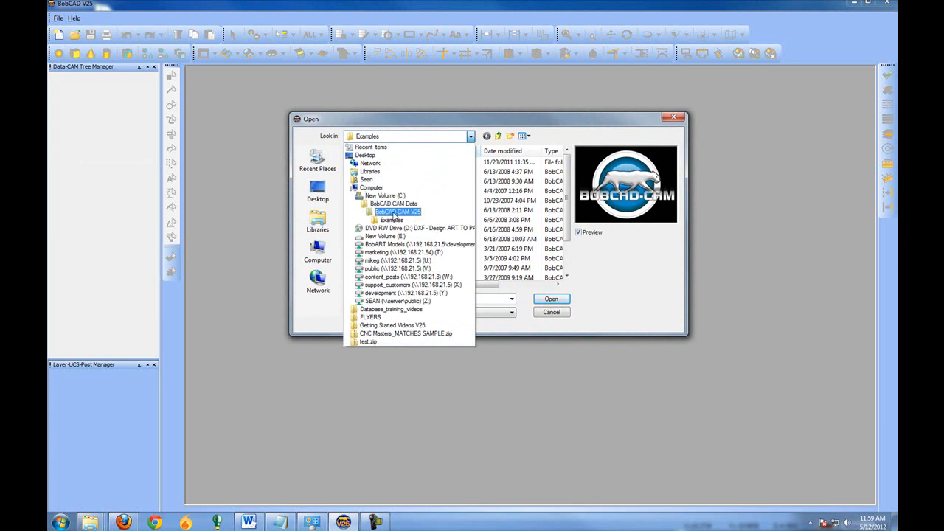
click(392, 218)
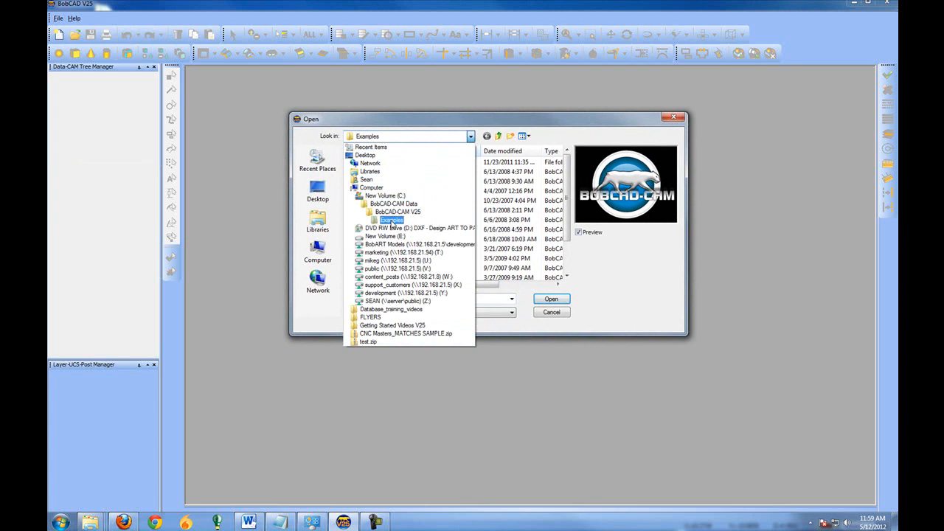
click(393, 220)
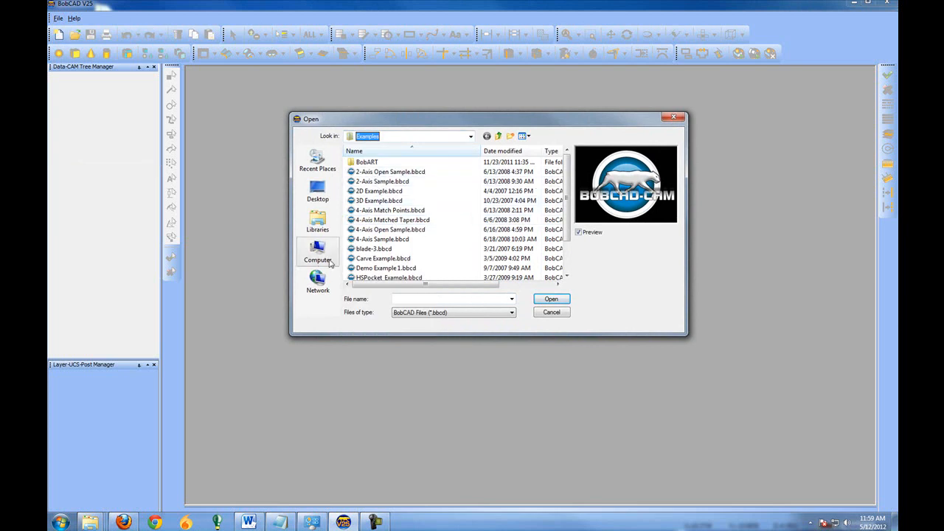
Open the blade-3.bbcd propeller example part.
click(374, 248)
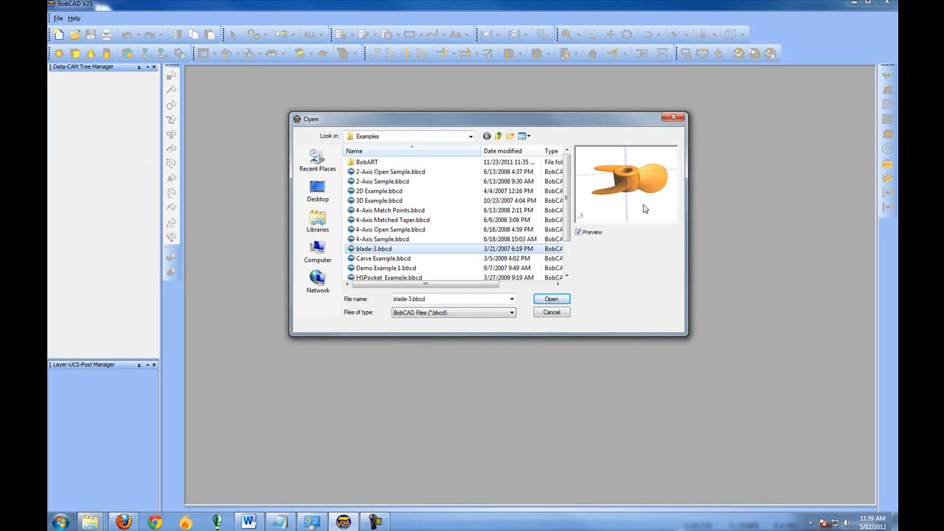
mouse_move(596, 168)
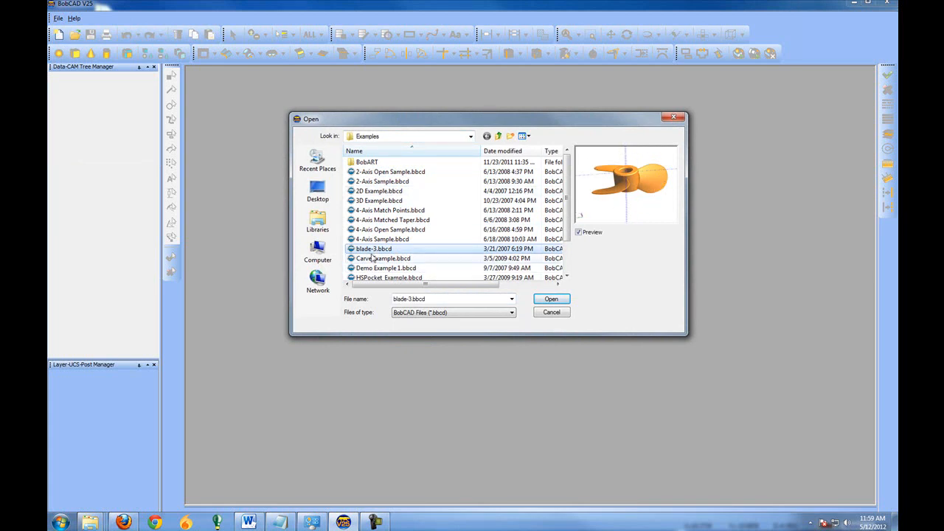
click(550, 298)
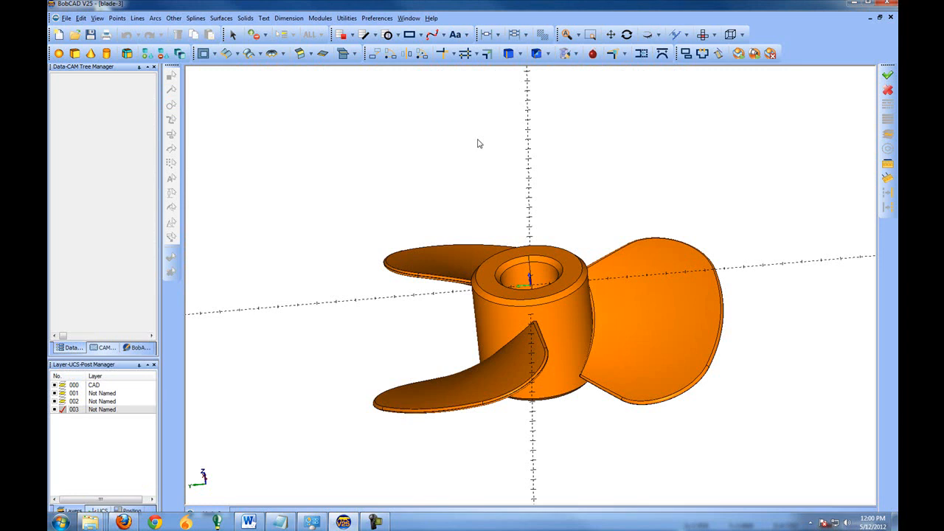
mouse_move(538, 221)
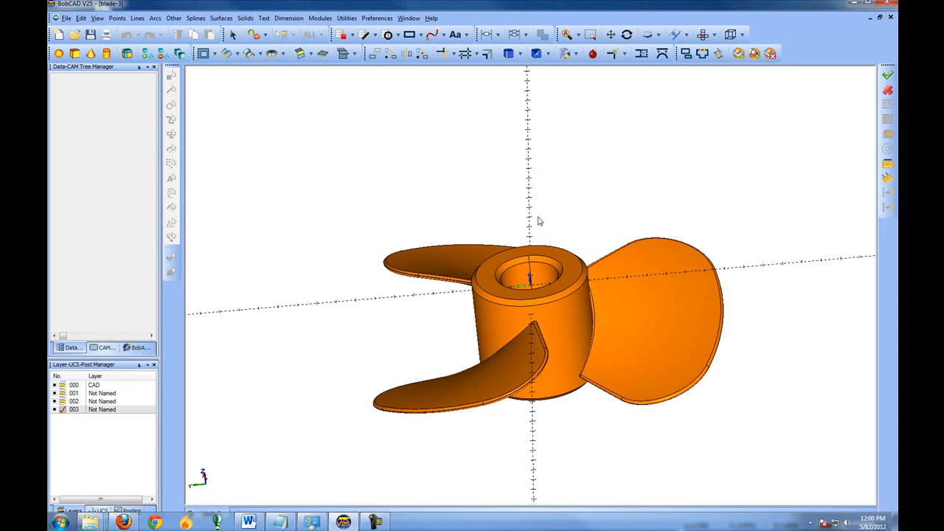
mouse_move(557, 192)
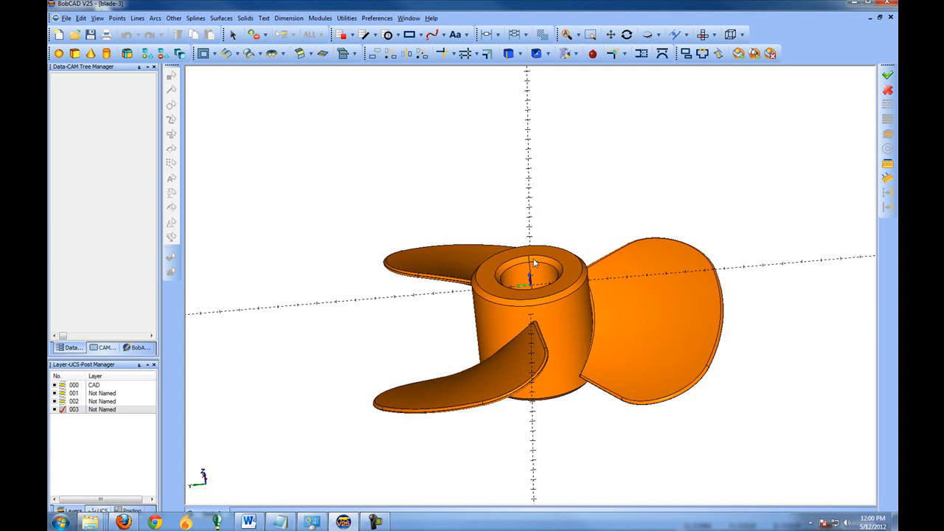
mouse_move(537, 200)
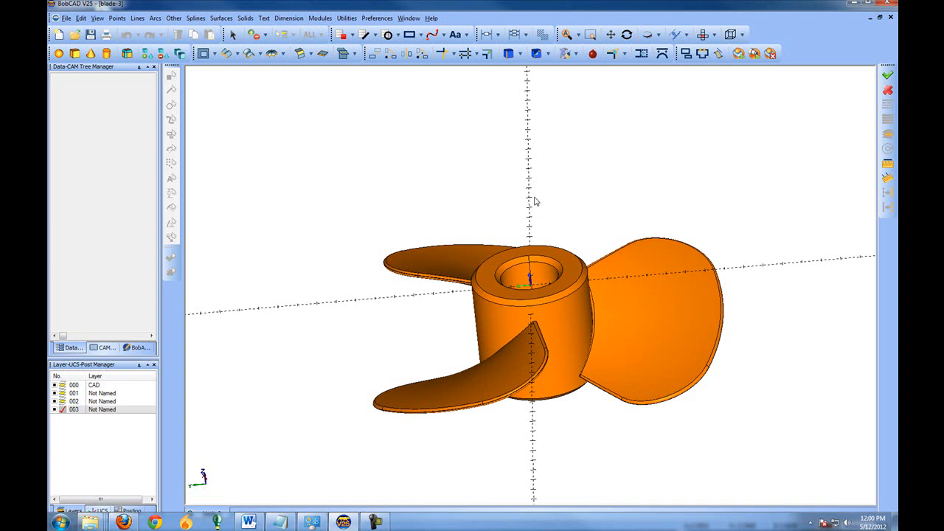
mouse_move(480, 236)
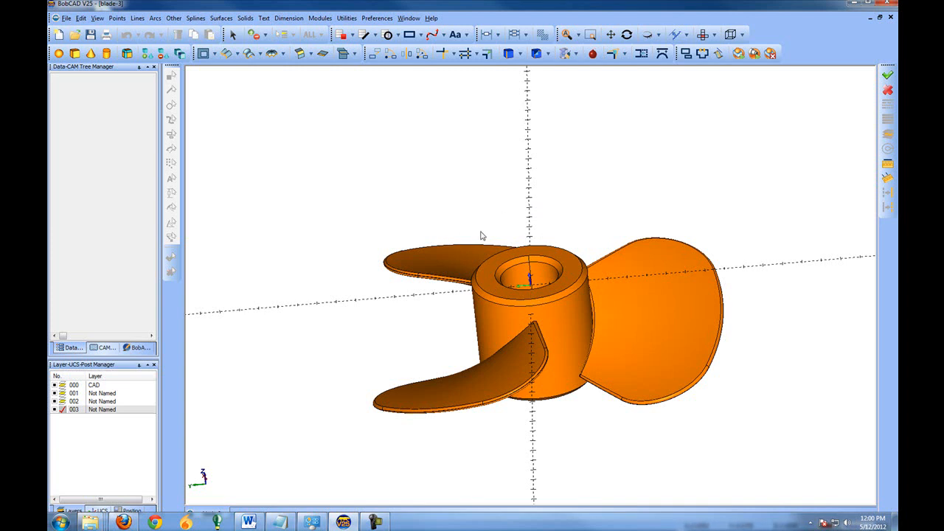
mouse_move(359, 295)
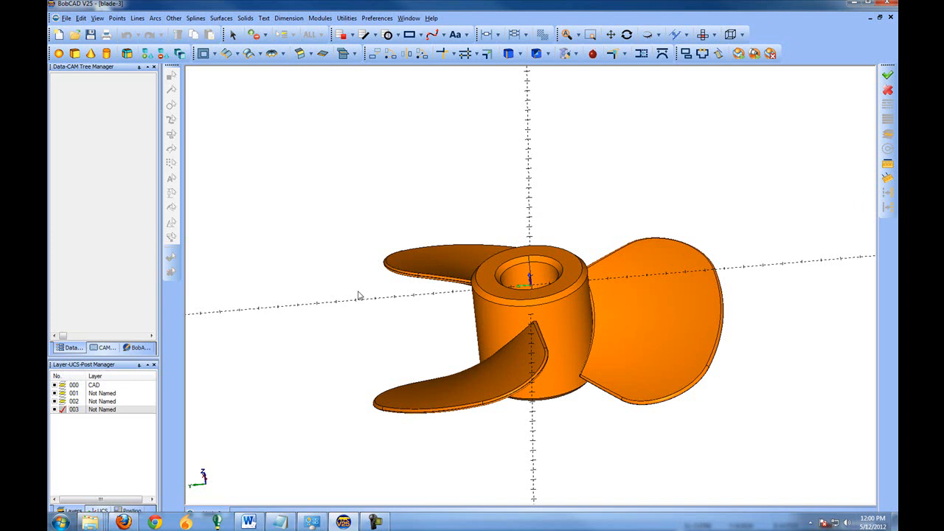
mouse_move(513, 206)
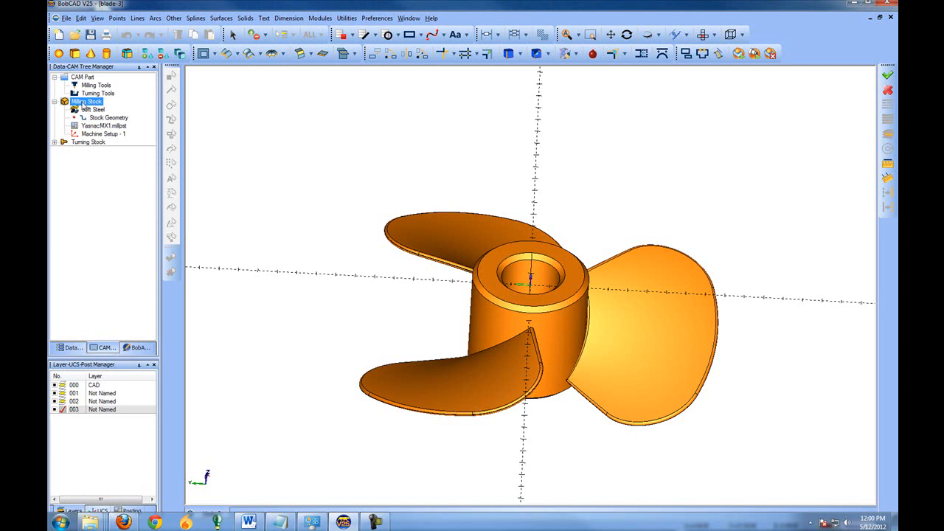
Start the Stock Wizard from the Milling item in the CAM tree.
right_click(86, 100)
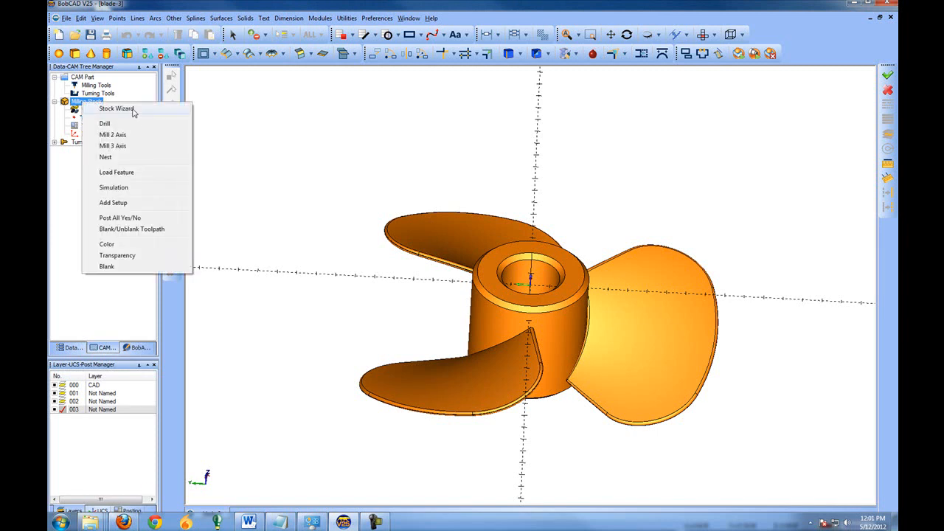
click(115, 109)
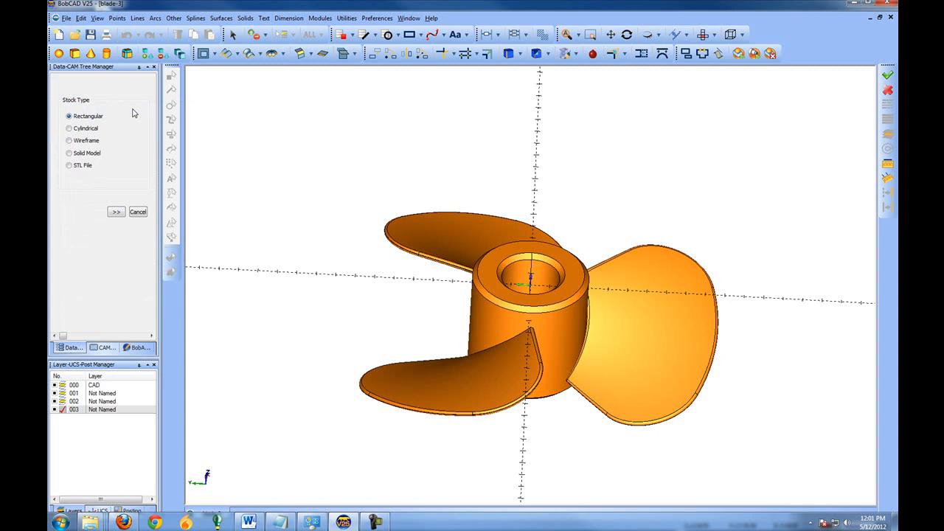
mouse_move(76, 107)
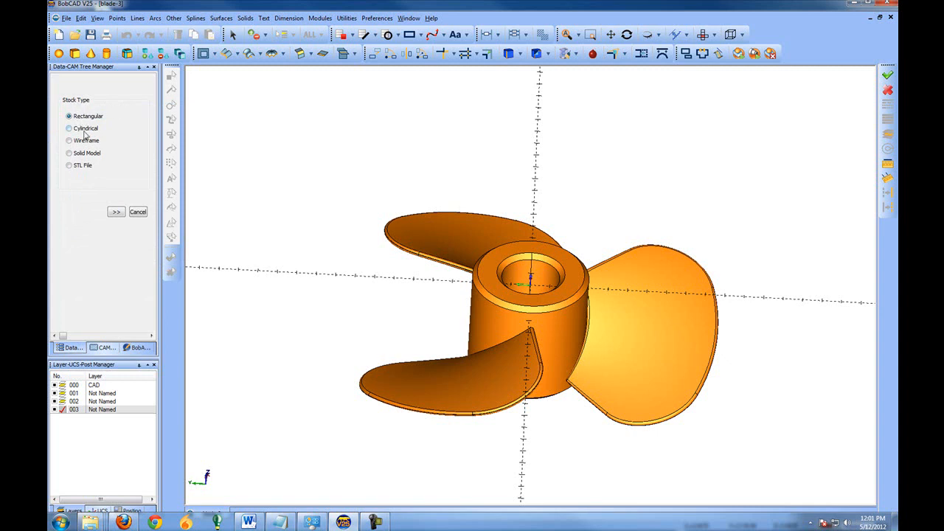
Try the cylindrical, wireframe, solid and STL stock types, then settle on Rectangular.
click(68, 127)
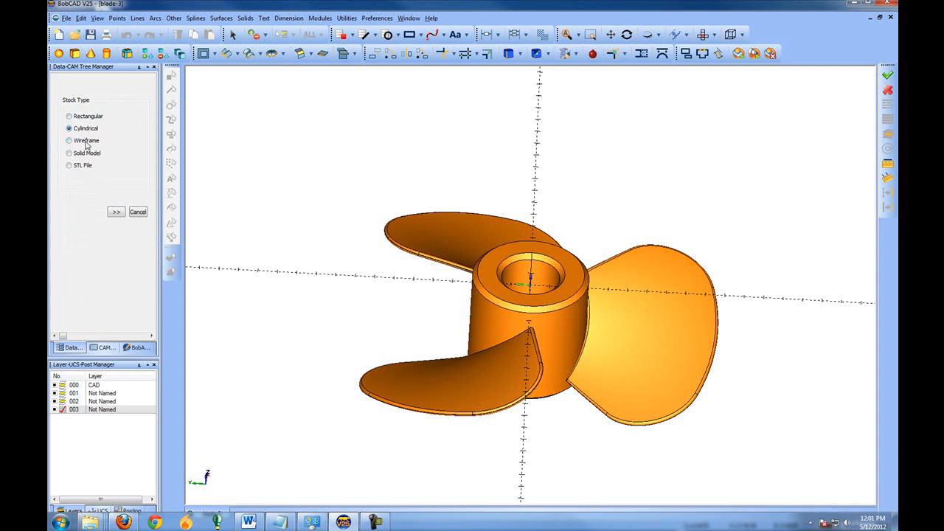
click(68, 140)
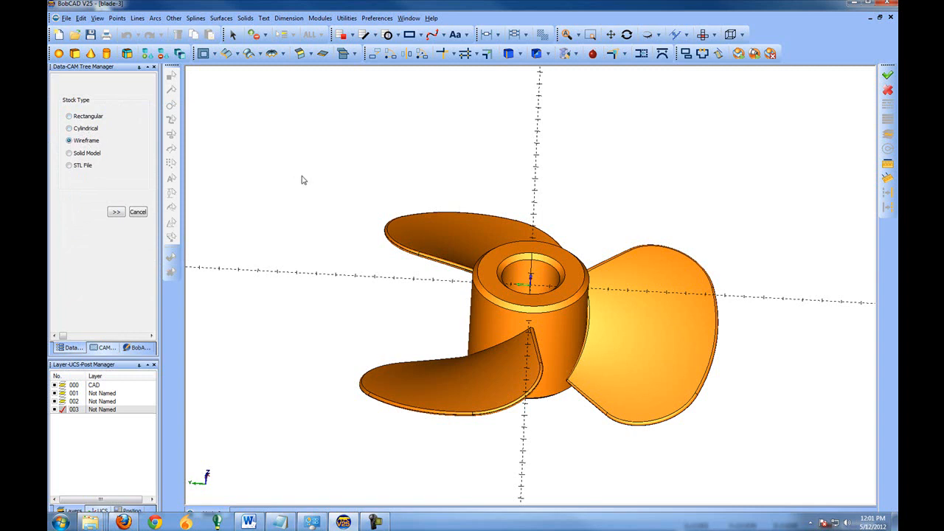
mouse_move(298, 333)
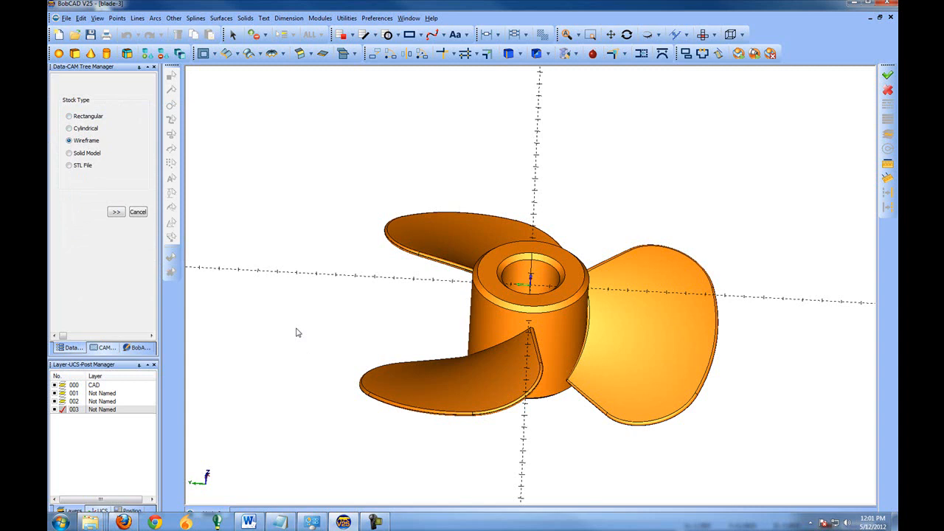
mouse_move(443, 165)
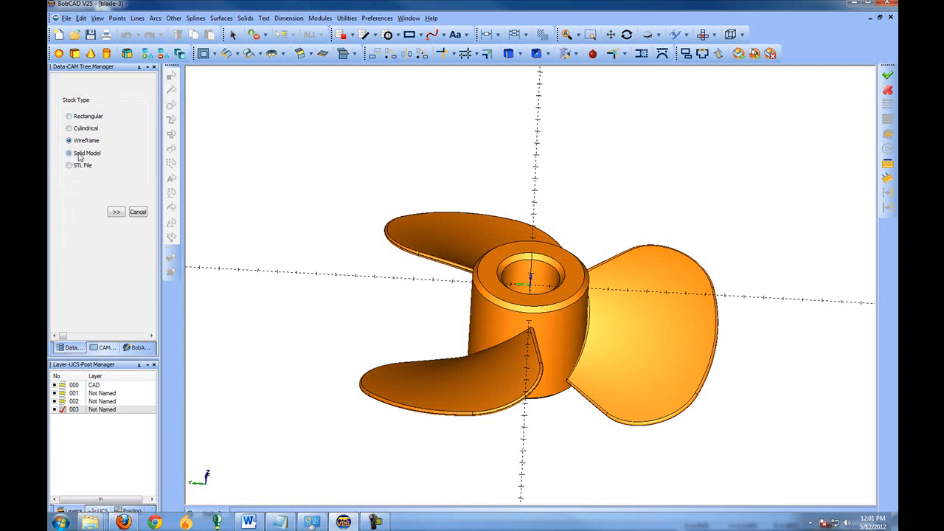
click(68, 152)
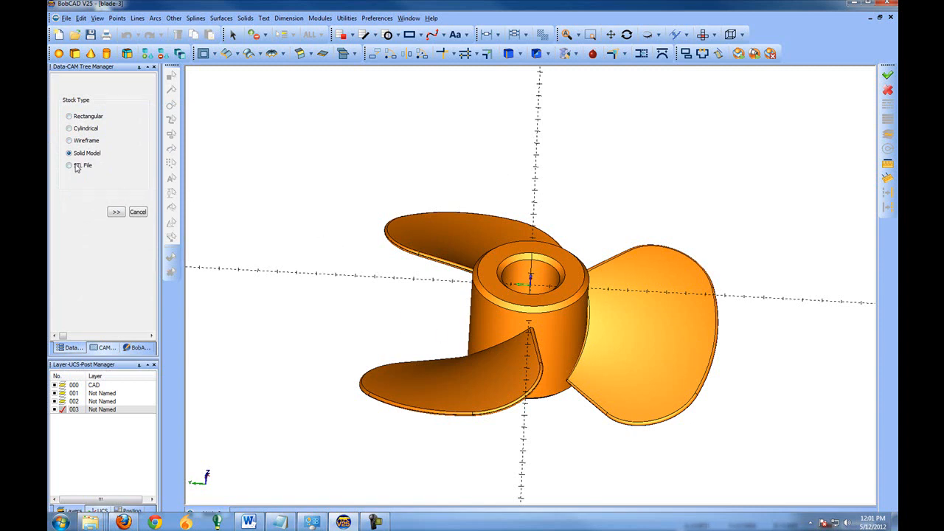
click(68, 165)
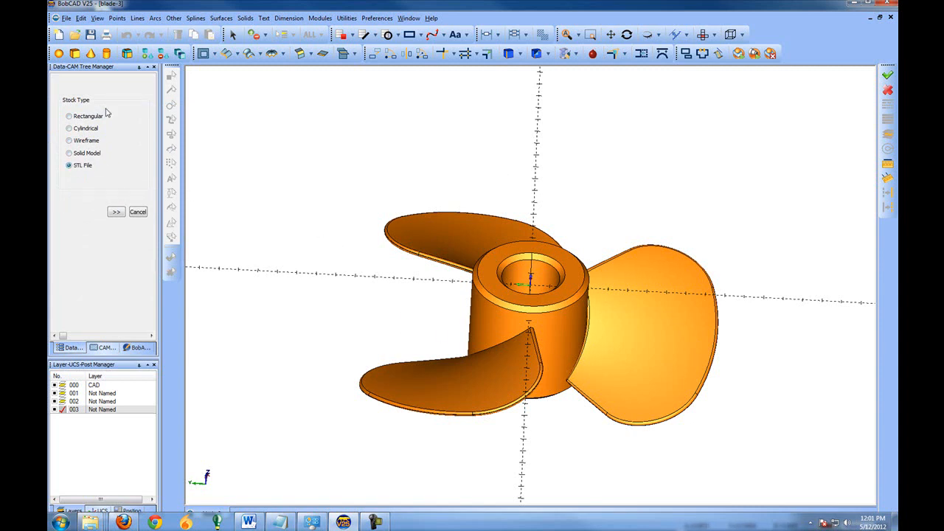
click(68, 115)
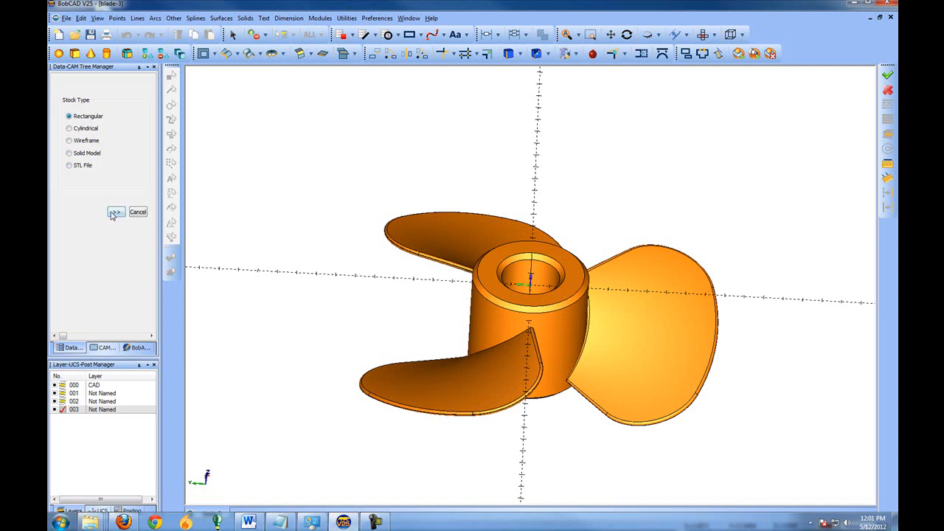
mouse_move(115, 212)
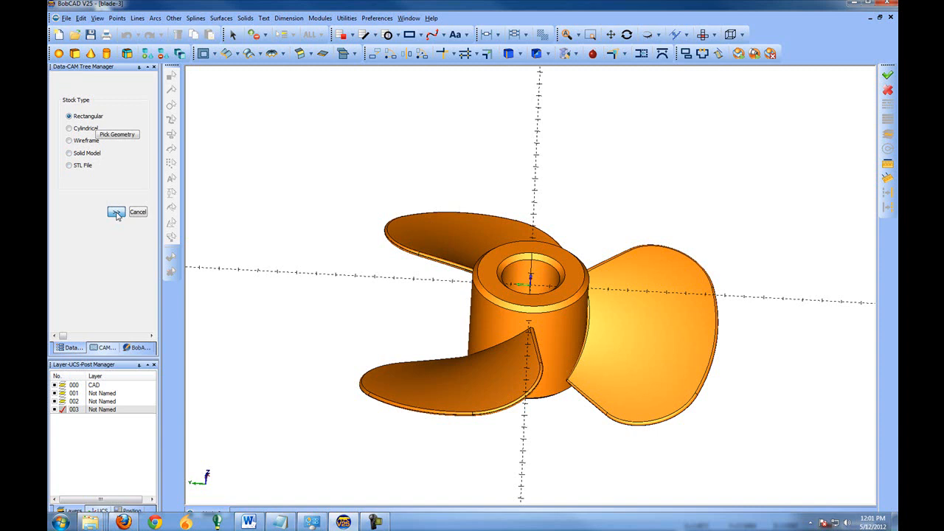
Try Pick and Auto sizing, then switch the rectangular stock to hand-entered dimensions.
click(115, 212)
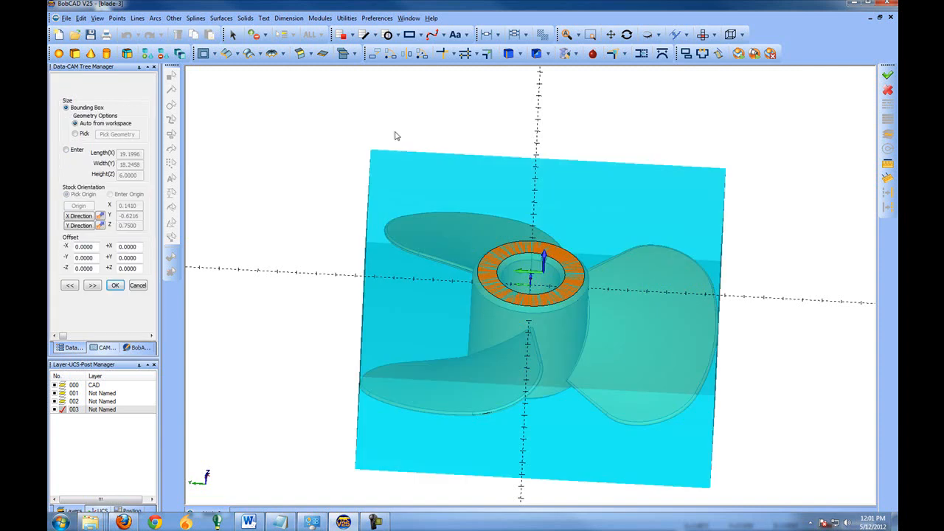
mouse_move(579, 378)
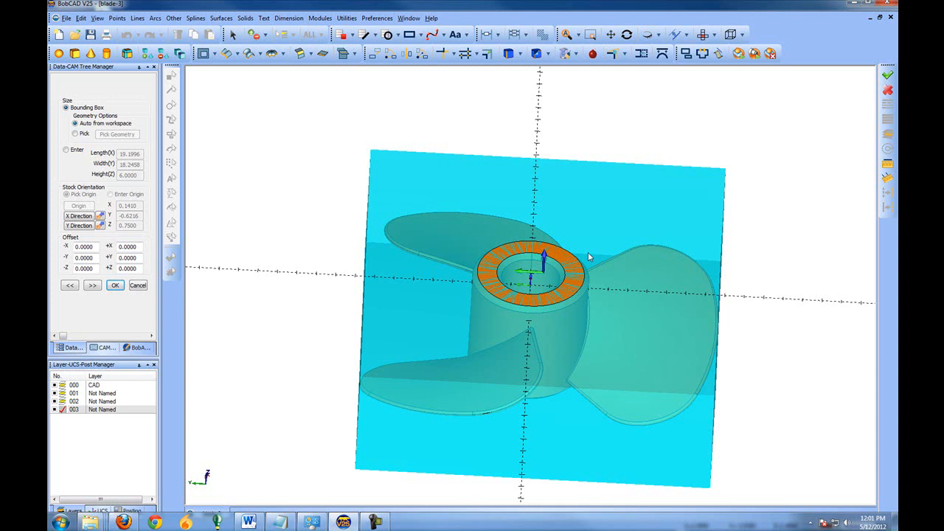
mouse_move(578, 283)
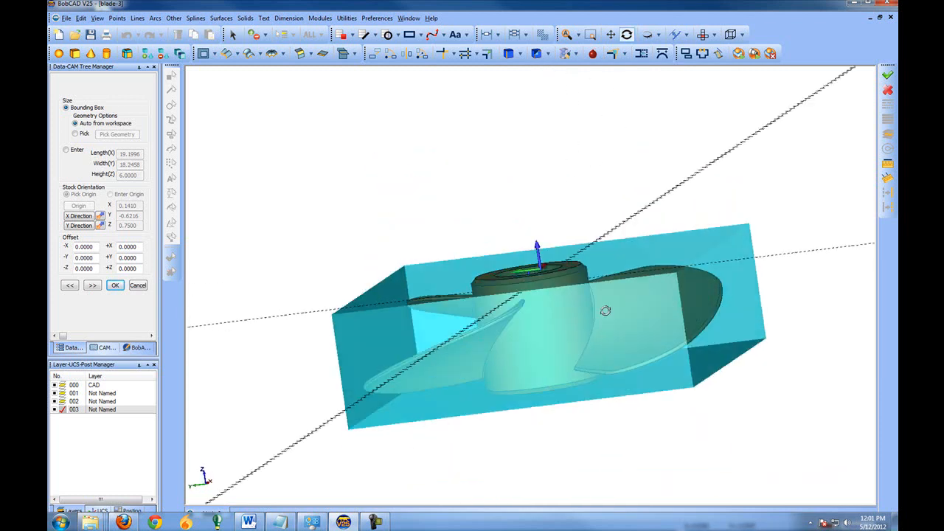
drag(605, 310, 595, 258)
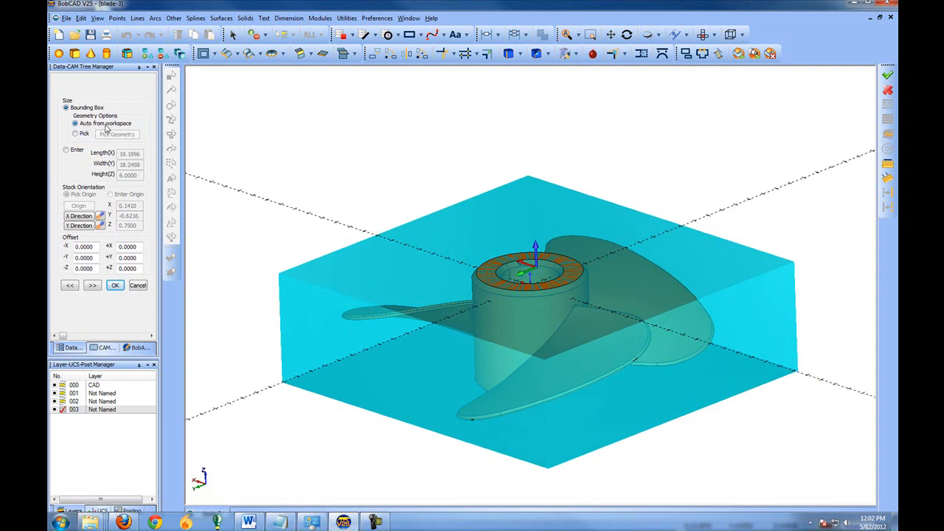
mouse_move(289, 236)
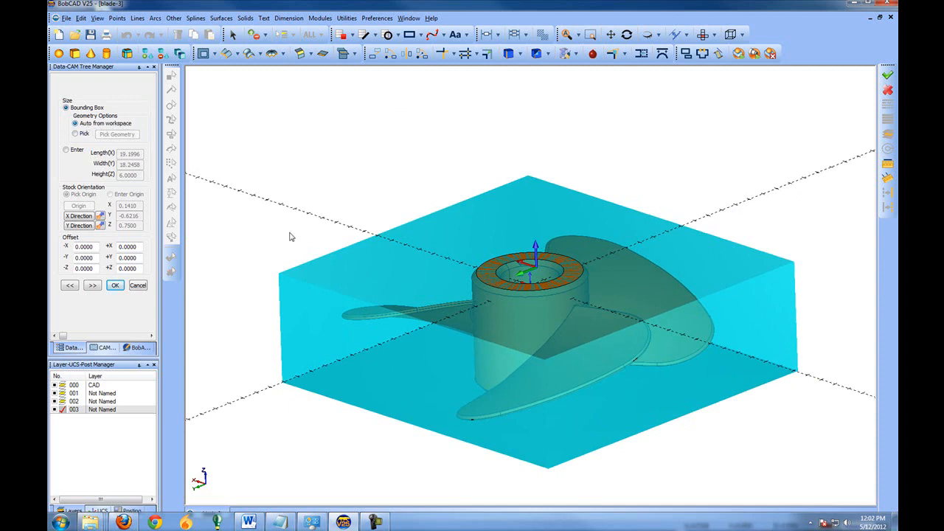
click(74, 133)
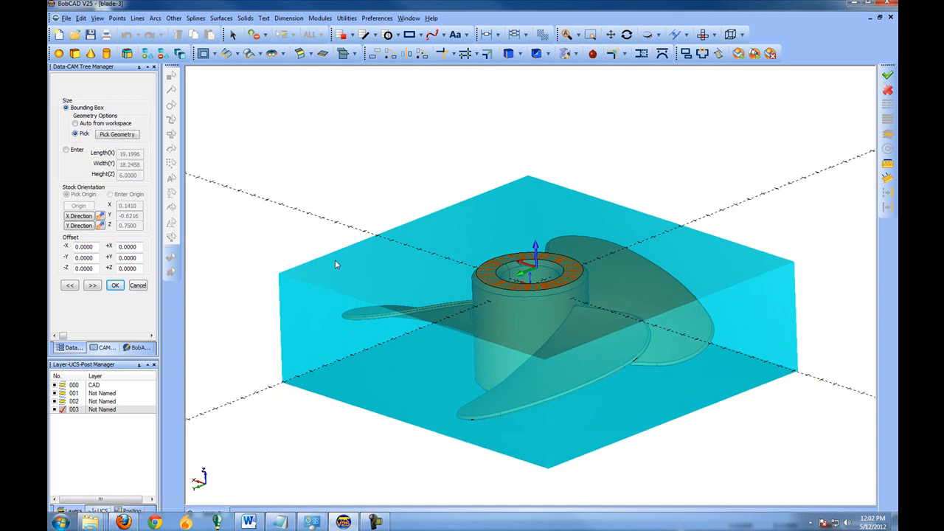
mouse_move(731, 189)
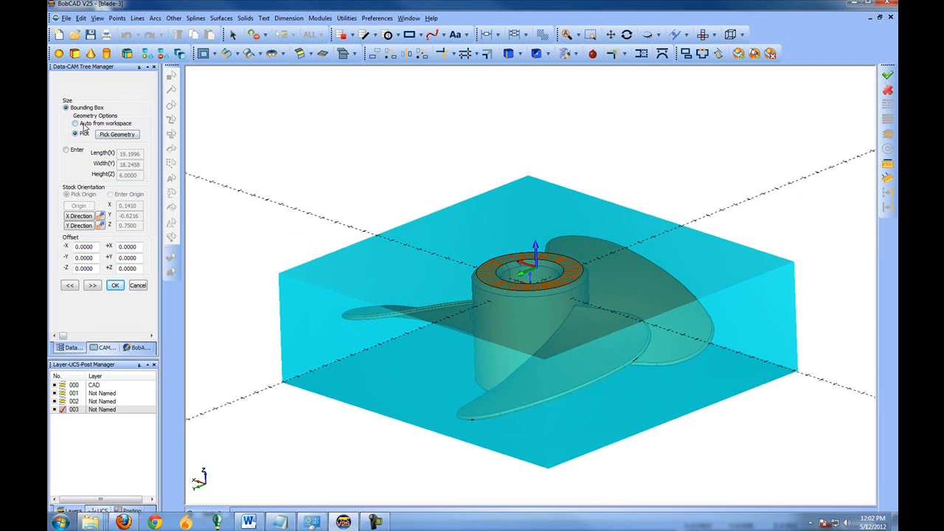
click(74, 124)
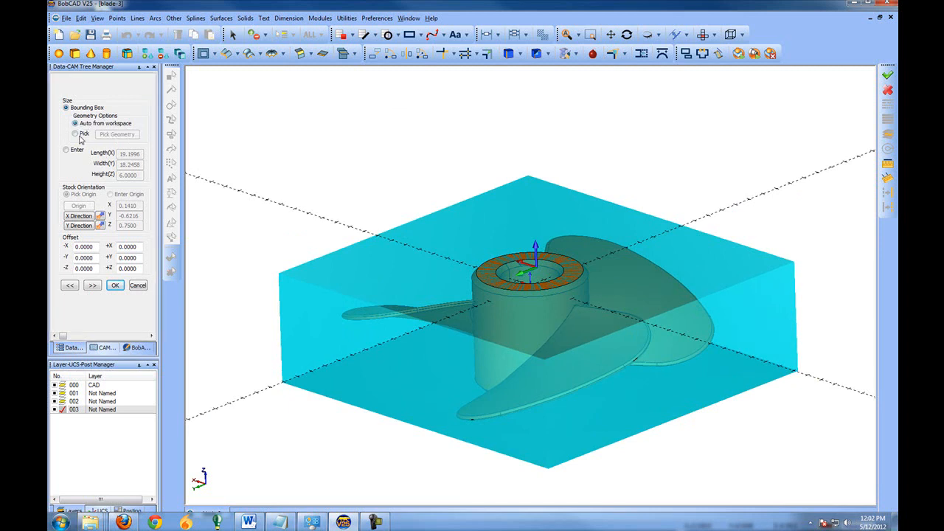
click(66, 150)
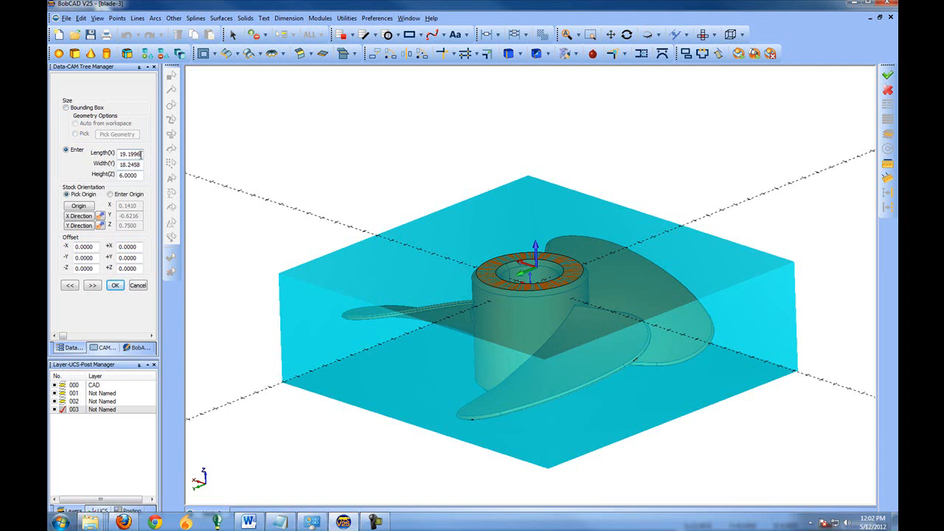
Set the stock Length(X) to 20.
triple_click(130, 154)
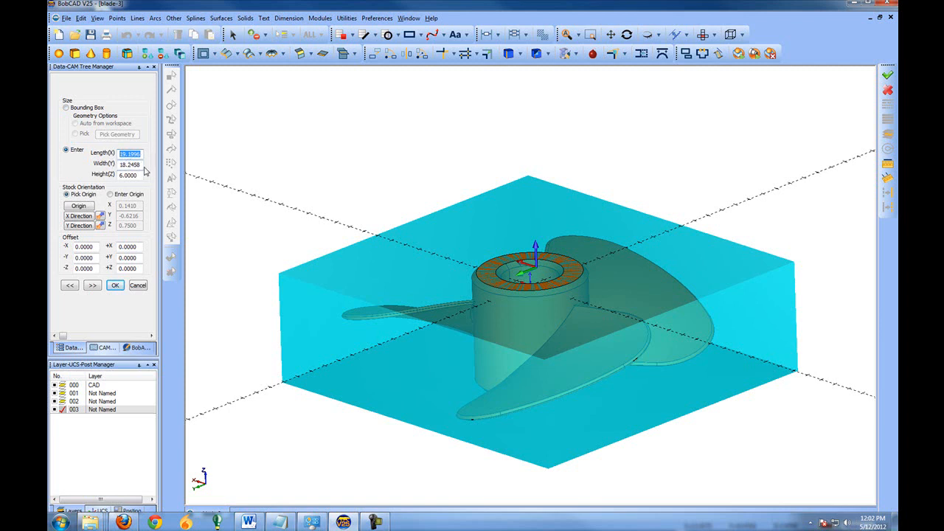
text(20.0000)
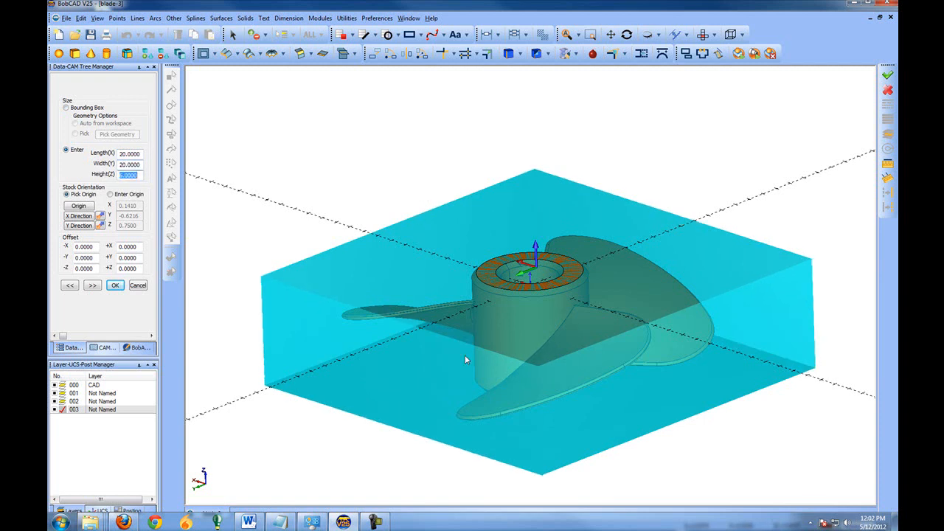
mouse_move(262, 197)
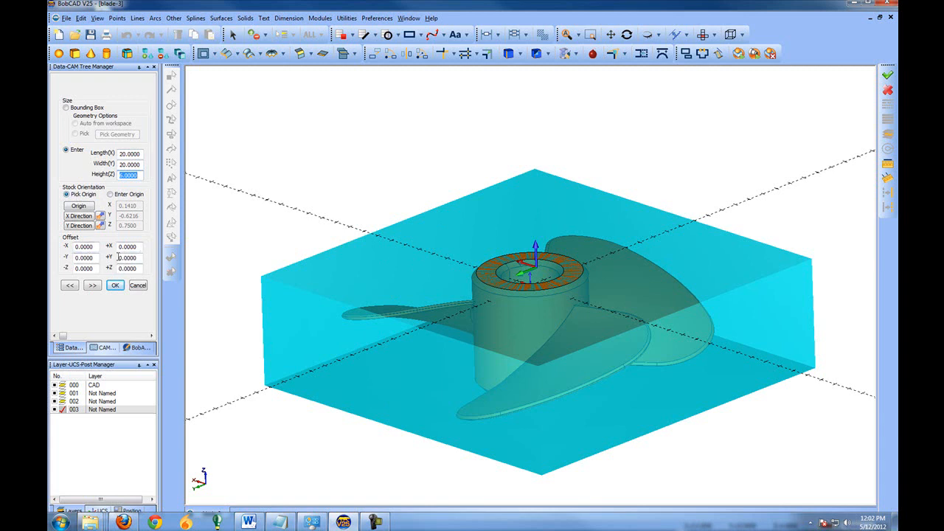
Keep Height(Z) at 6.0000 and enter offsets of 0.5 on +Z and 0.25 on the X and Y sides.
text(6.0000)
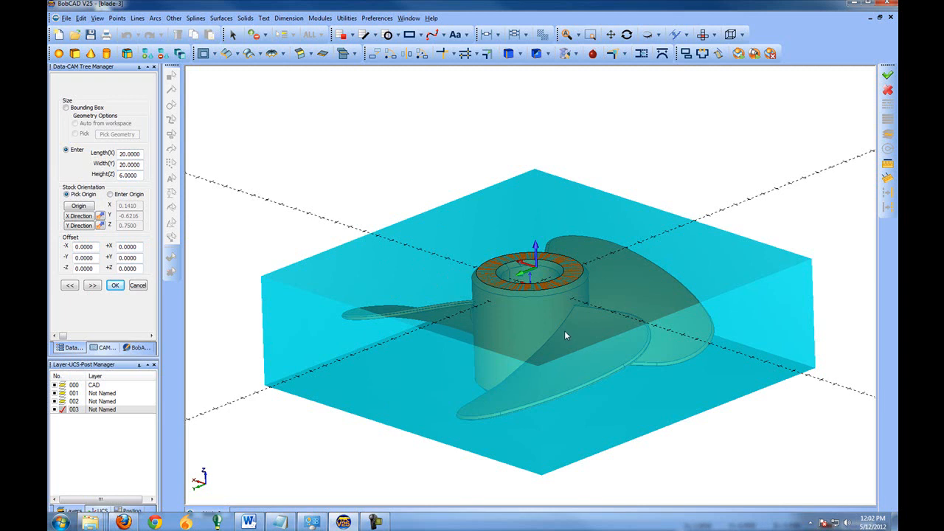
mouse_move(603, 364)
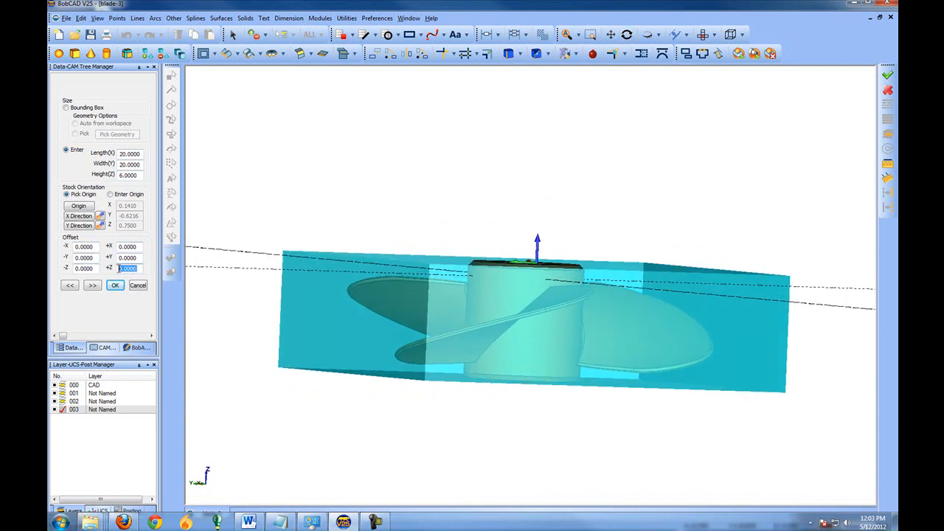
text(.5)
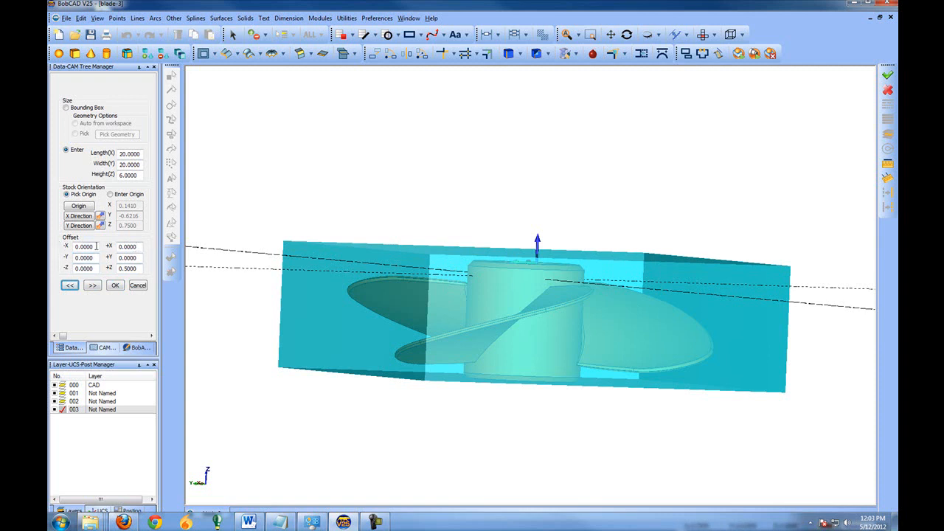
text(.25)
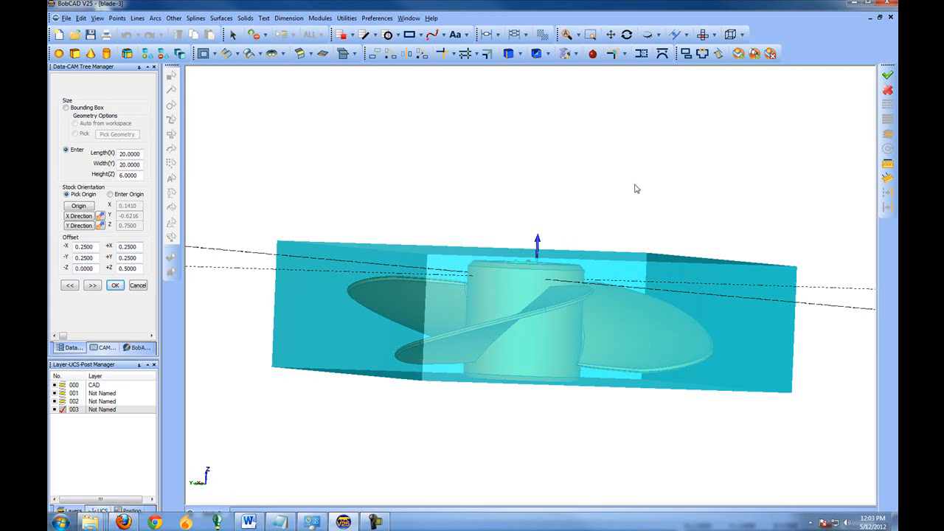
Inspect the stock block from several angles and advance the wizard to the Machine Setup page.
drag(637, 188, 555, 198)
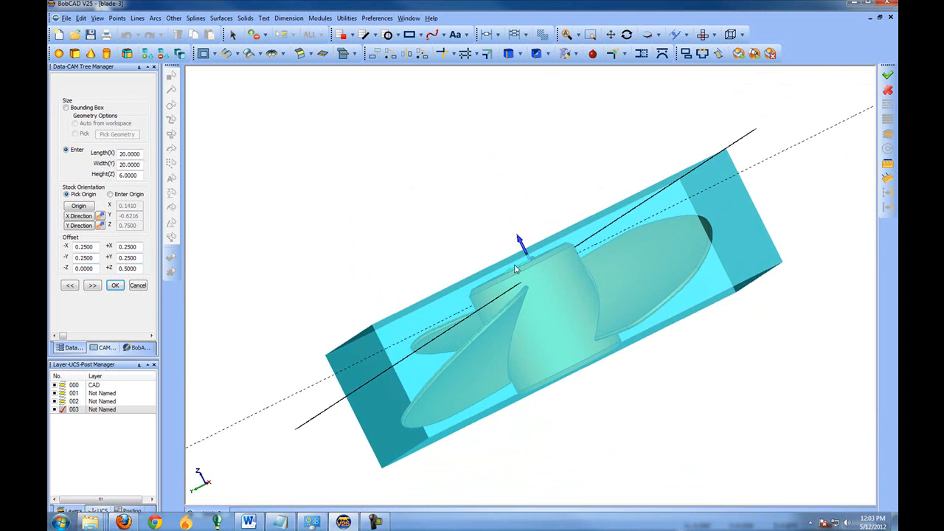
drag(516, 266, 549, 237)
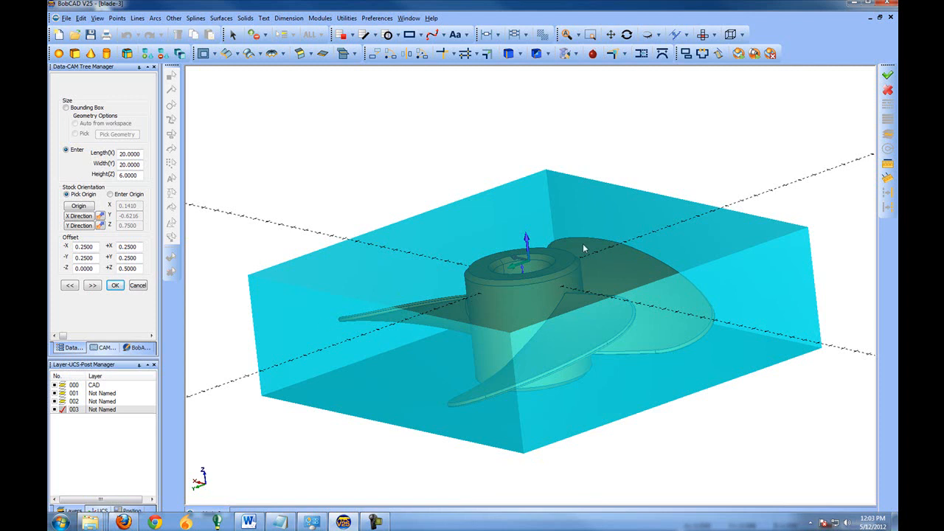
mouse_move(550, 239)
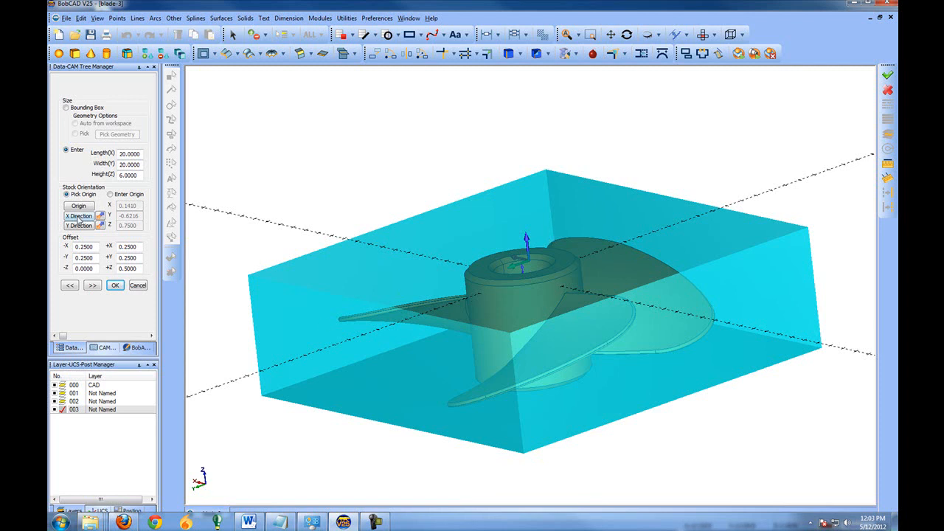
click(78, 206)
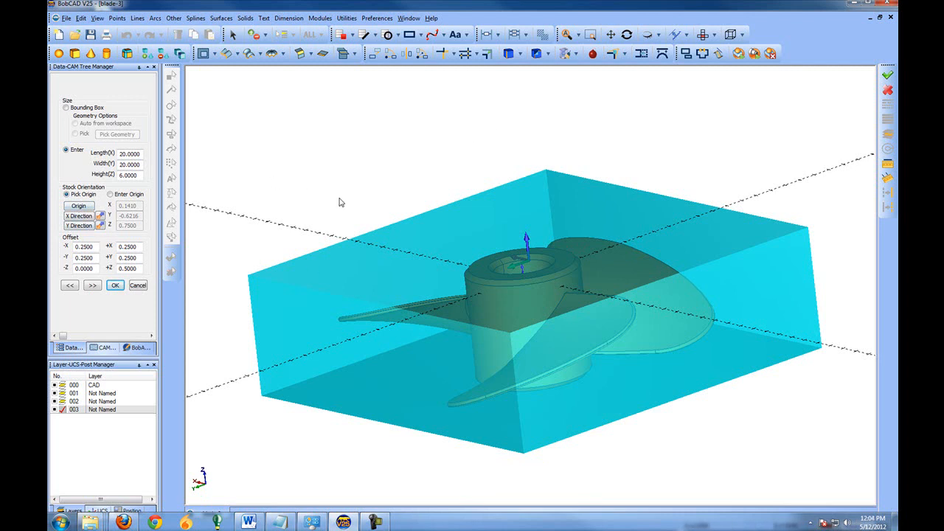
mouse_move(394, 154)
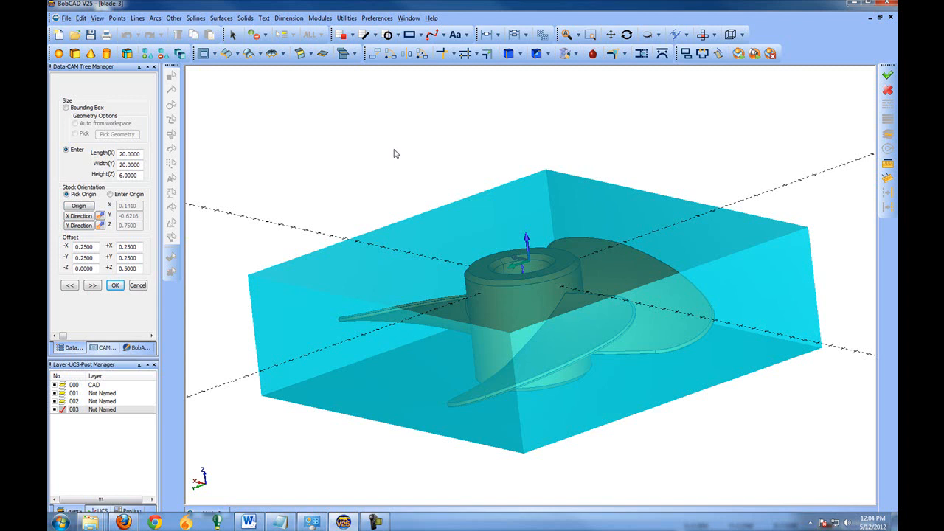
click(140, 153)
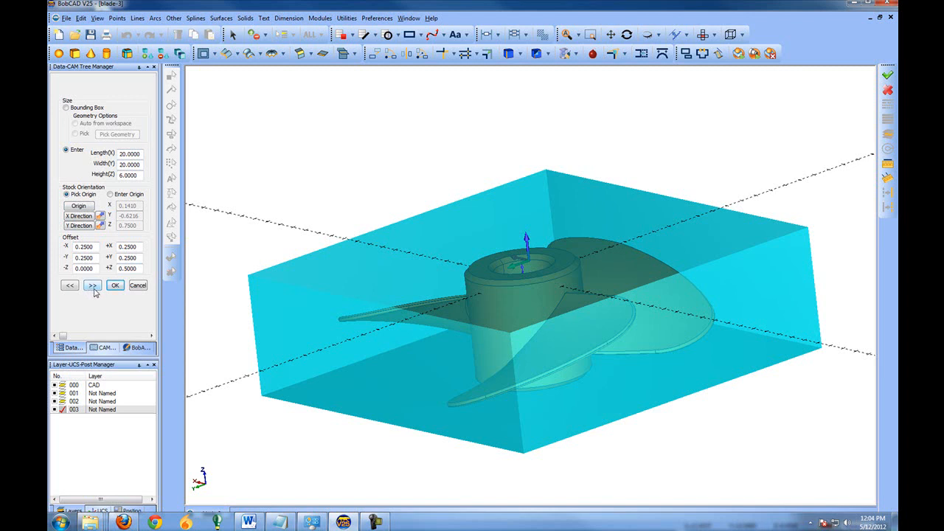
click(92, 286)
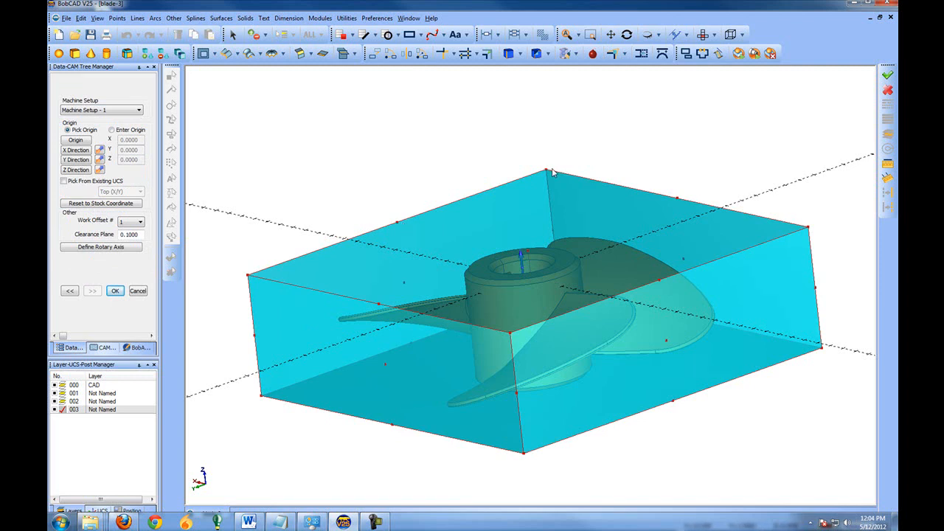
mouse_move(664, 288)
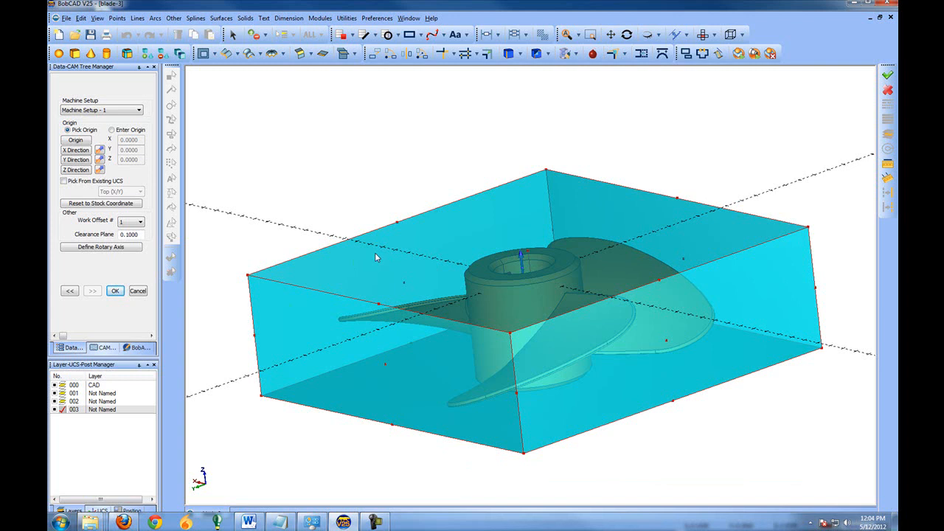
mouse_move(656, 213)
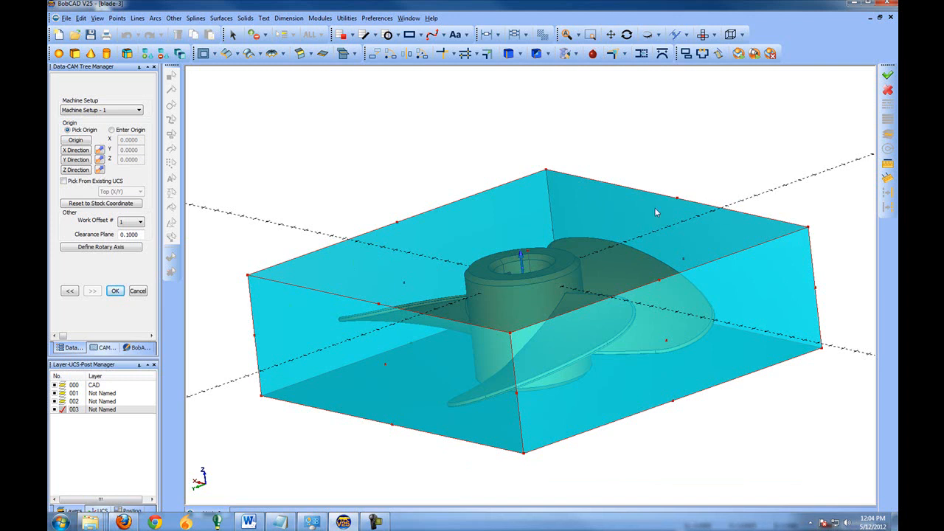
mouse_move(430, 193)
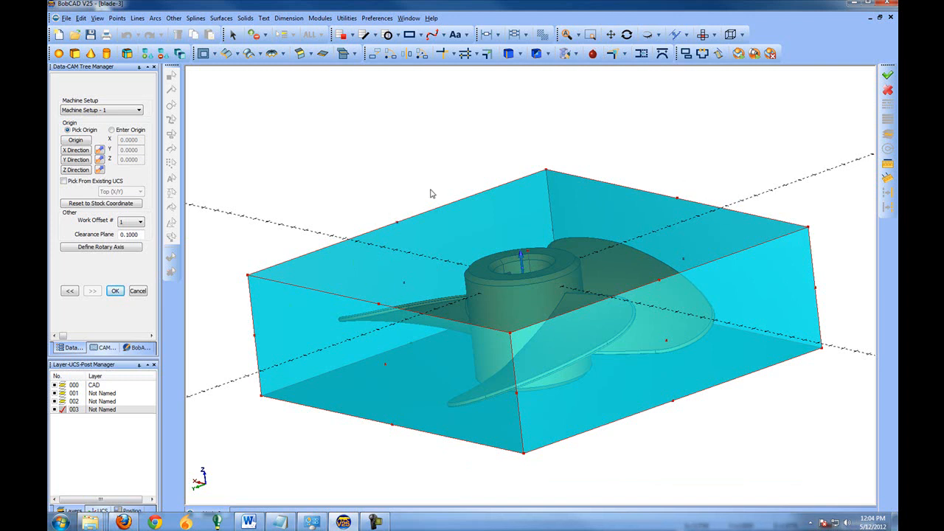
mouse_move(620, 242)
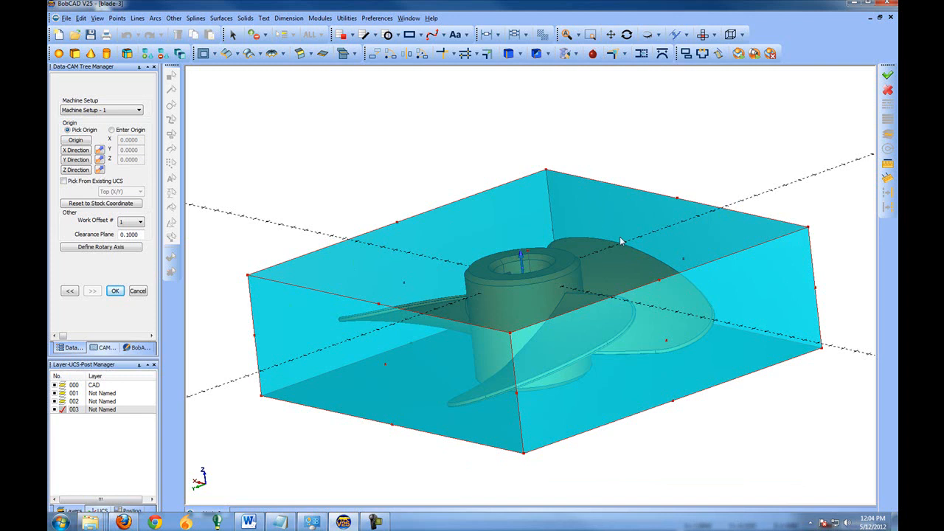
mouse_move(150, 112)
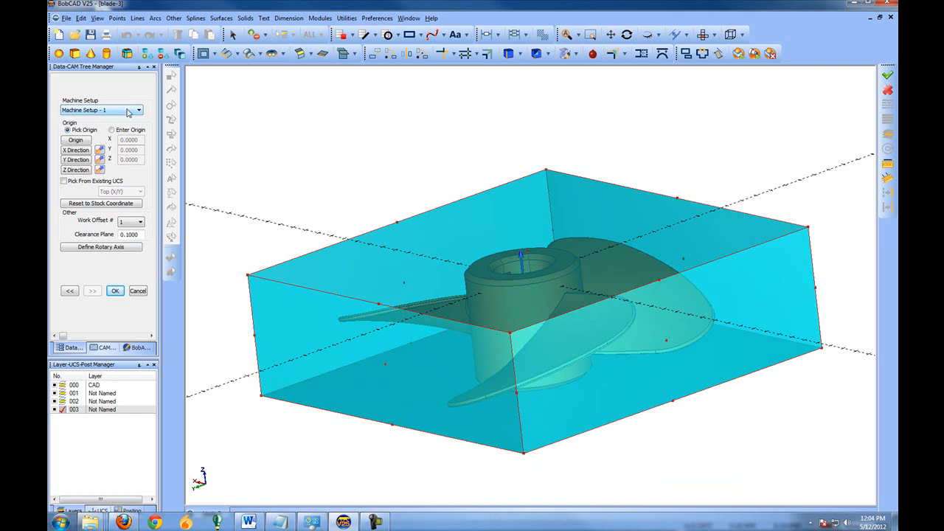
mouse_move(137, 118)
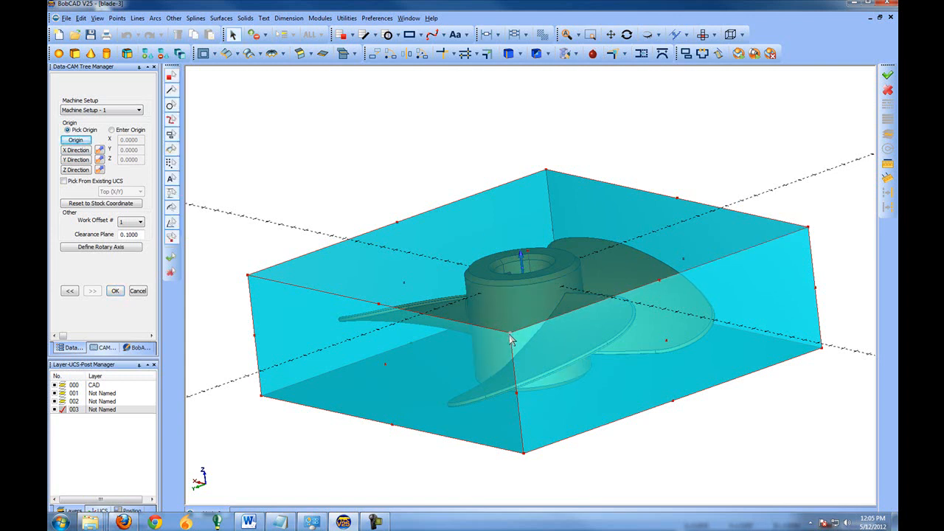
Pick the setup origin on the part, try Reset to Stock Coordinate, restore it, set Clearance Plane 0.25 and confirm.
click(498, 331)
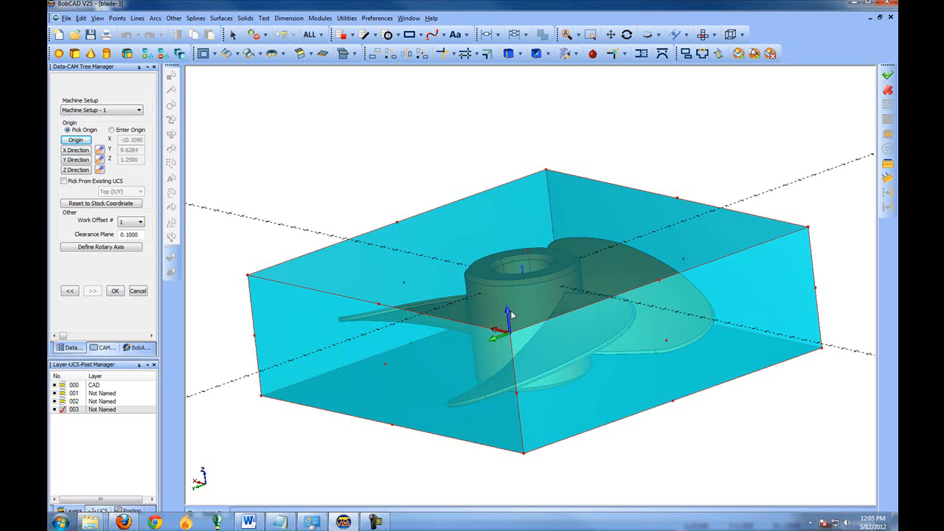
mouse_move(516, 353)
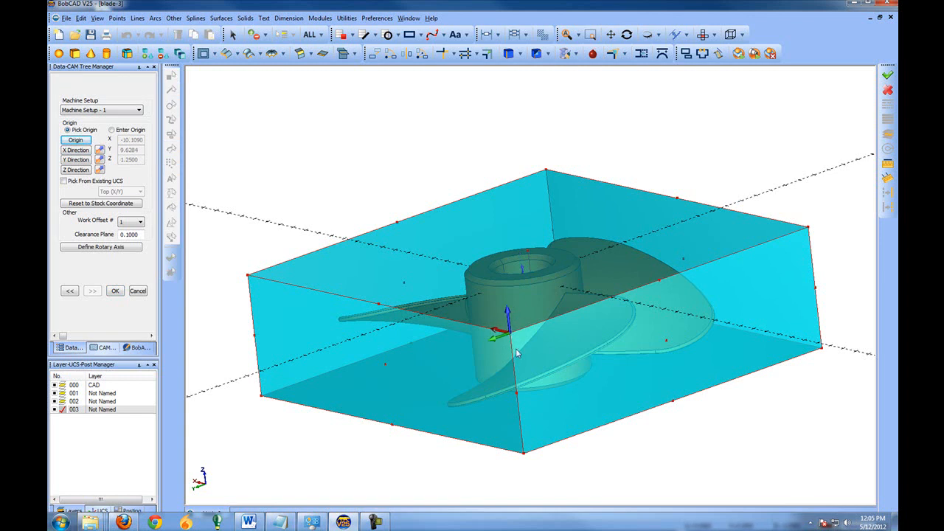
mouse_move(632, 294)
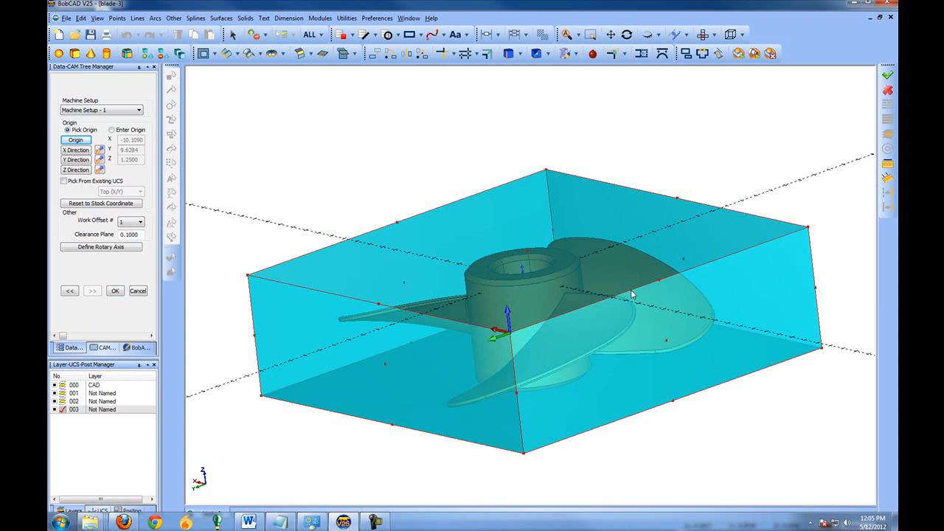
mouse_move(518, 331)
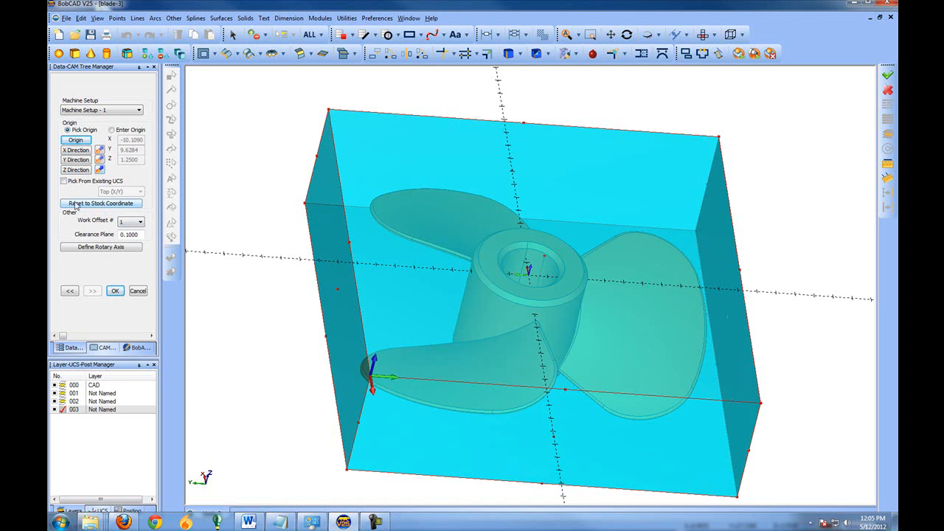
click(100, 204)
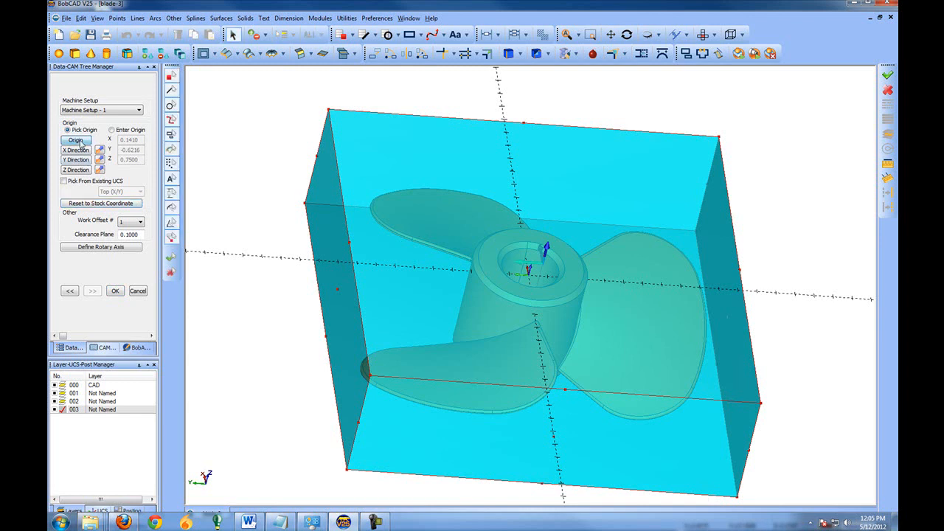
click(372, 376)
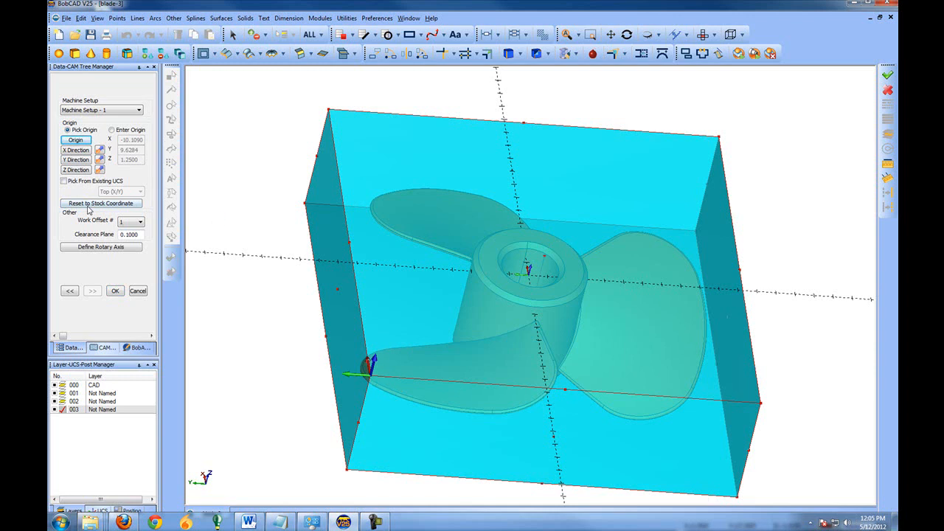
click(138, 221)
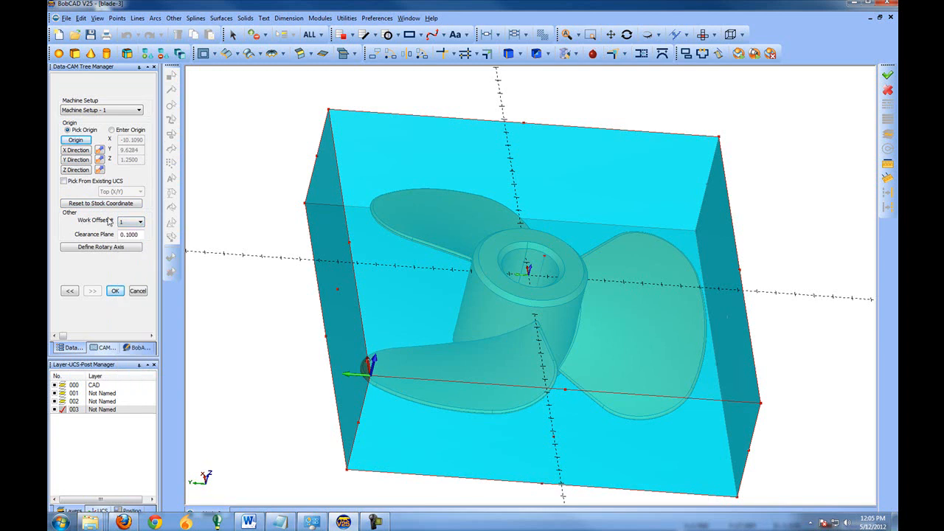
mouse_move(224, 192)
text(.25)
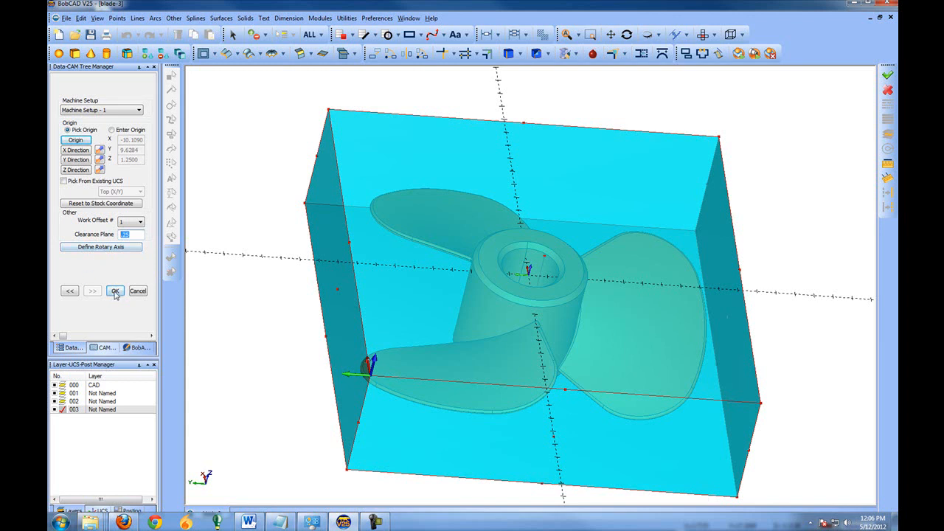
click(115, 290)
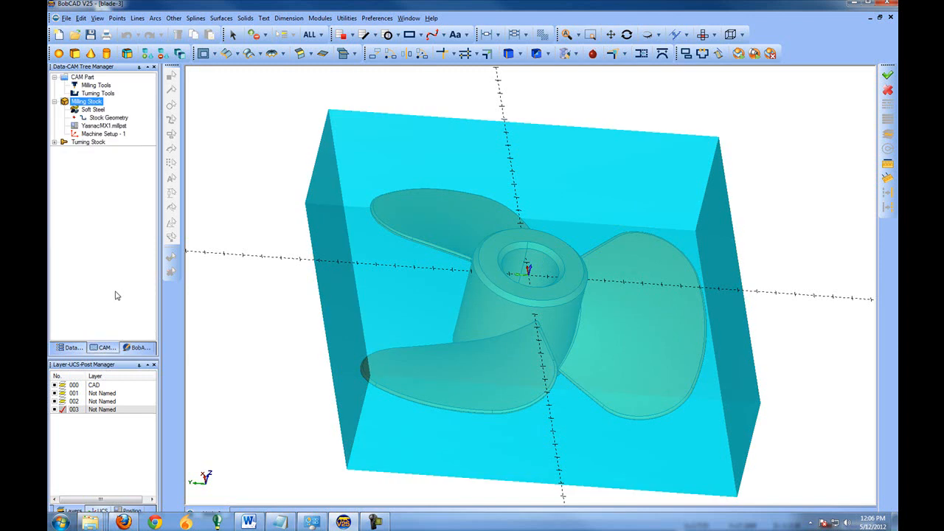
click(104, 132)
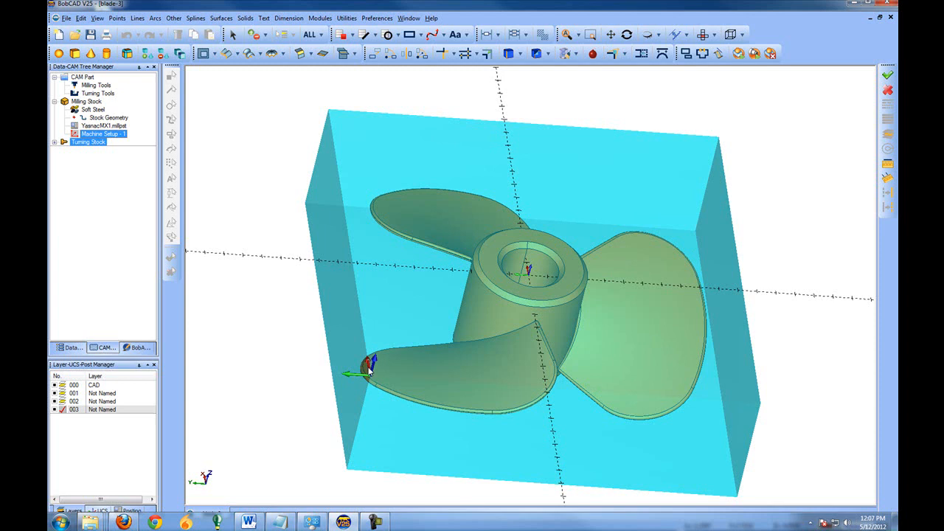
mouse_move(664, 340)
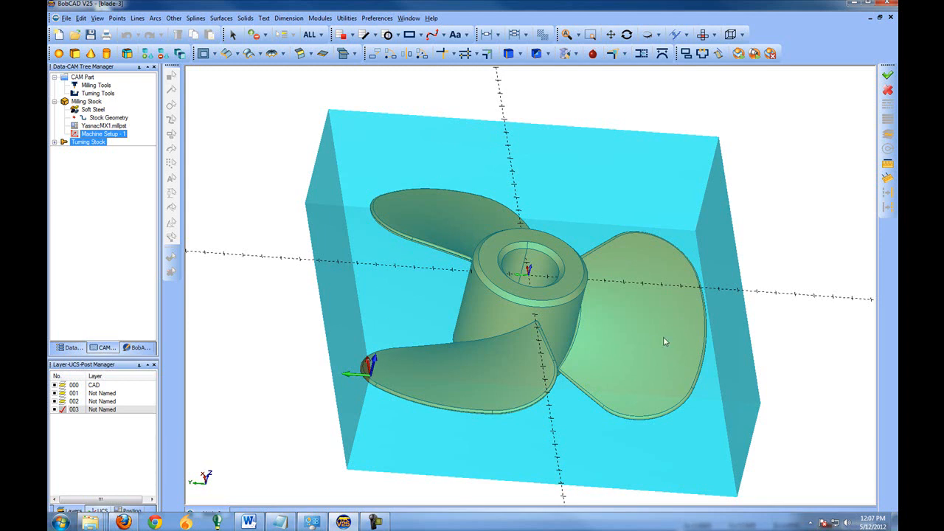
mouse_move(516, 207)
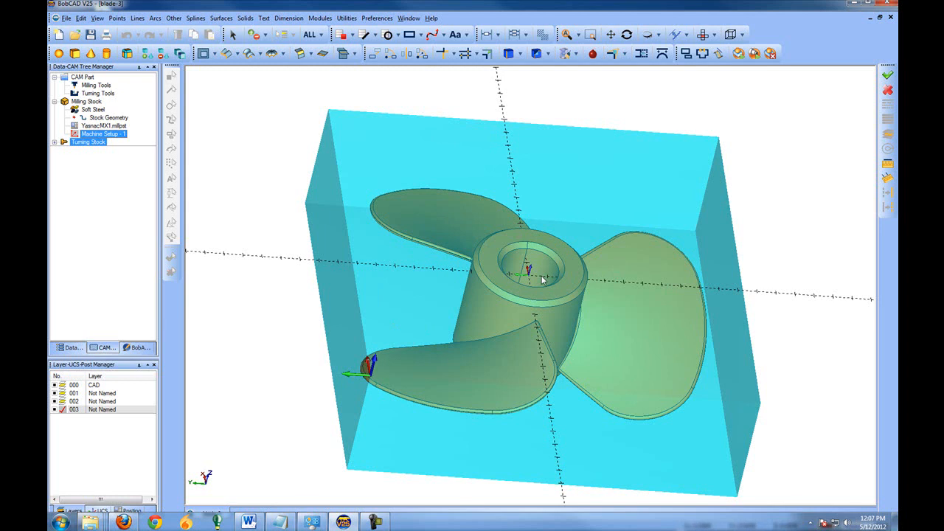
mouse_move(538, 228)
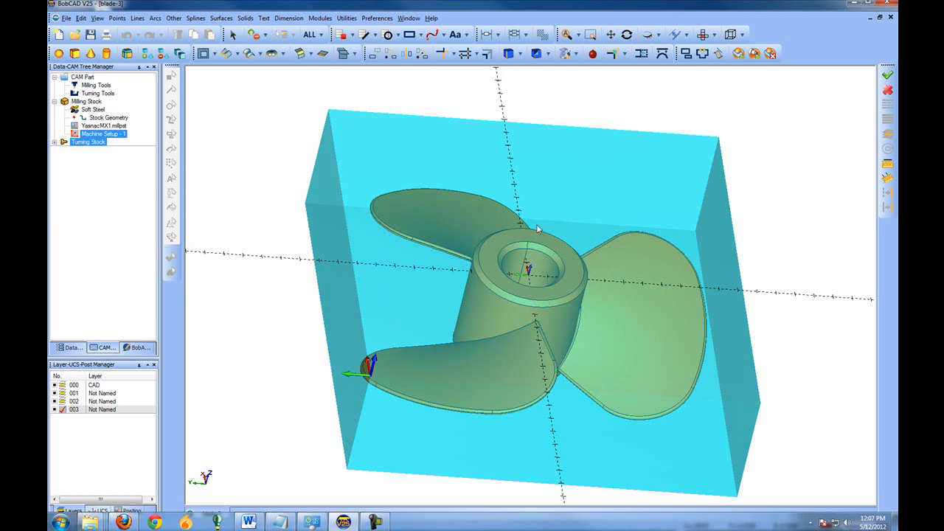
mouse_move(457, 175)
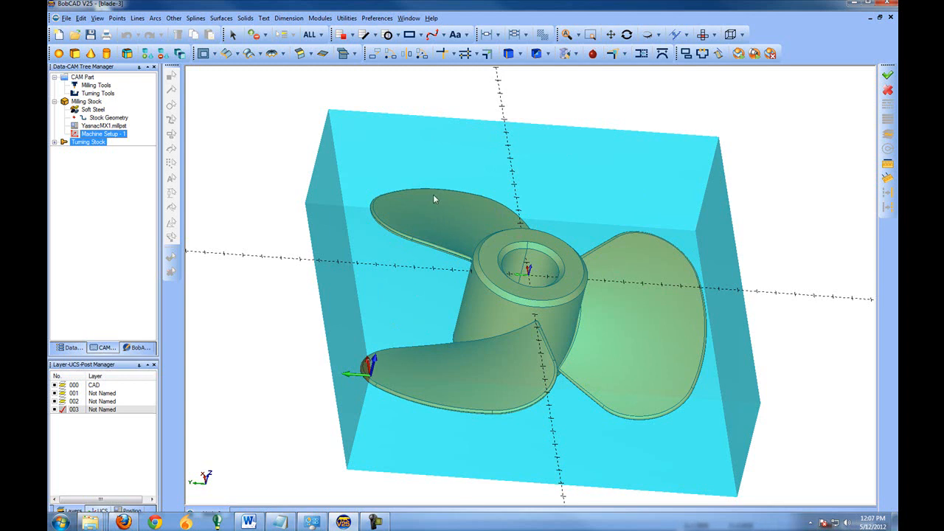
mouse_move(688, 270)
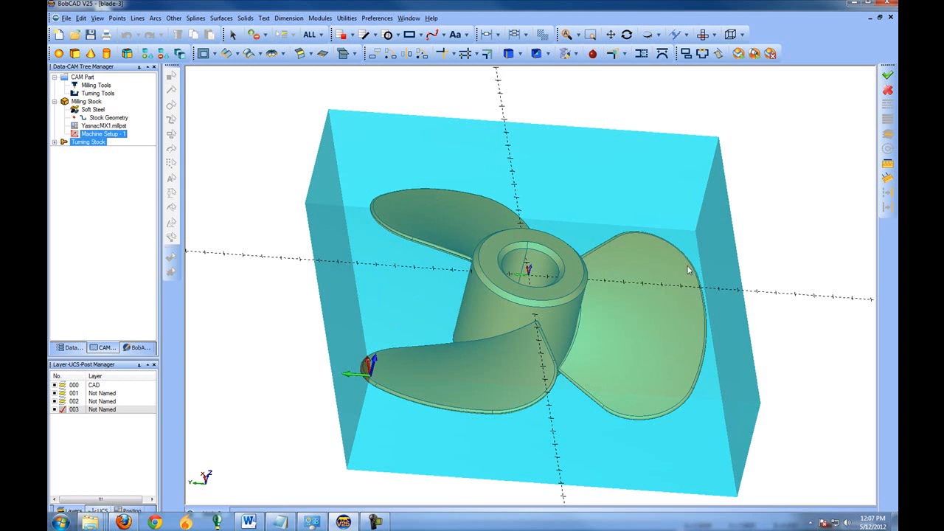
mouse_move(474, 289)
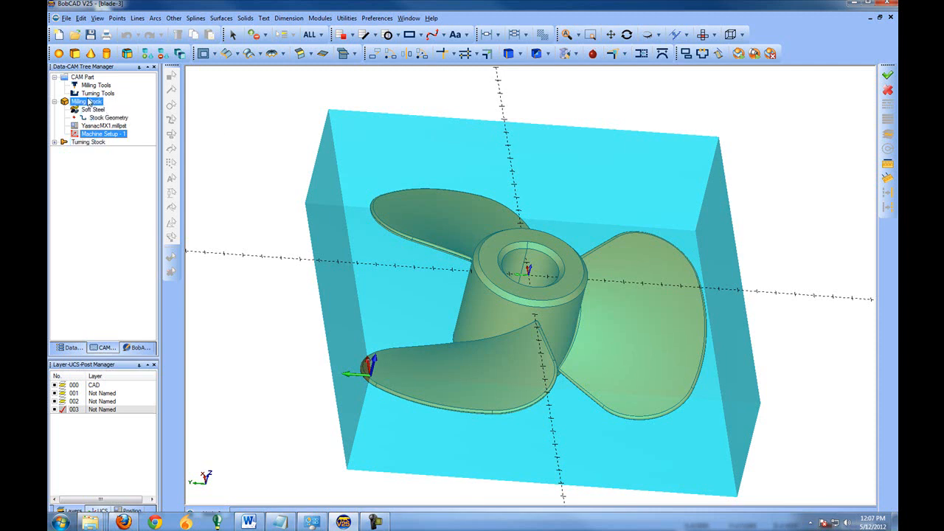
click(101, 132)
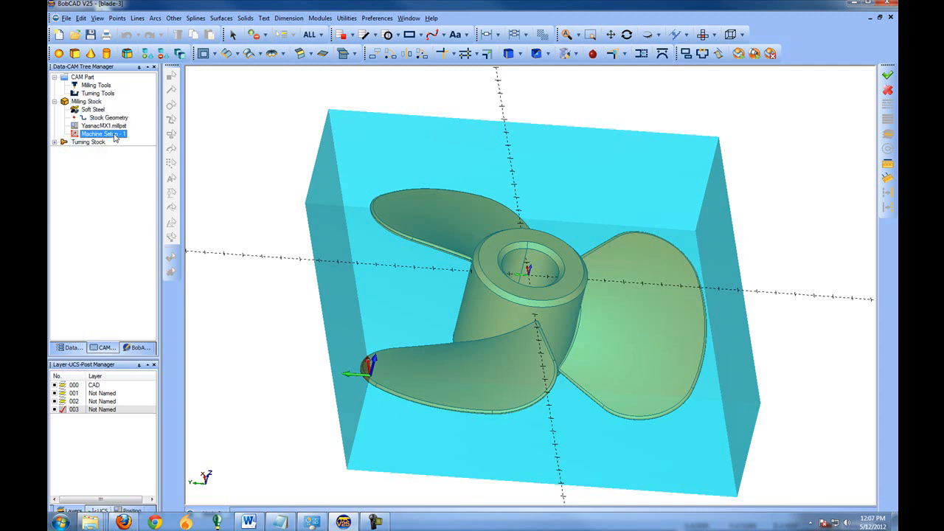
right_click(102, 133)
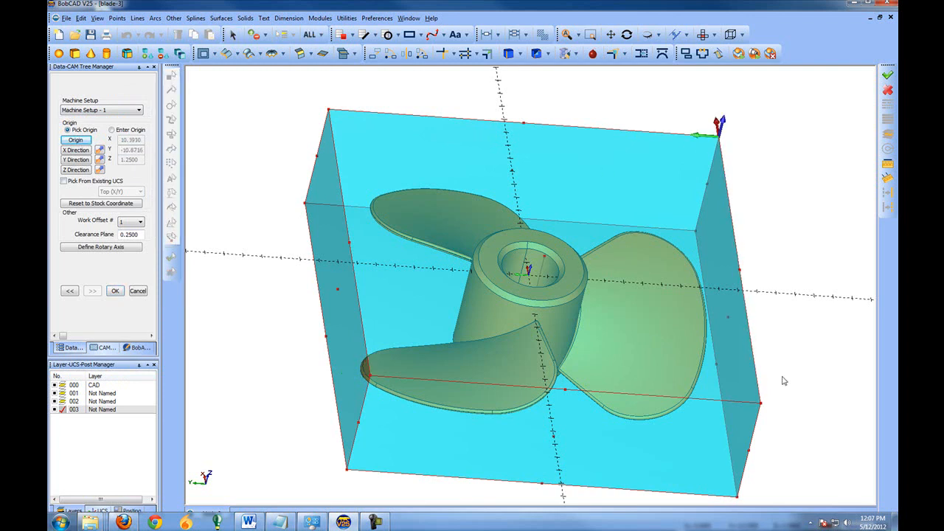
mouse_move(764, 407)
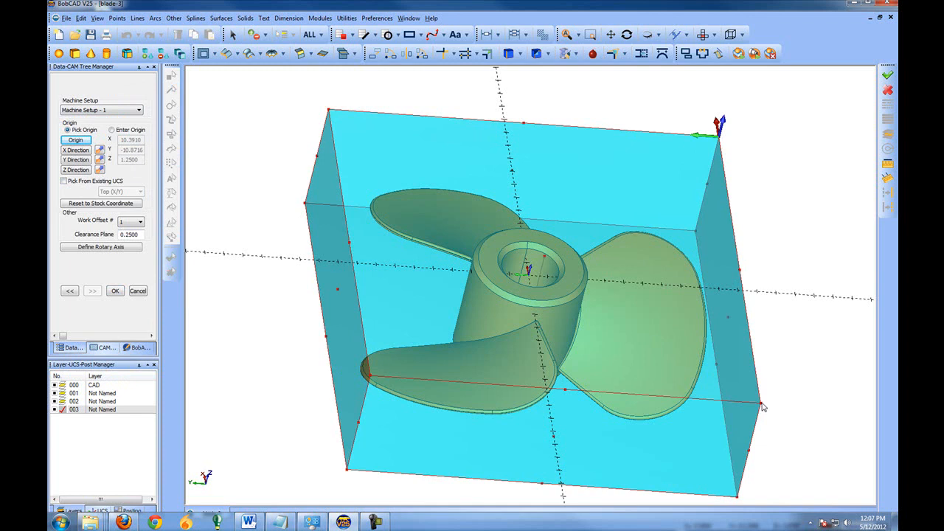
Confirm the stock-corner origin and show Machine Setup - 1's feature options.
click(115, 289)
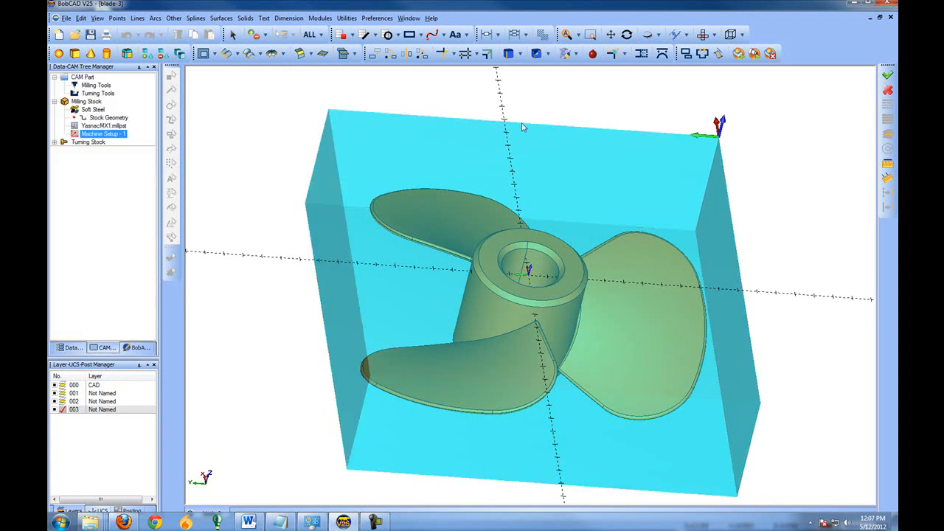
mouse_move(478, 142)
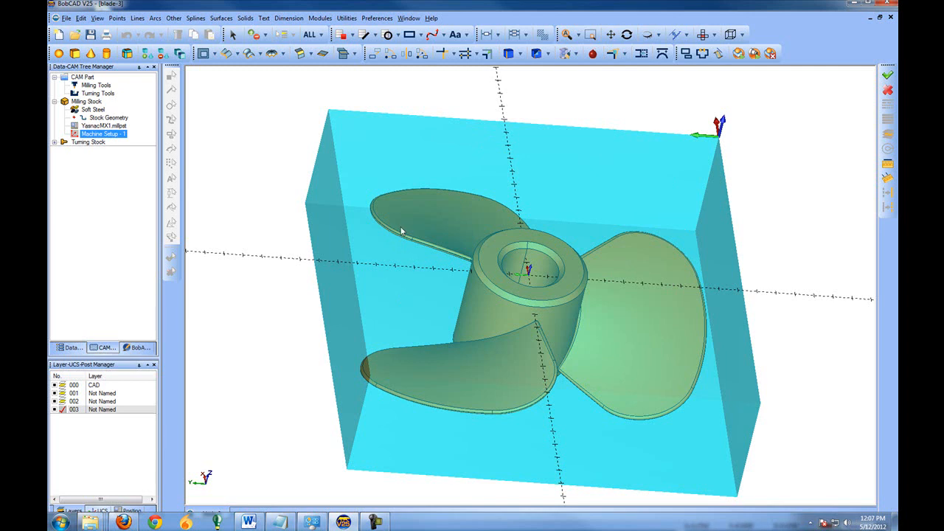
mouse_move(328, 239)
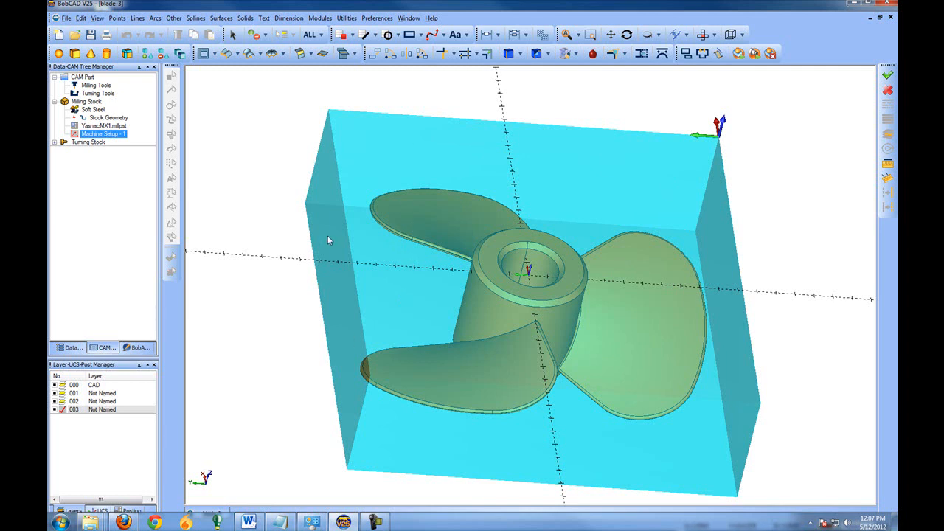
mouse_move(322, 216)
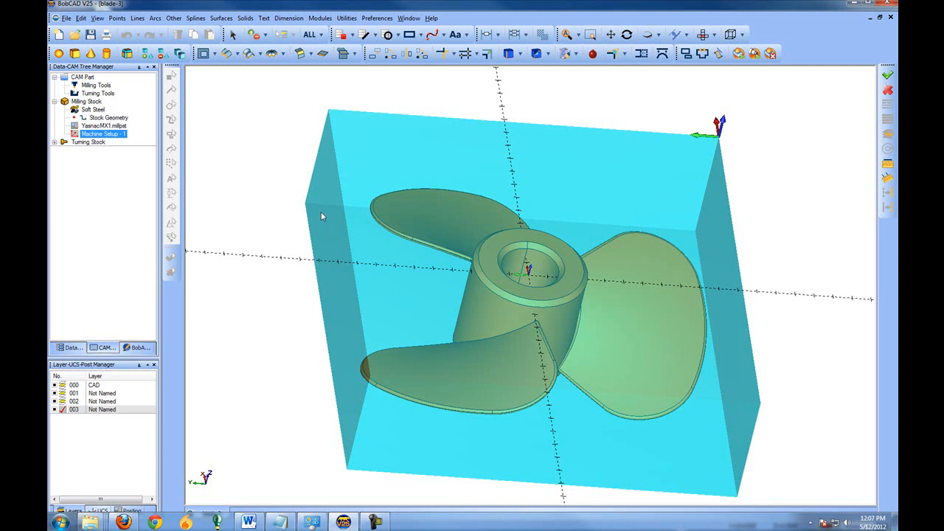
mouse_move(563, 358)
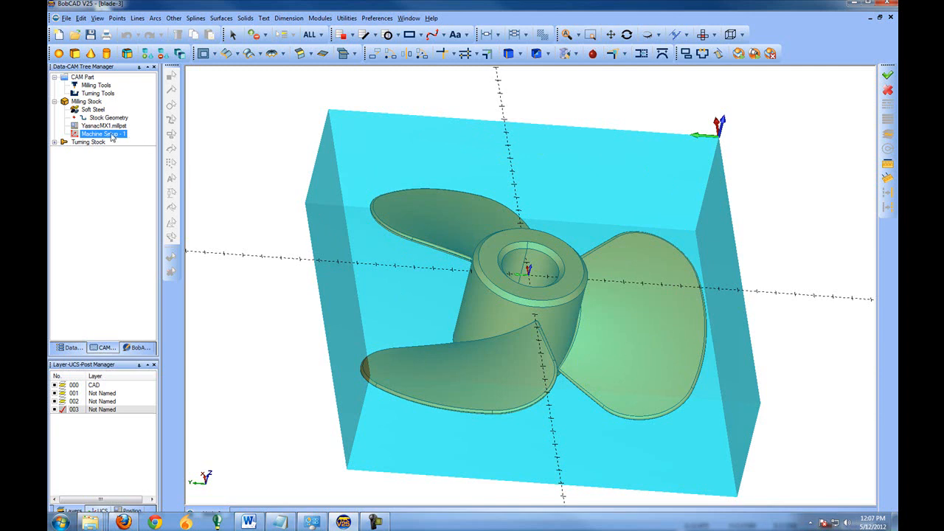
right_click(102, 135)
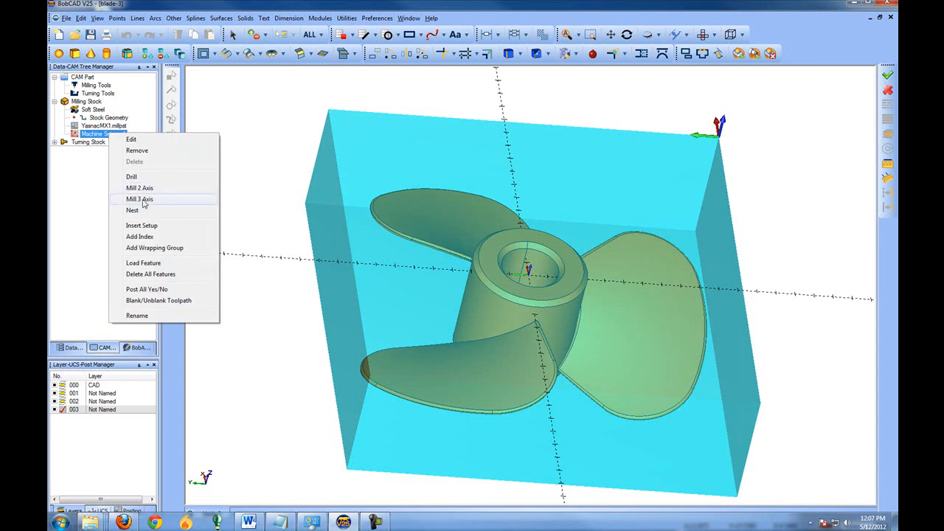
Create a Mill 3 Axis Advanced Rough operation and pass the geometry selection page.
click(139, 199)
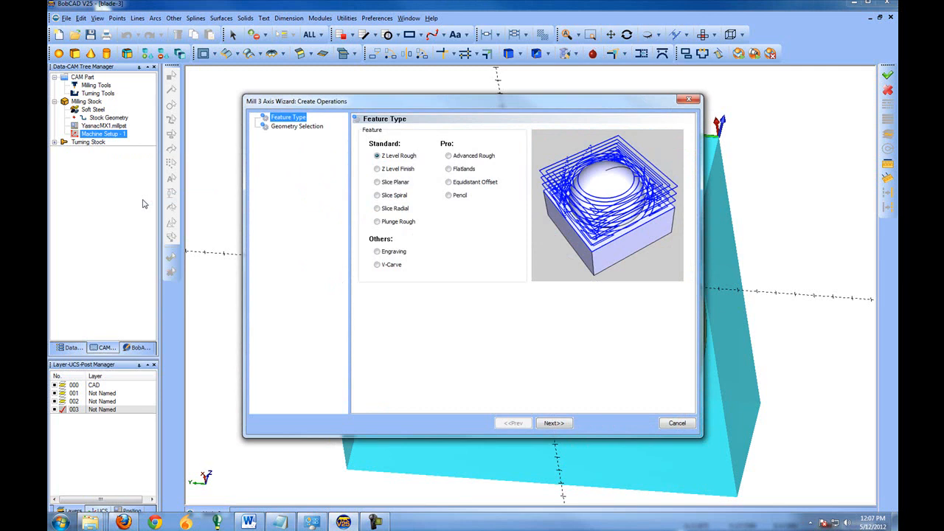
mouse_move(435, 161)
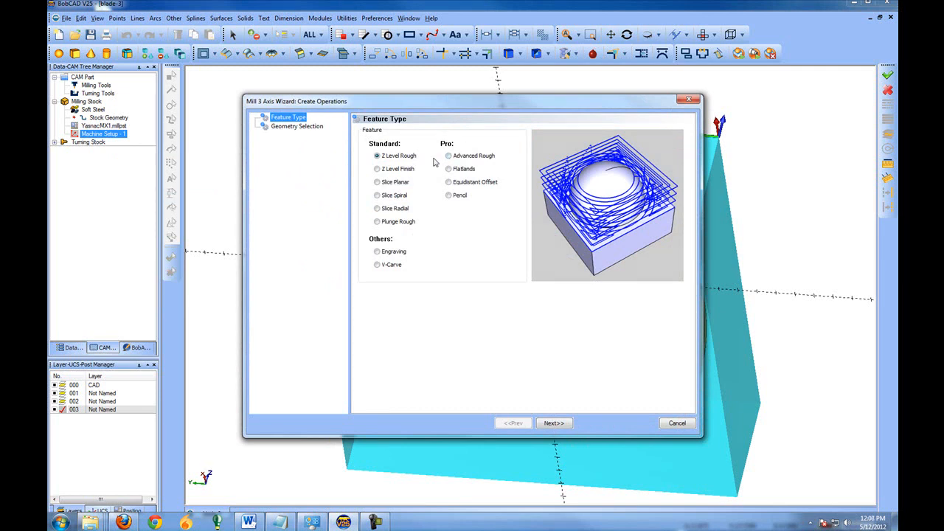
click(448, 156)
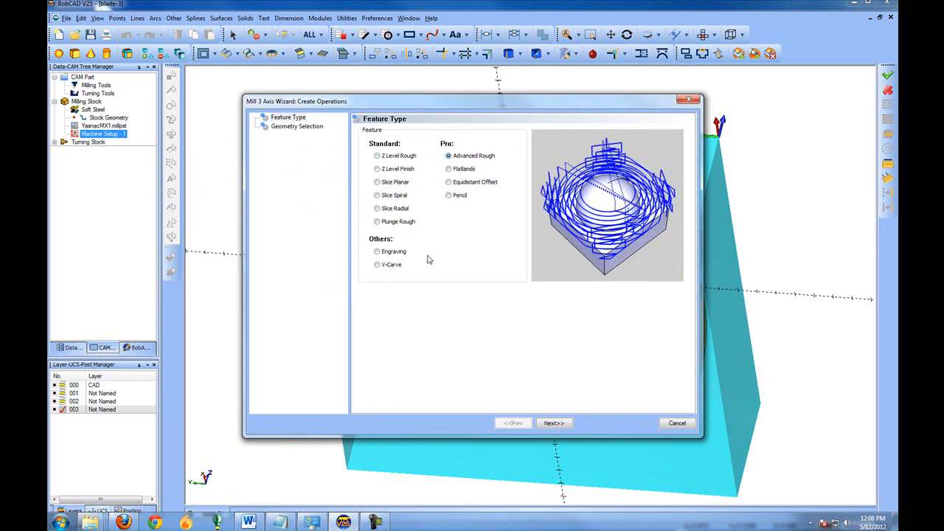
click(553, 422)
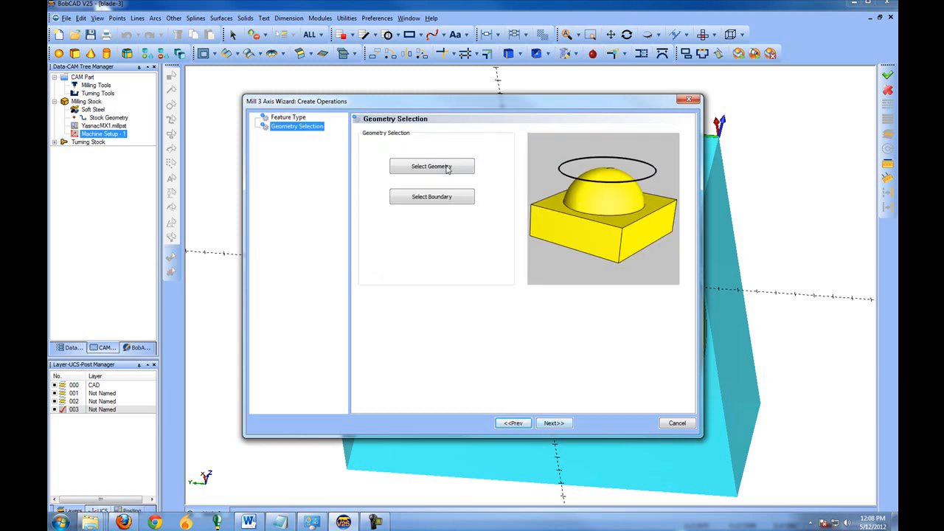
click(430, 165)
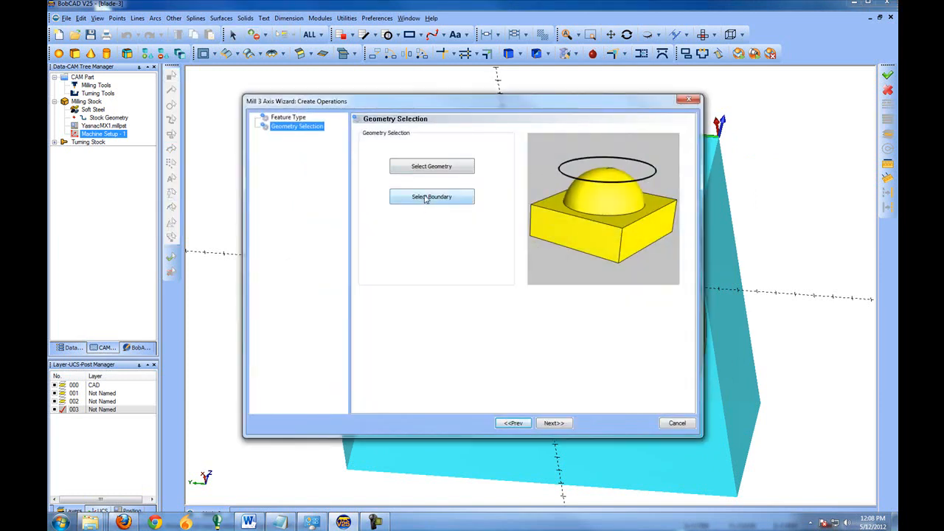
mouse_move(495, 152)
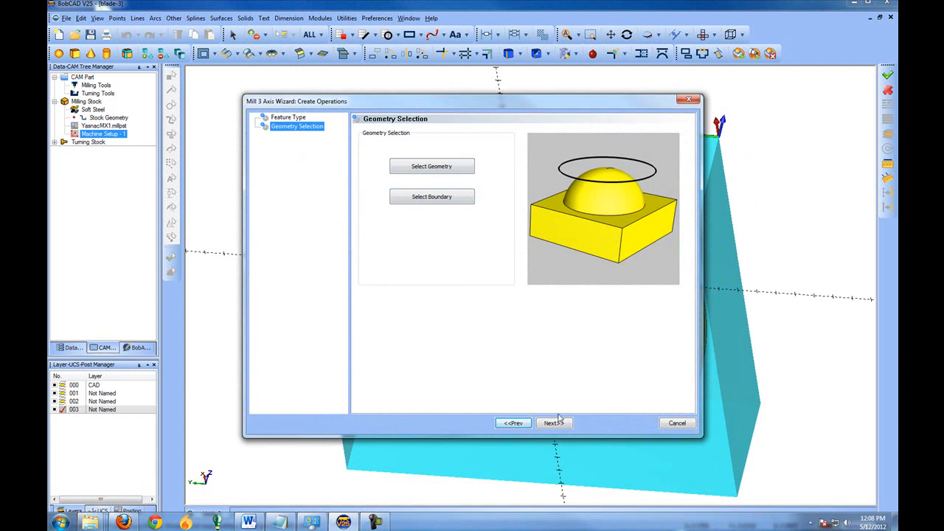
mouse_move(563, 439)
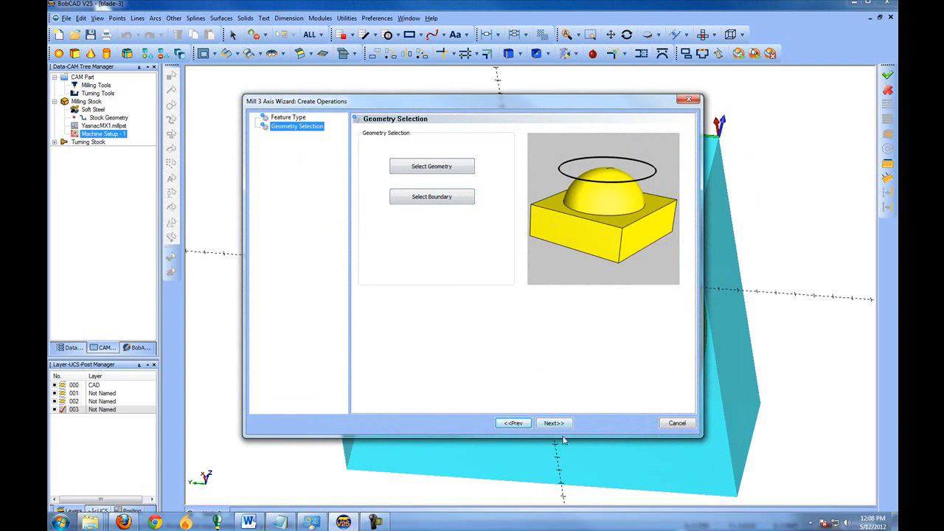
click(553, 422)
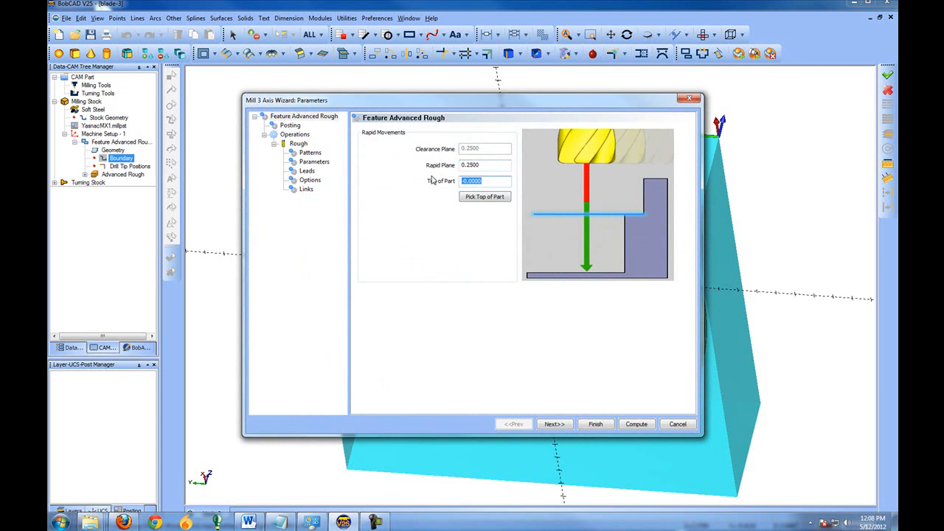
mouse_move(488, 106)
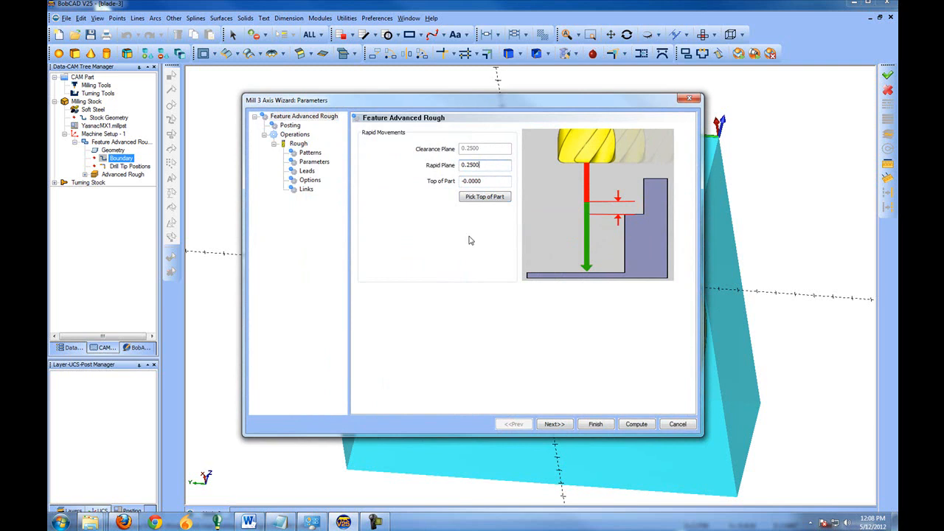
Toggle Output Rotary Angle on and off in Posting, review the Rough tool page and reach cut pattern settings.
click(552, 425)
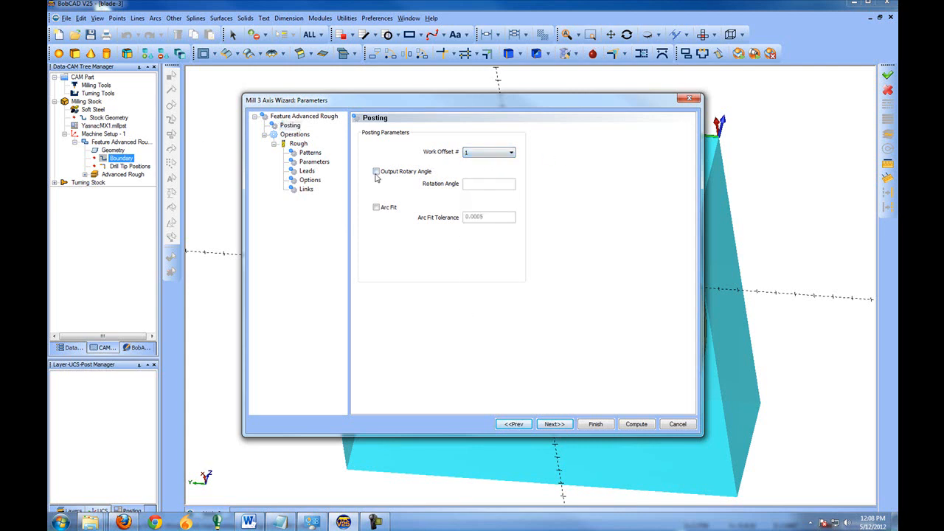
click(376, 171)
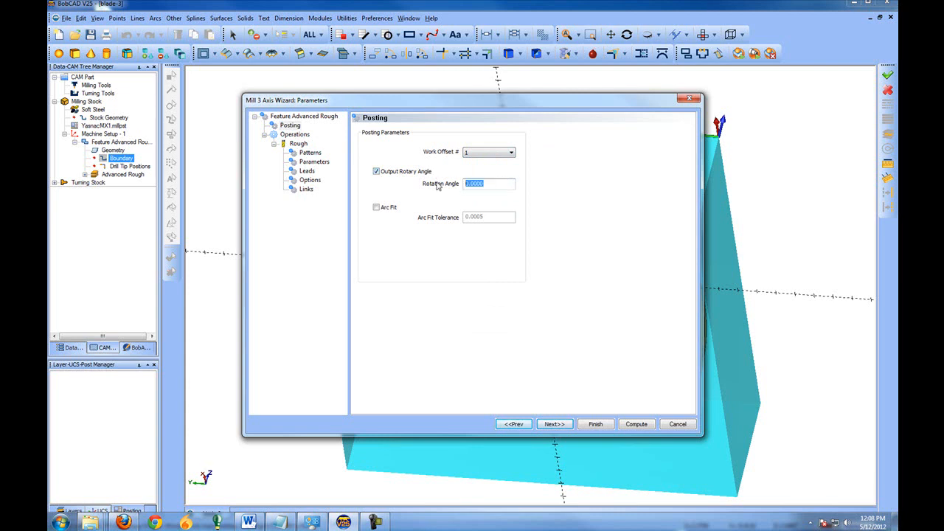
click(376, 171)
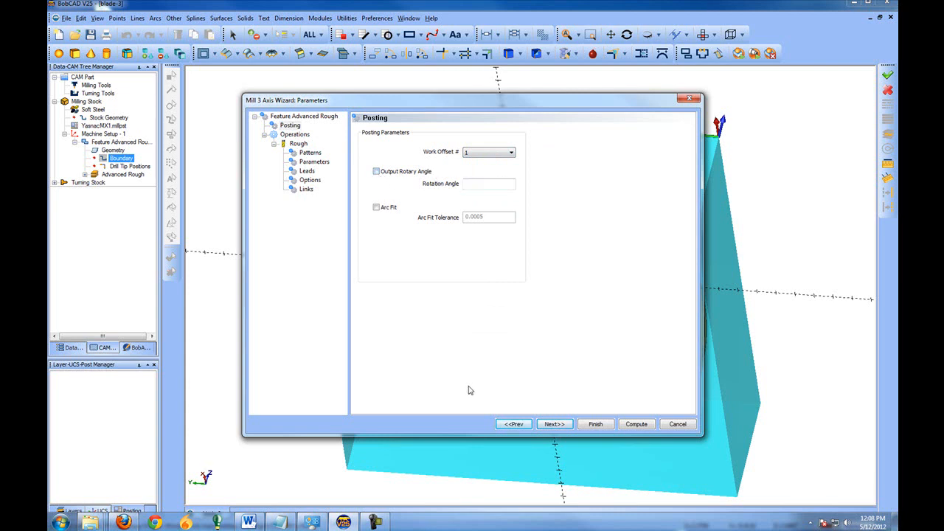
click(298, 143)
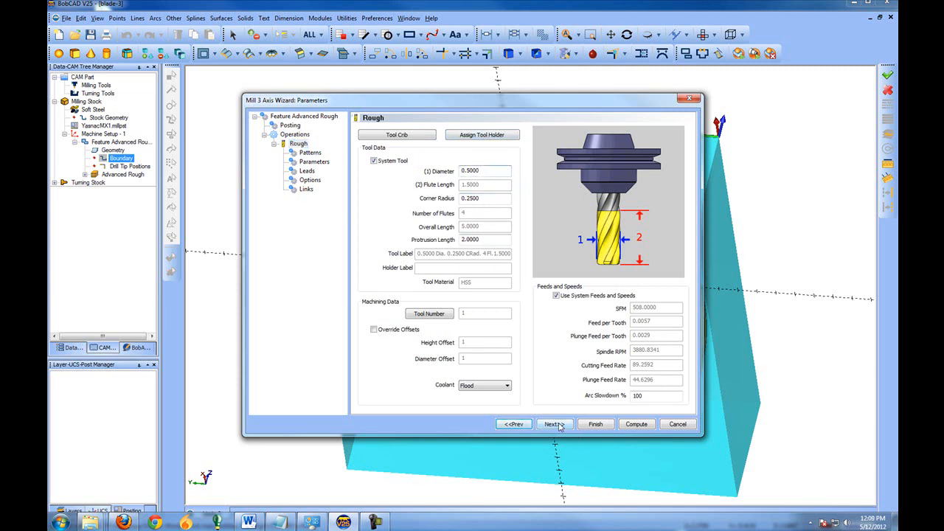
click(551, 425)
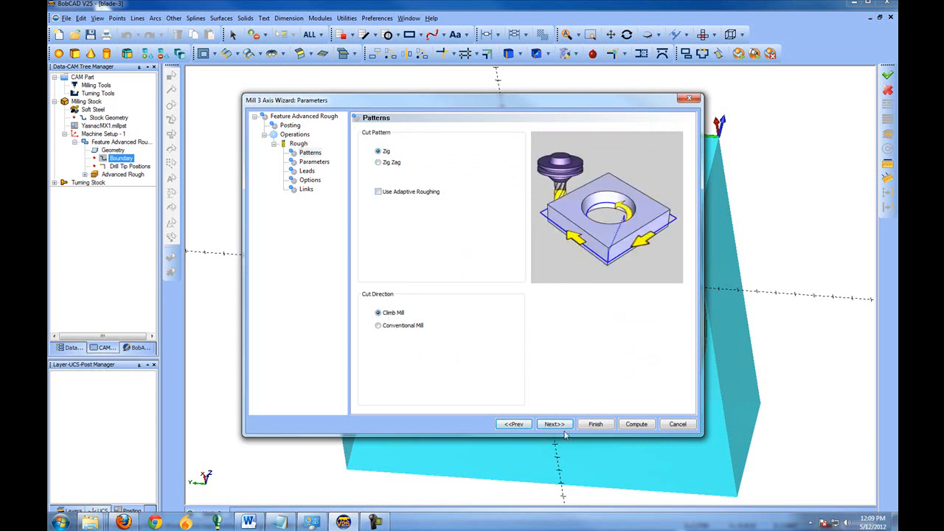
Set the stock Allowance XYZ on the Parameters page, pass Options and Links, and finish the Advanced Rough operation.
click(554, 424)
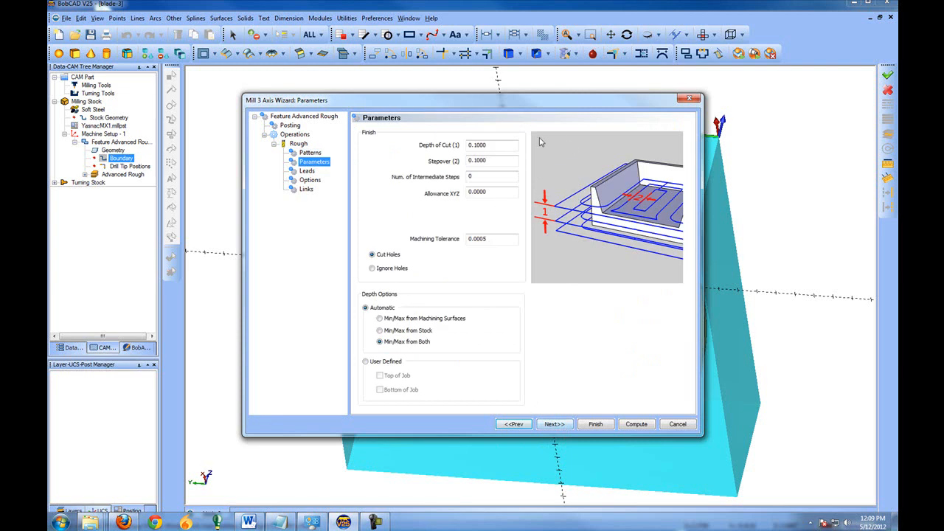
click(489, 160)
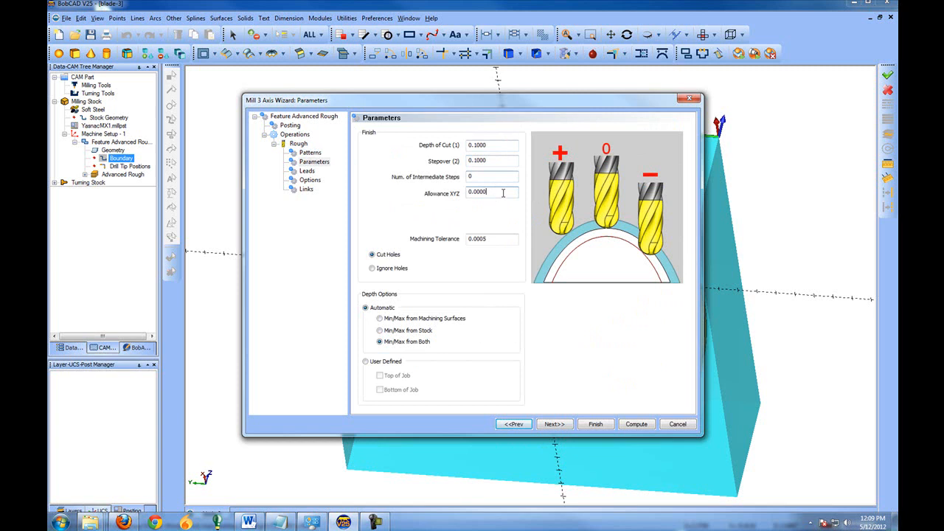
mouse_move(494, 261)
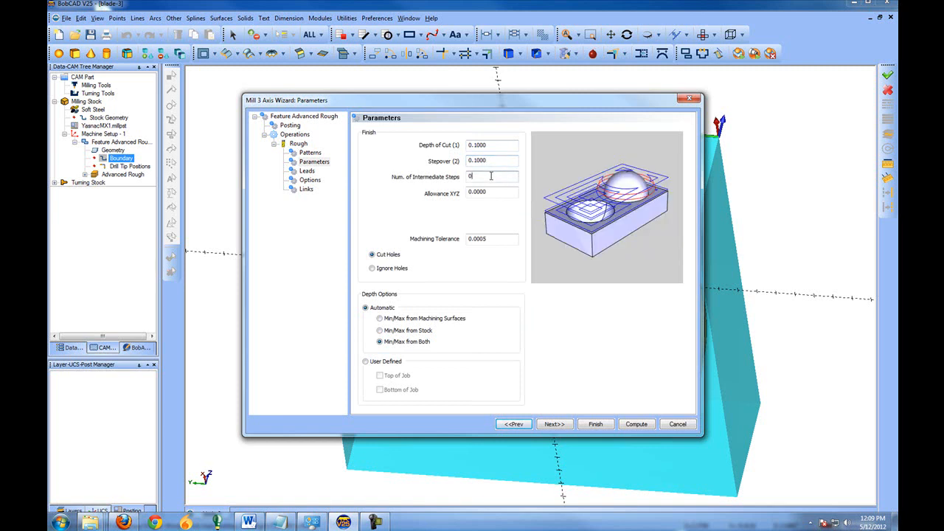
mouse_move(505, 298)
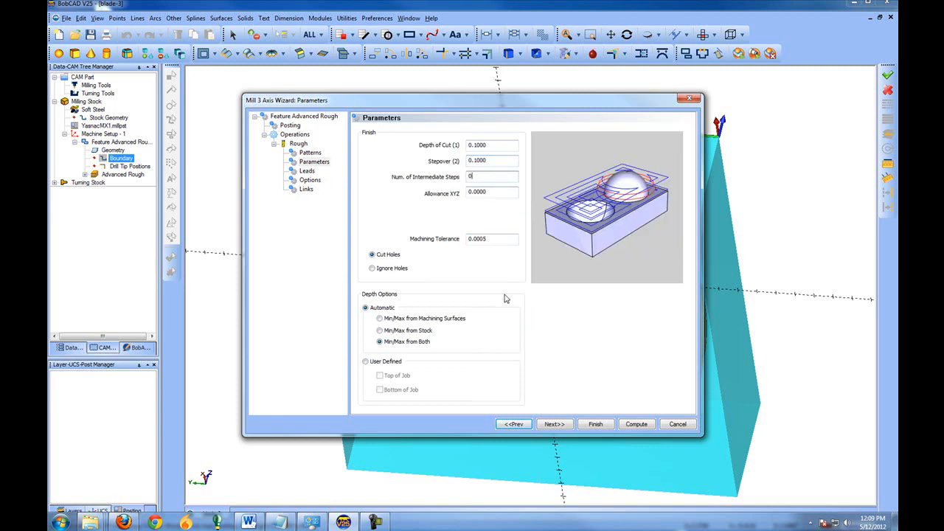
click(552, 423)
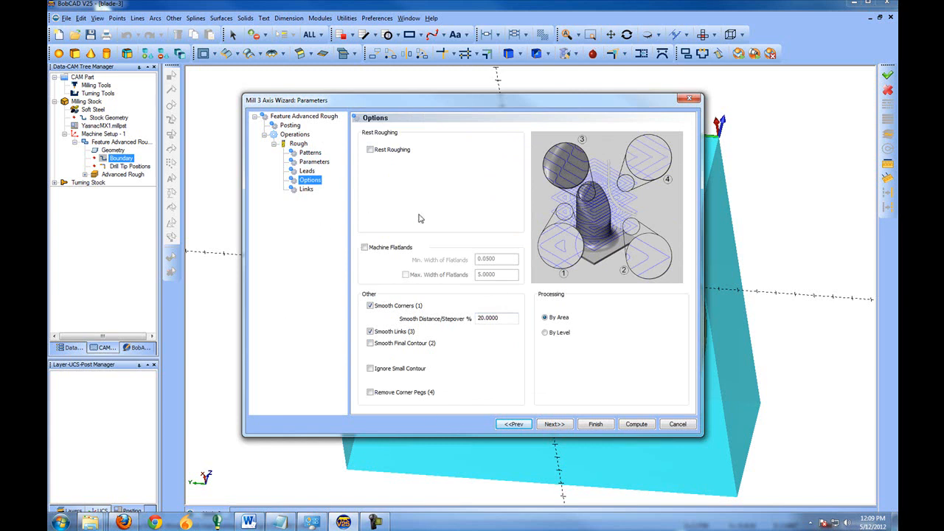
click(306, 189)
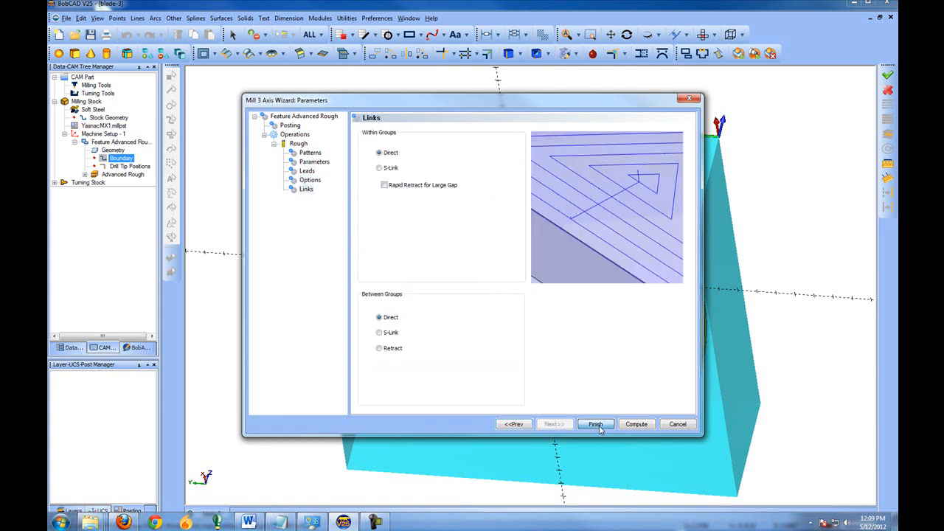
click(596, 423)
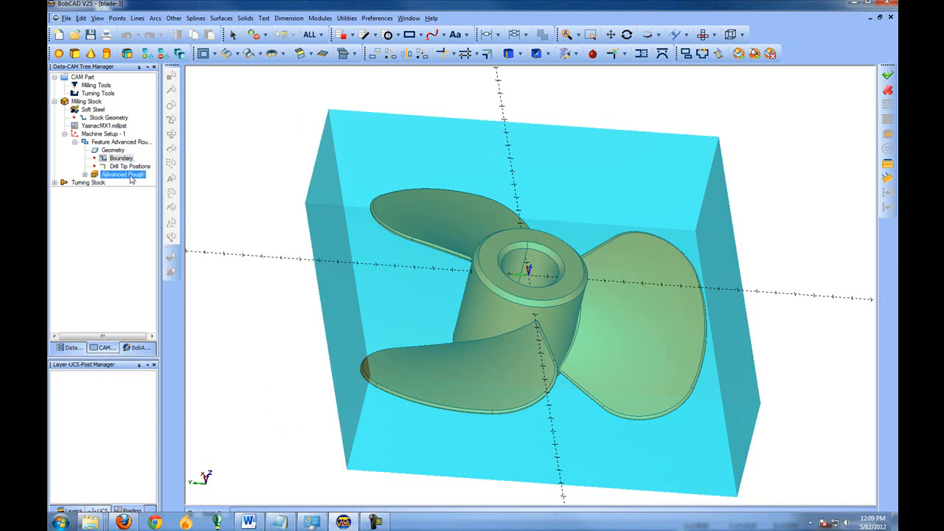
Compute the Advanced Rough toolpath from the CAM tree and select it.
right_click(122, 174)
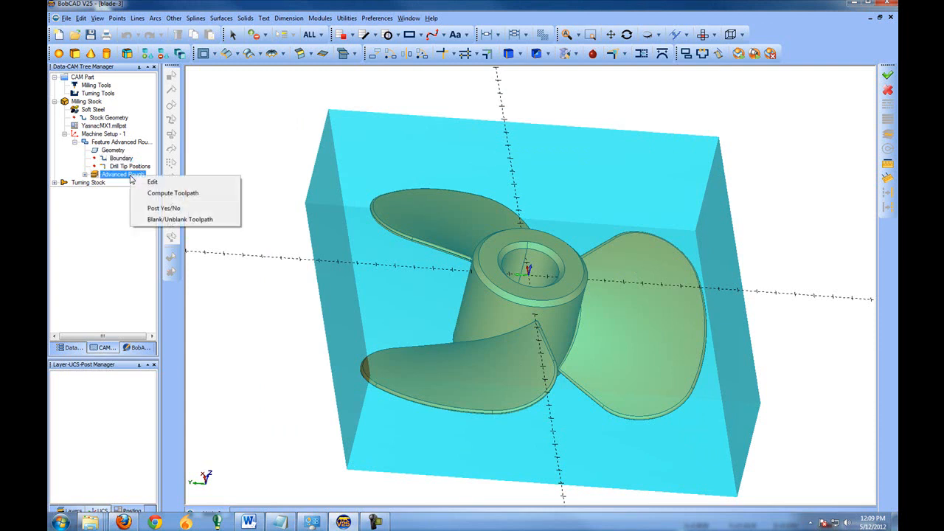
mouse_move(173, 192)
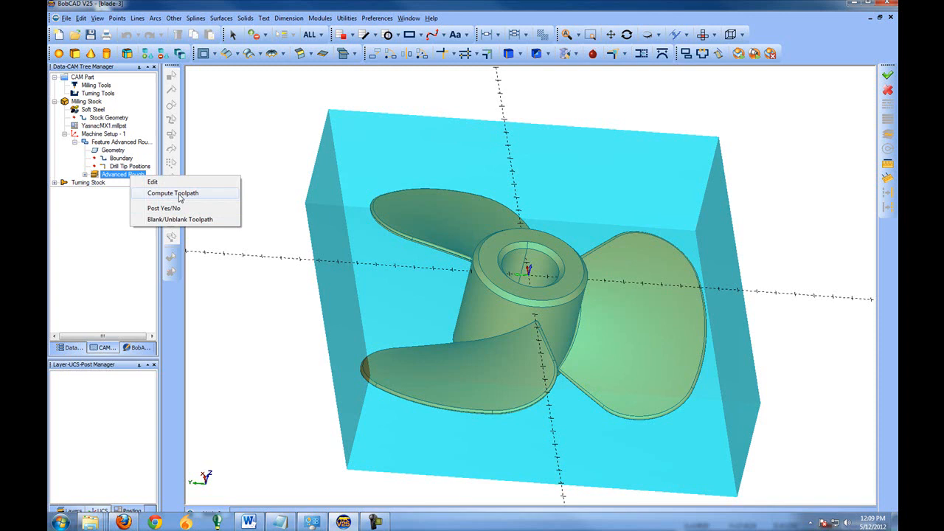
click(173, 192)
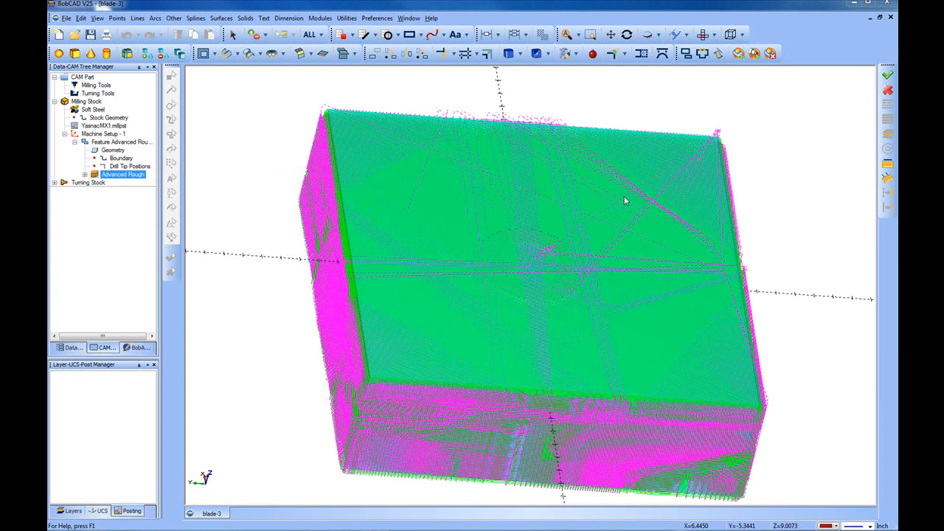
mouse_move(422, 230)
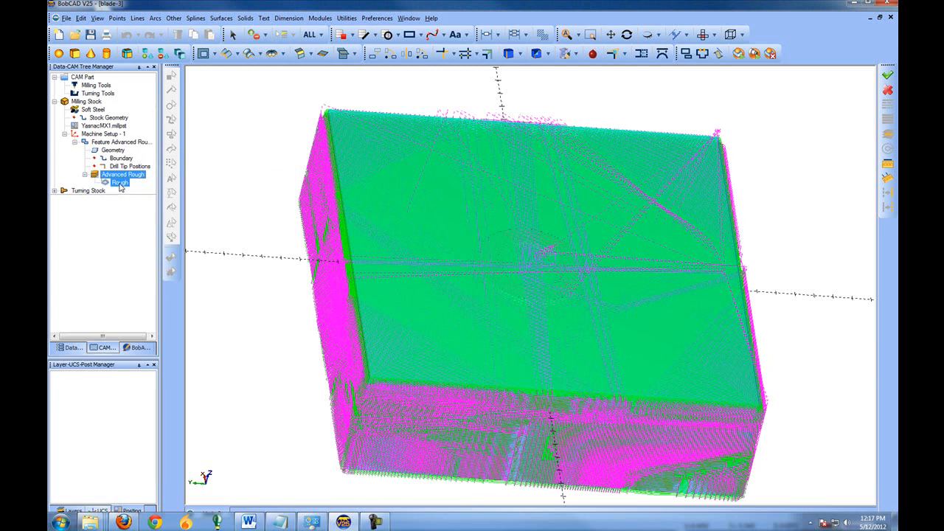
click(124, 174)
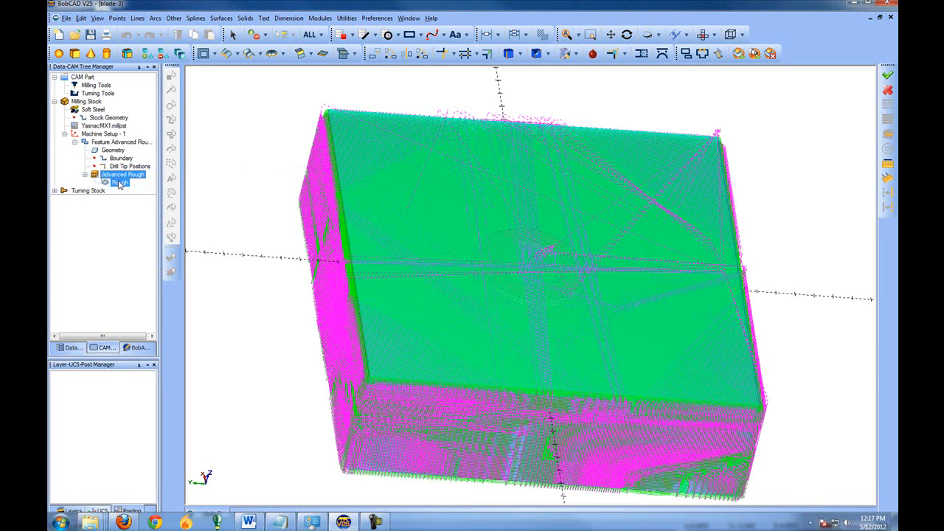
Hide the computed roughing toolpath so the propeller shows inside the stock.
right_click(118, 183)
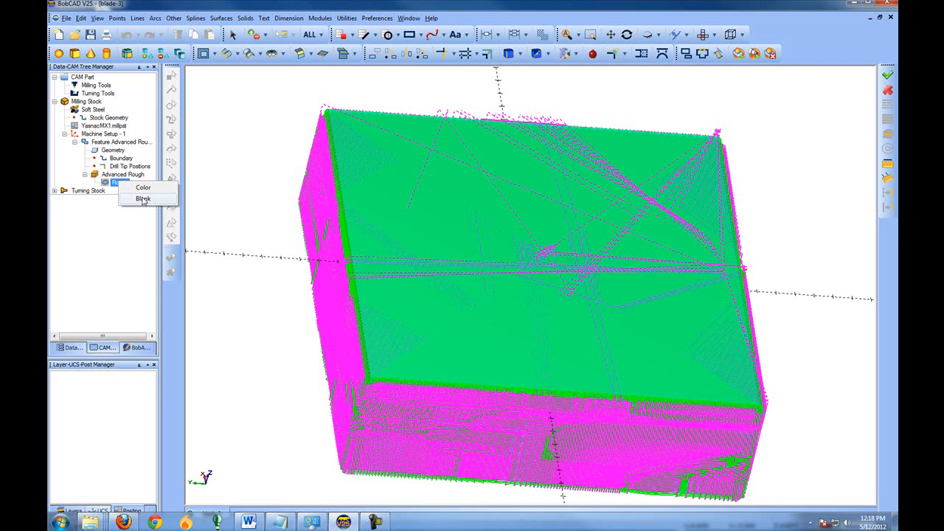
click(143, 197)
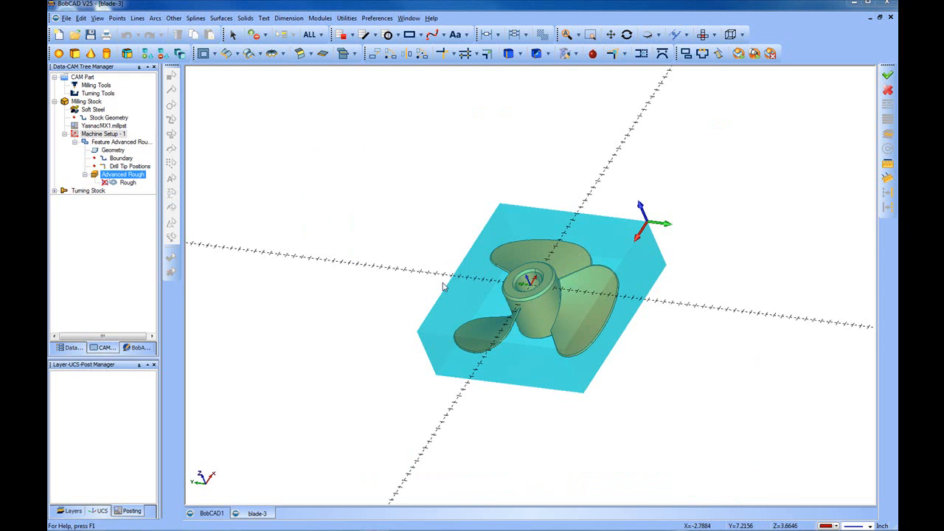
mouse_move(454, 413)
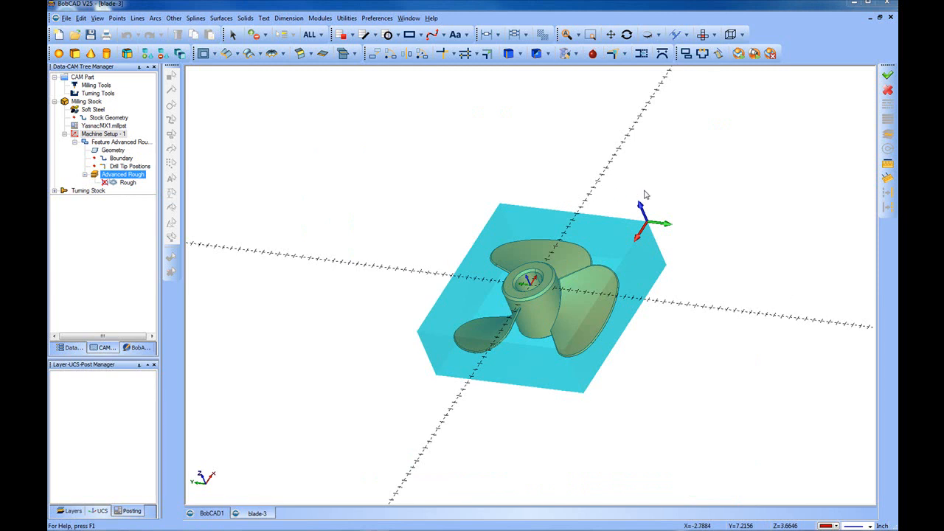
mouse_move(639, 205)
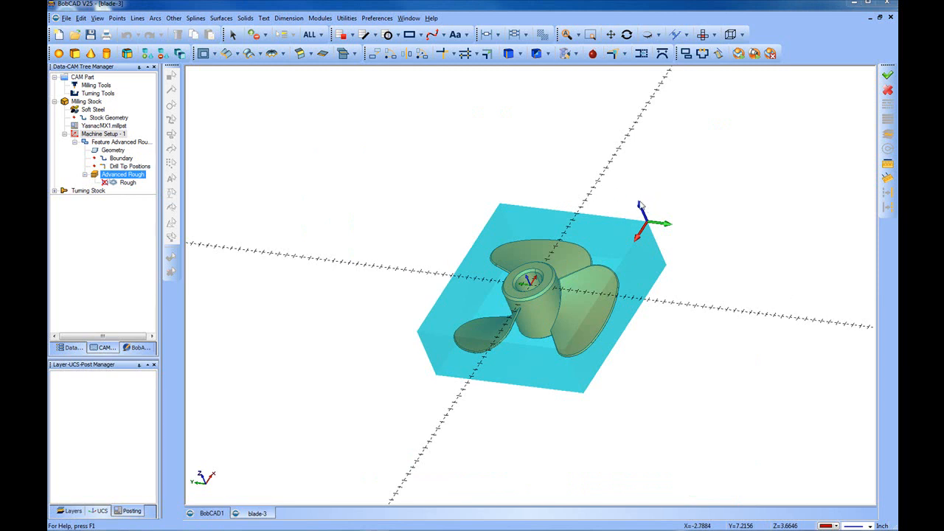
mouse_move(641, 239)
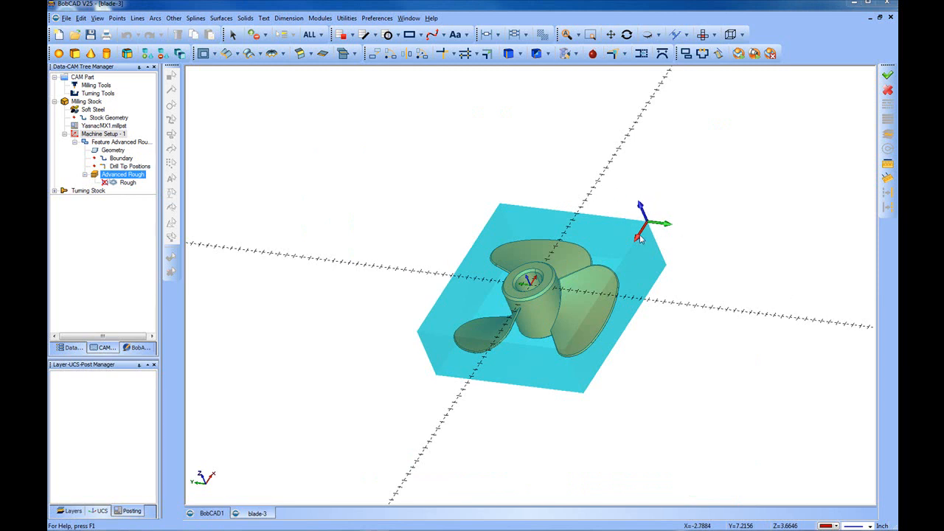
mouse_move(487, 423)
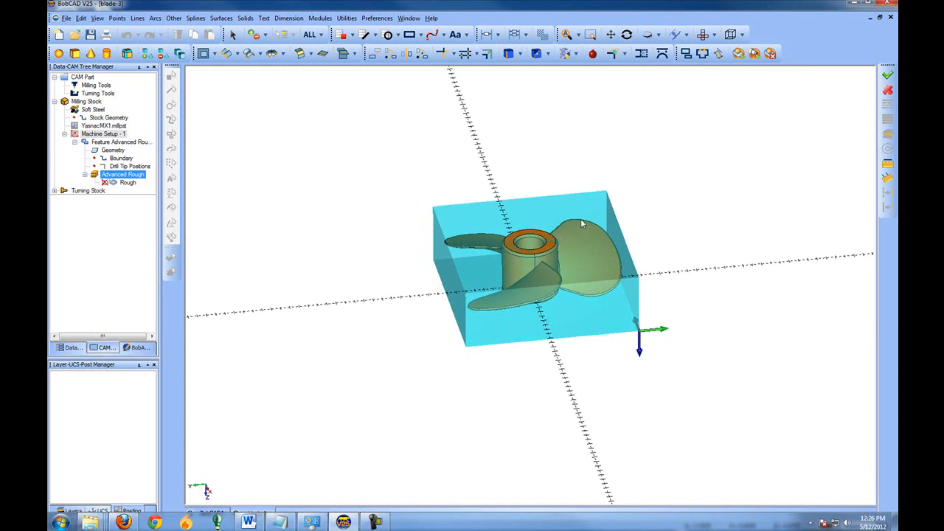
mouse_move(597, 229)
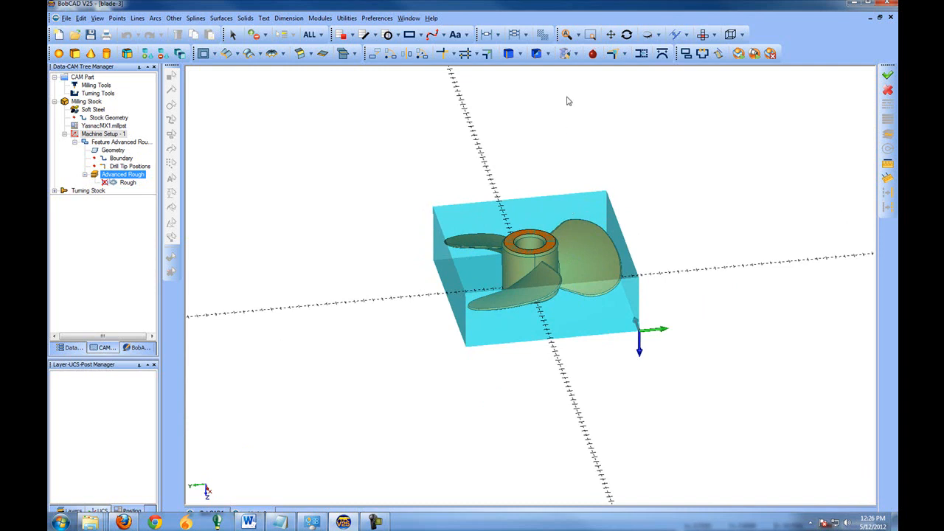
mouse_move(609, 273)
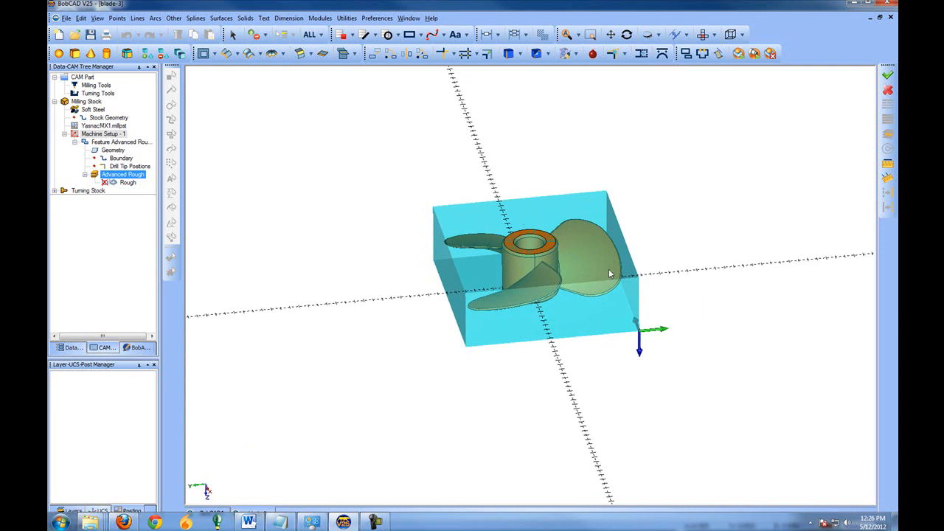
mouse_move(588, 258)
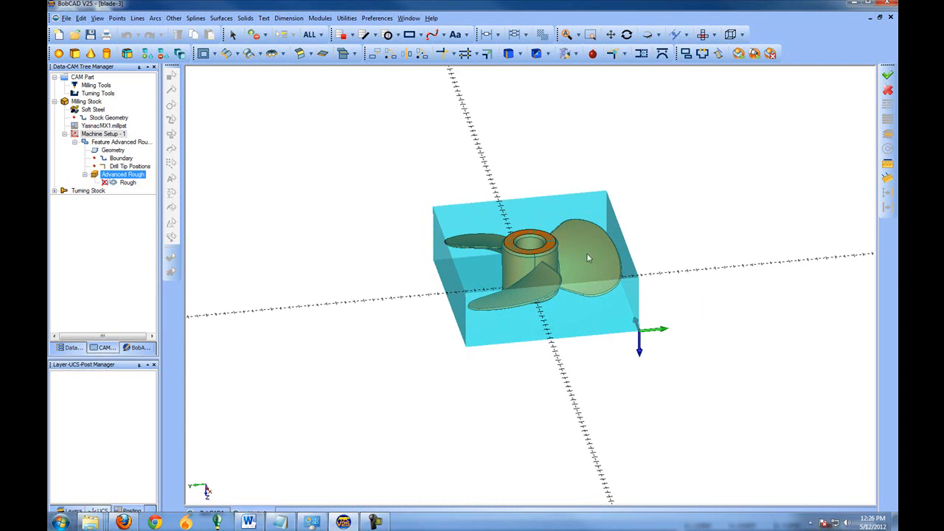
Insert a second machine setup and place its origin on the side of the stock block.
click(103, 132)
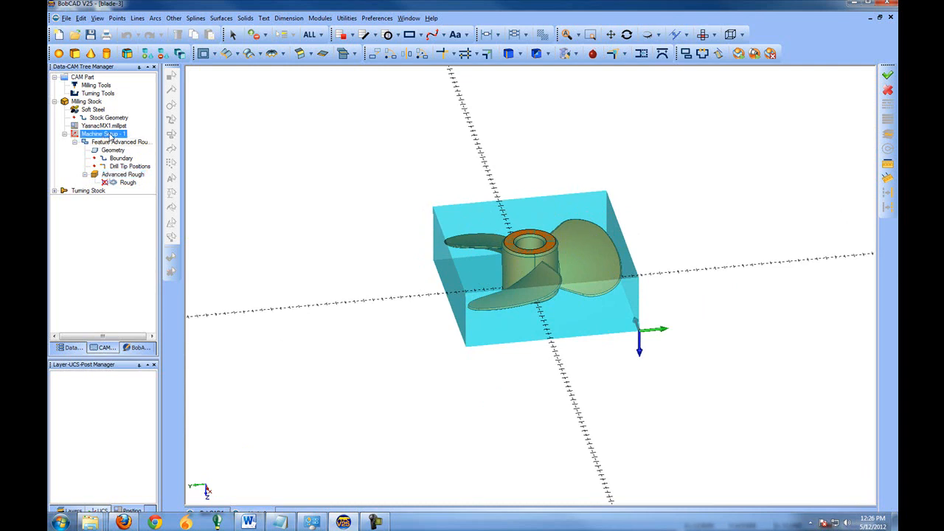
right_click(103, 133)
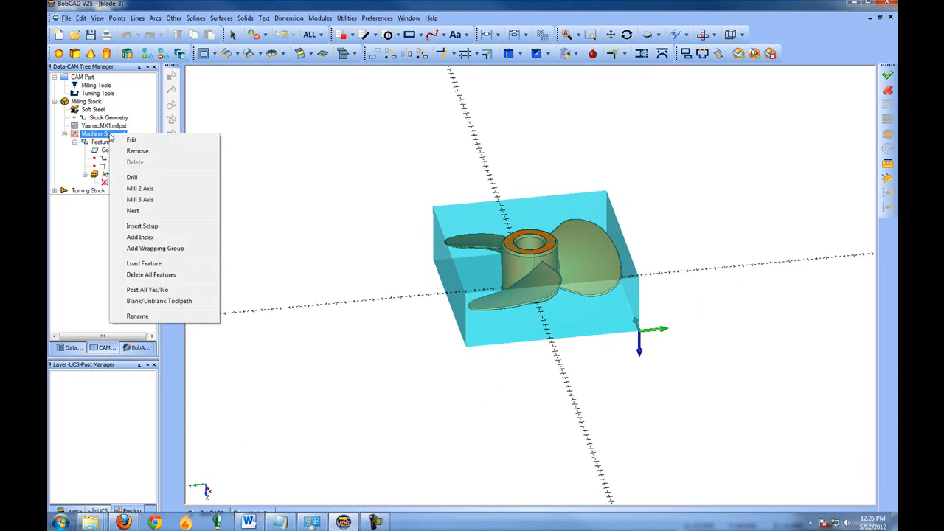
mouse_move(142, 226)
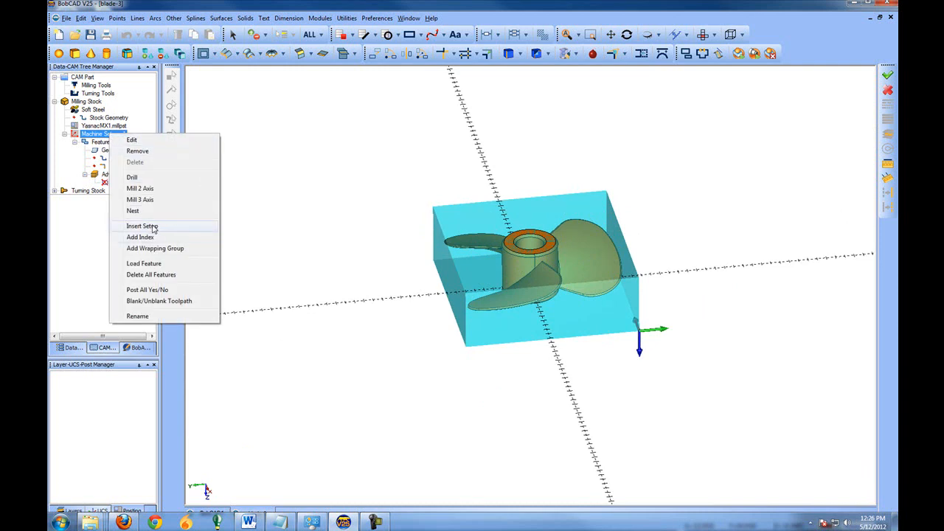
click(141, 226)
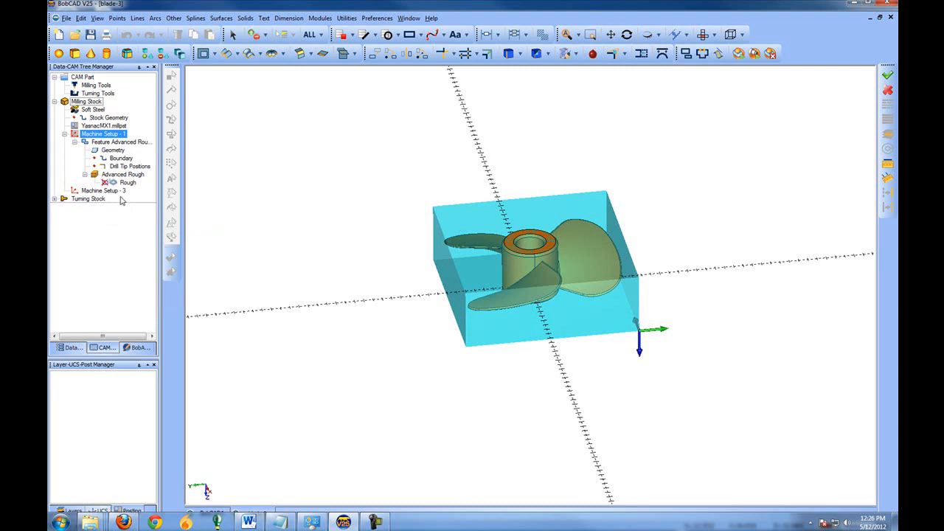
click(104, 190)
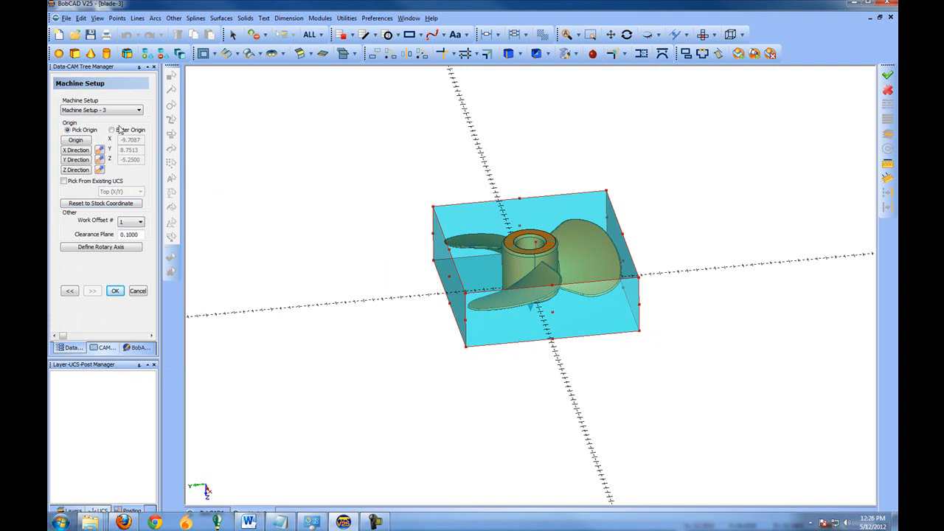
click(75, 140)
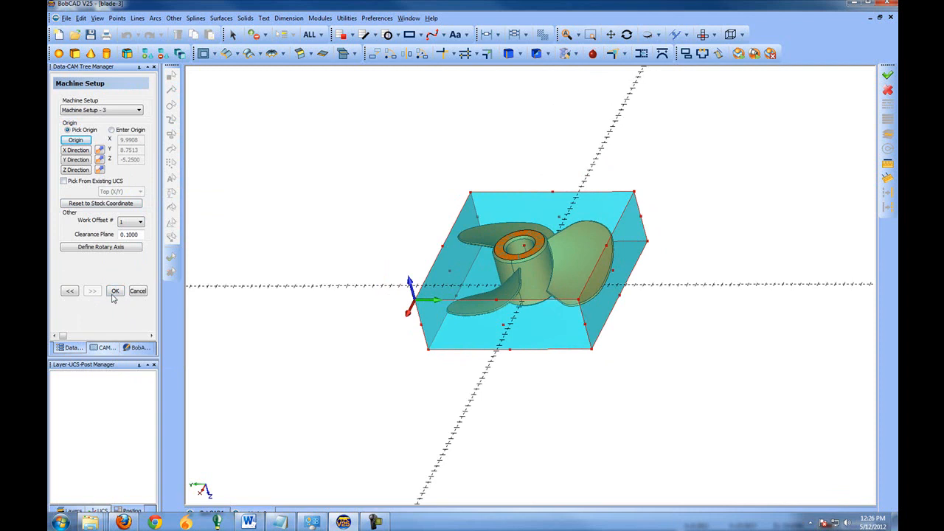
click(115, 290)
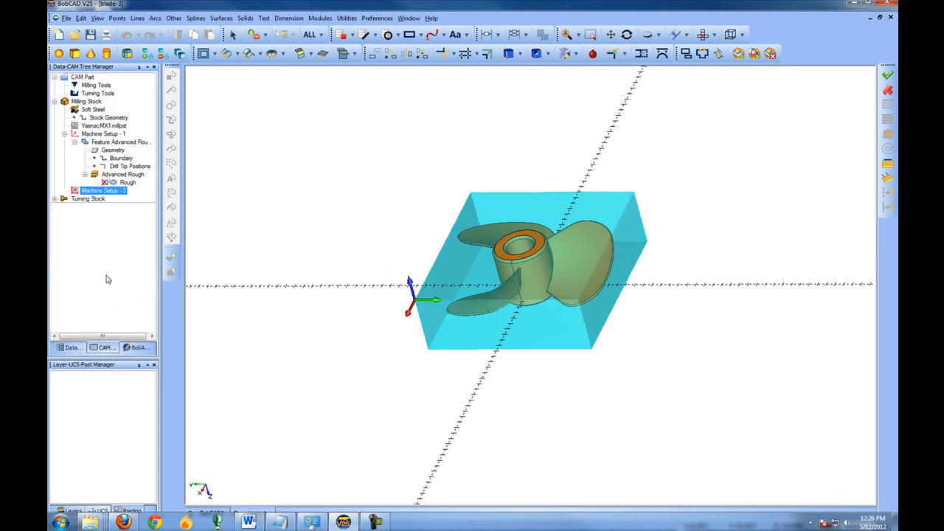
mouse_move(425, 278)
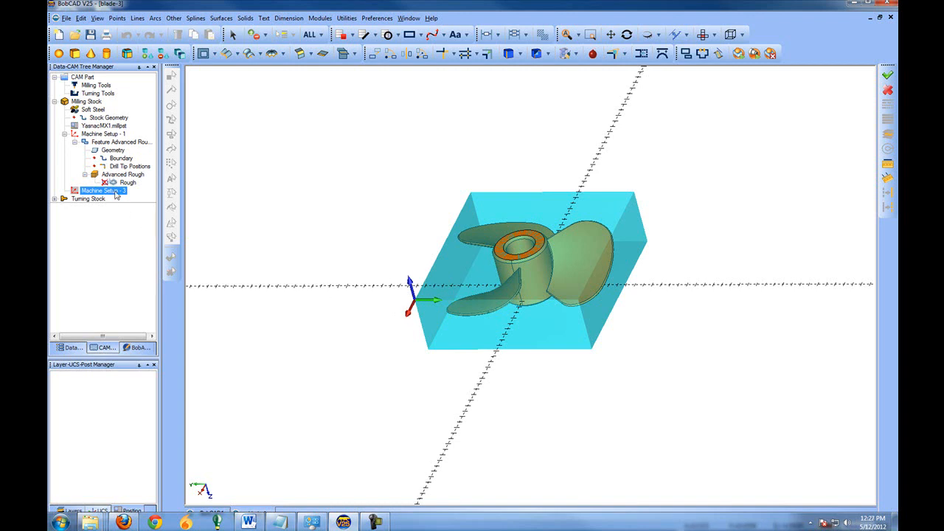
Start a Mill 3 Axis feature under the second setup with Advanced Rough as its type.
right_click(103, 191)
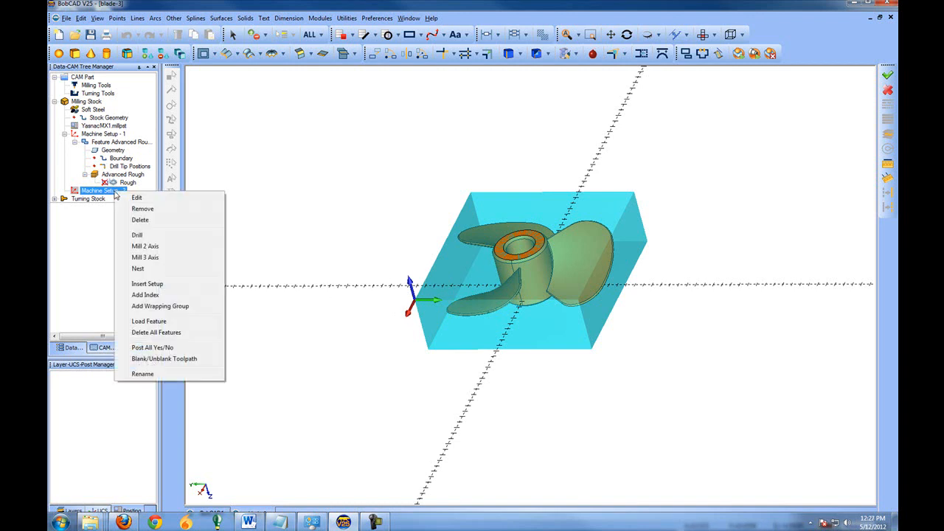
click(145, 257)
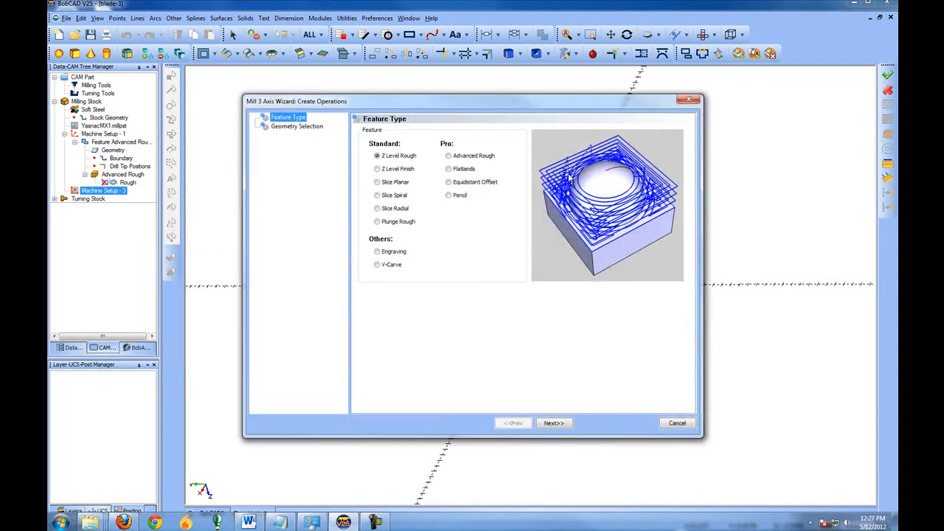
click(553, 422)
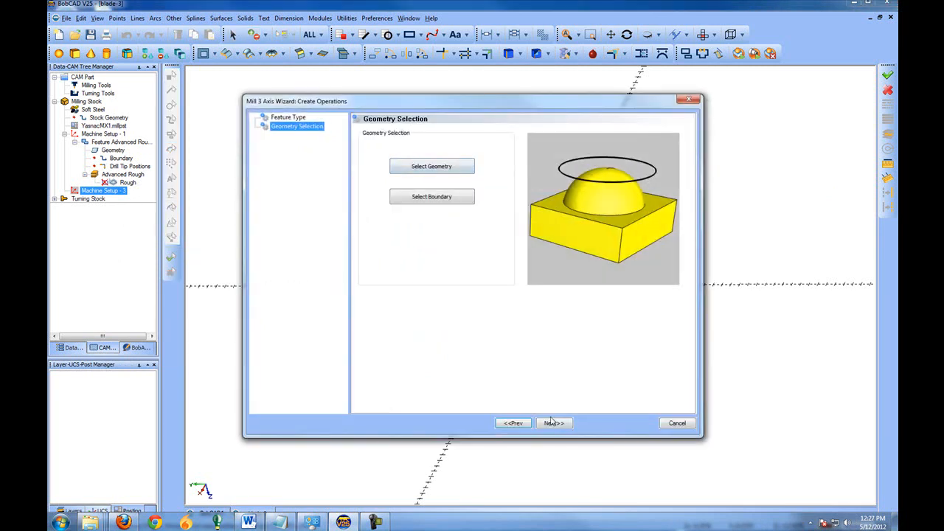
click(551, 423)
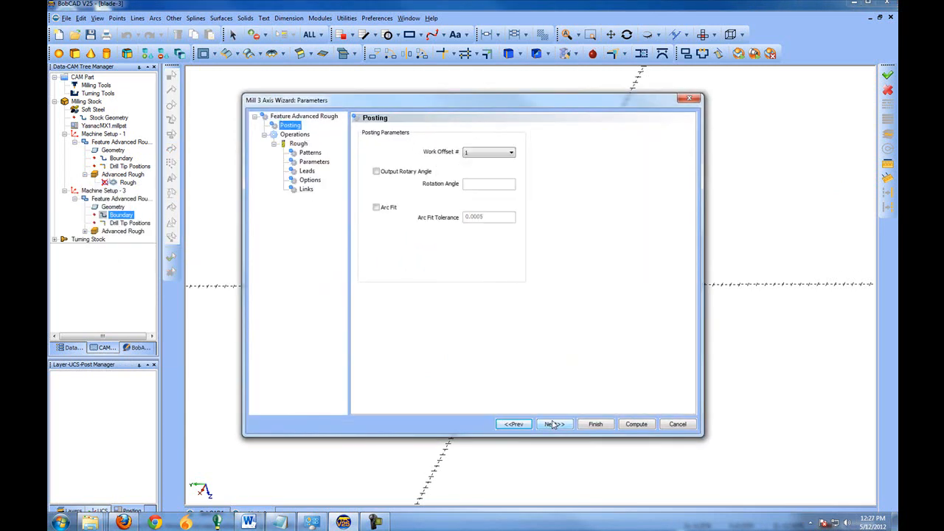
Accept the default Posting, Patterns, Parameters and Options pages up to the Links settings.
click(554, 423)
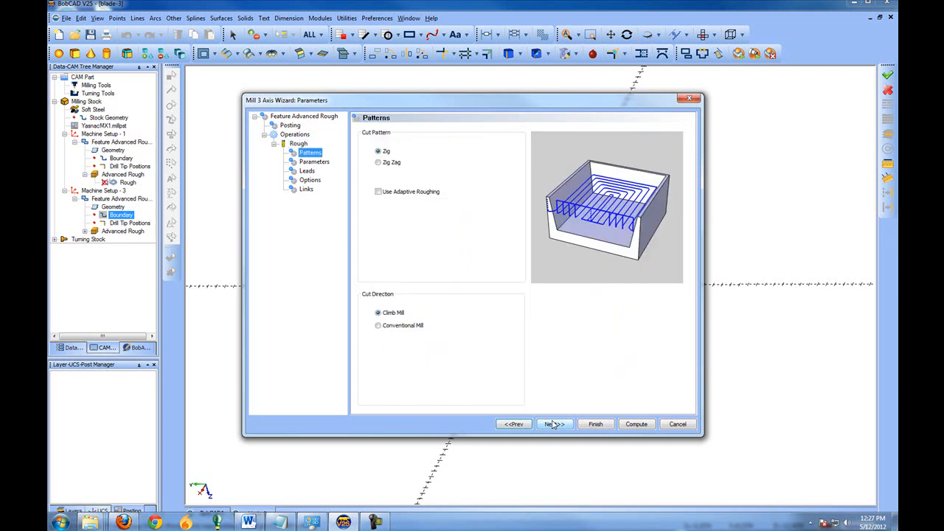
click(554, 423)
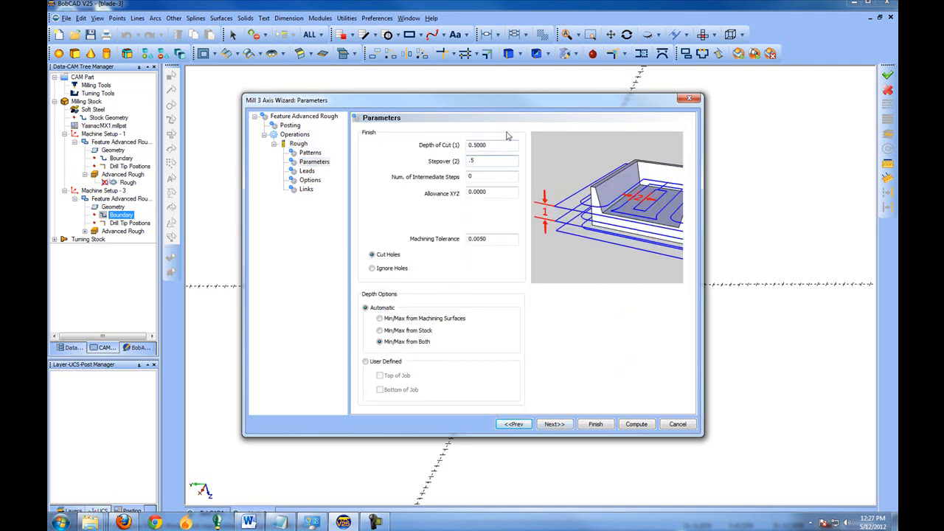
click(552, 423)
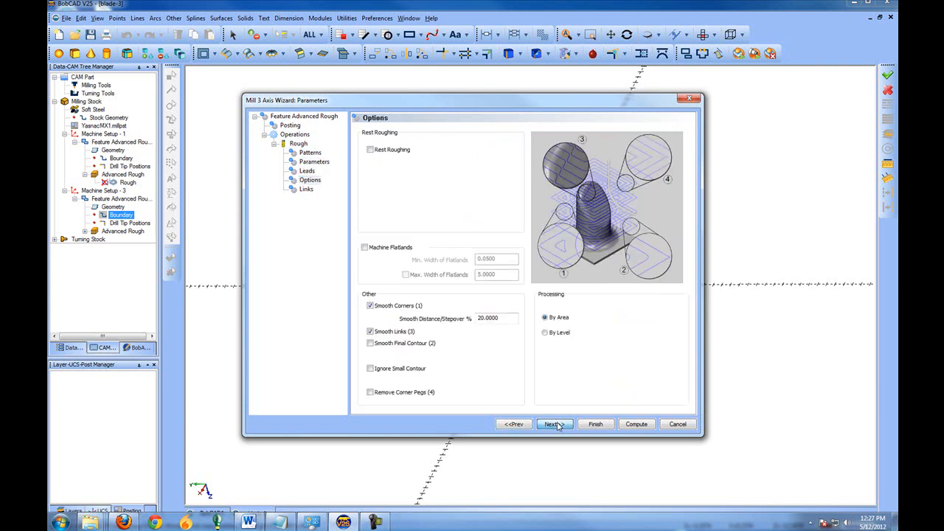
click(552, 424)
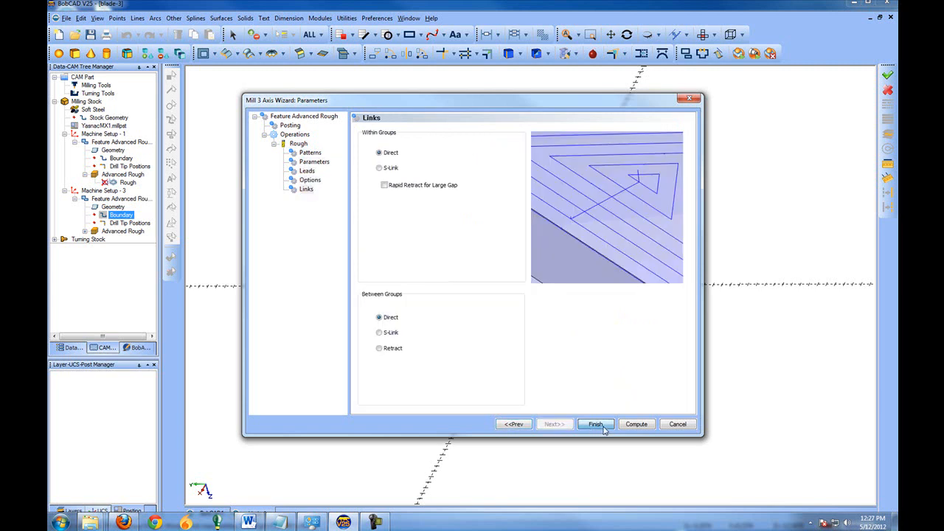
Finish the second Advanced Rough feature and compute its roughing toolpath across the stock.
click(596, 424)
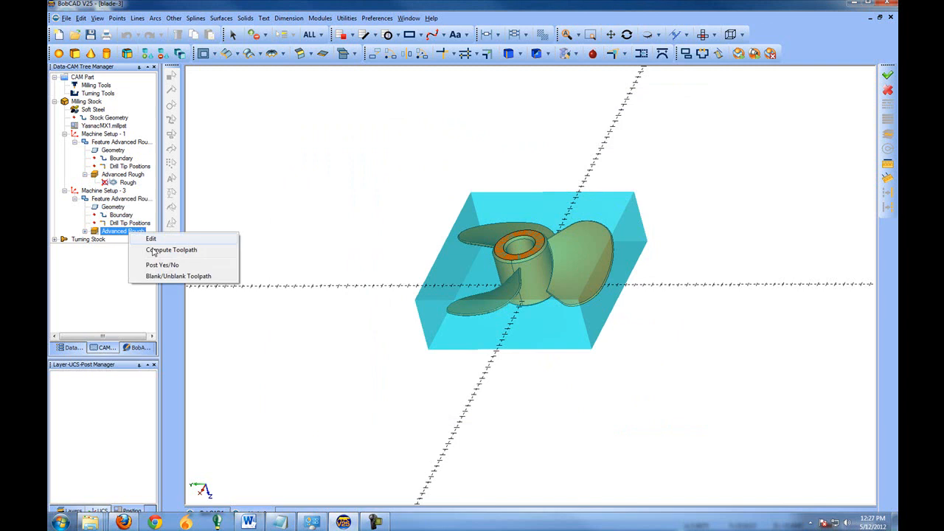
click(171, 249)
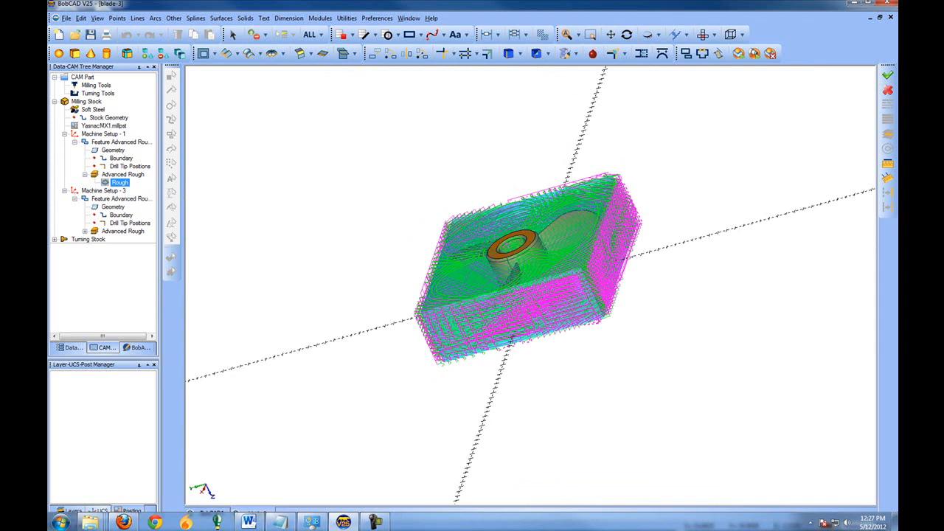
click(121, 141)
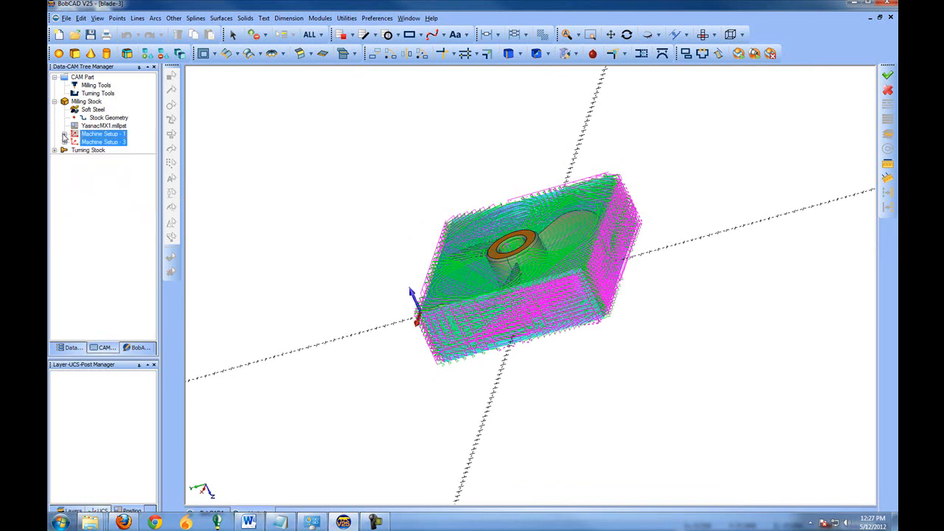
Insert a third machine setup and proceed its wizard to the Stock Type panel.
right_click(97, 132)
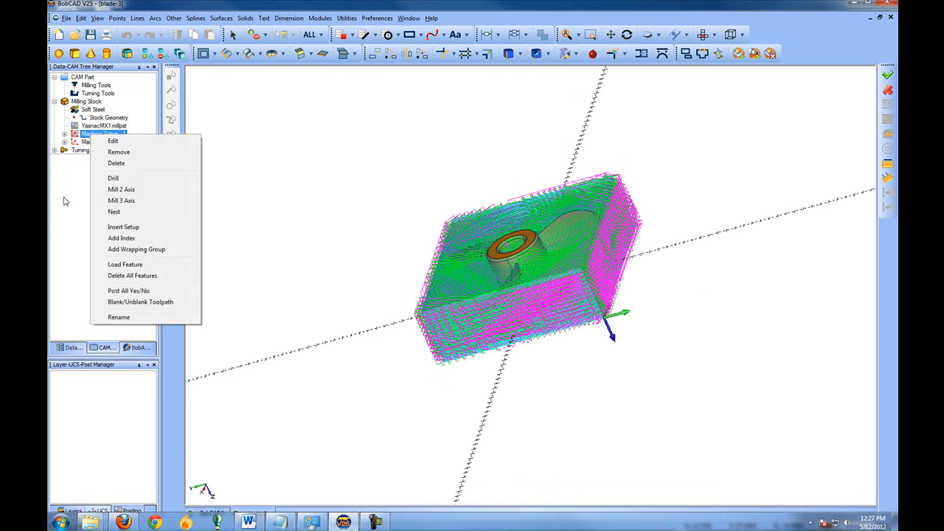
mouse_move(124, 230)
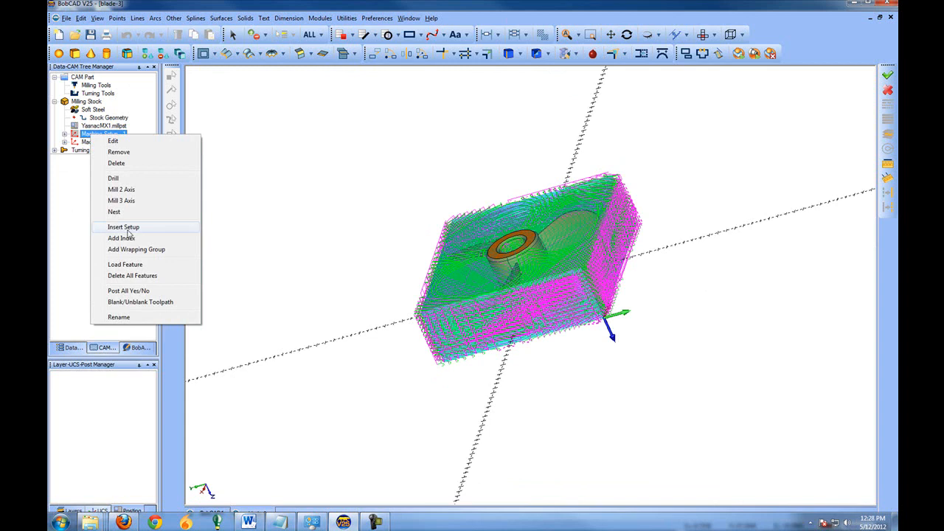
click(124, 227)
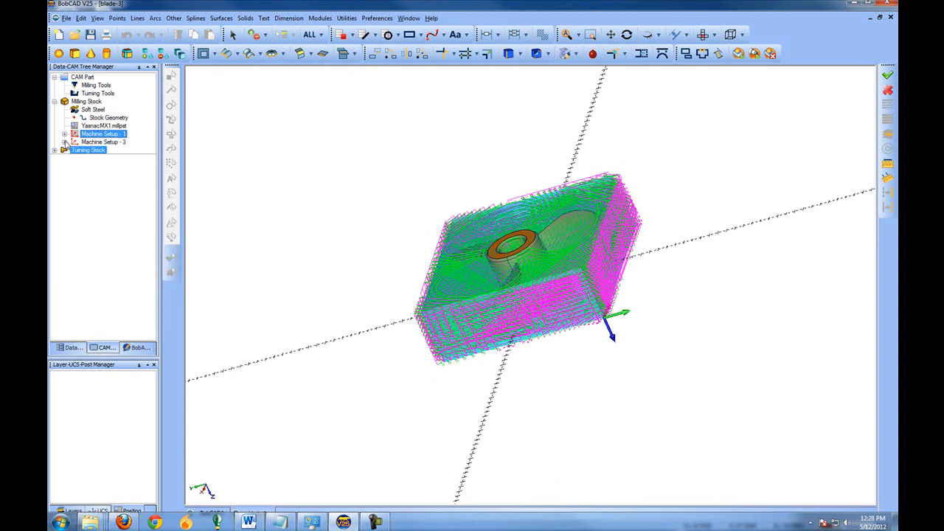
double_click(101, 133)
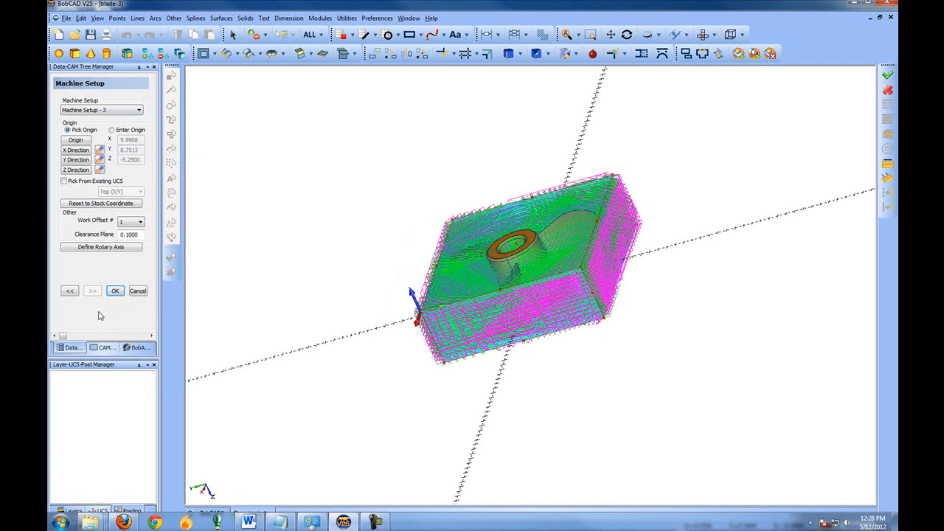
click(115, 291)
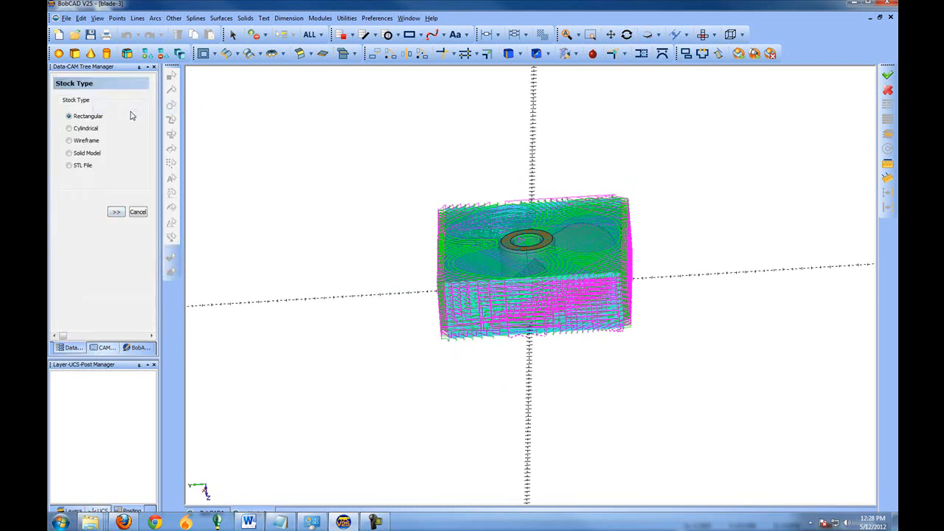
mouse_move(117, 254)
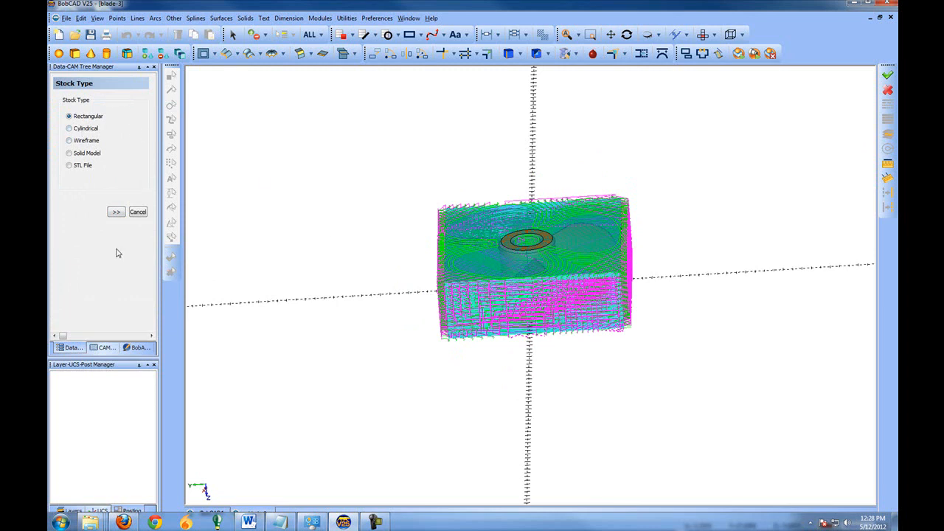